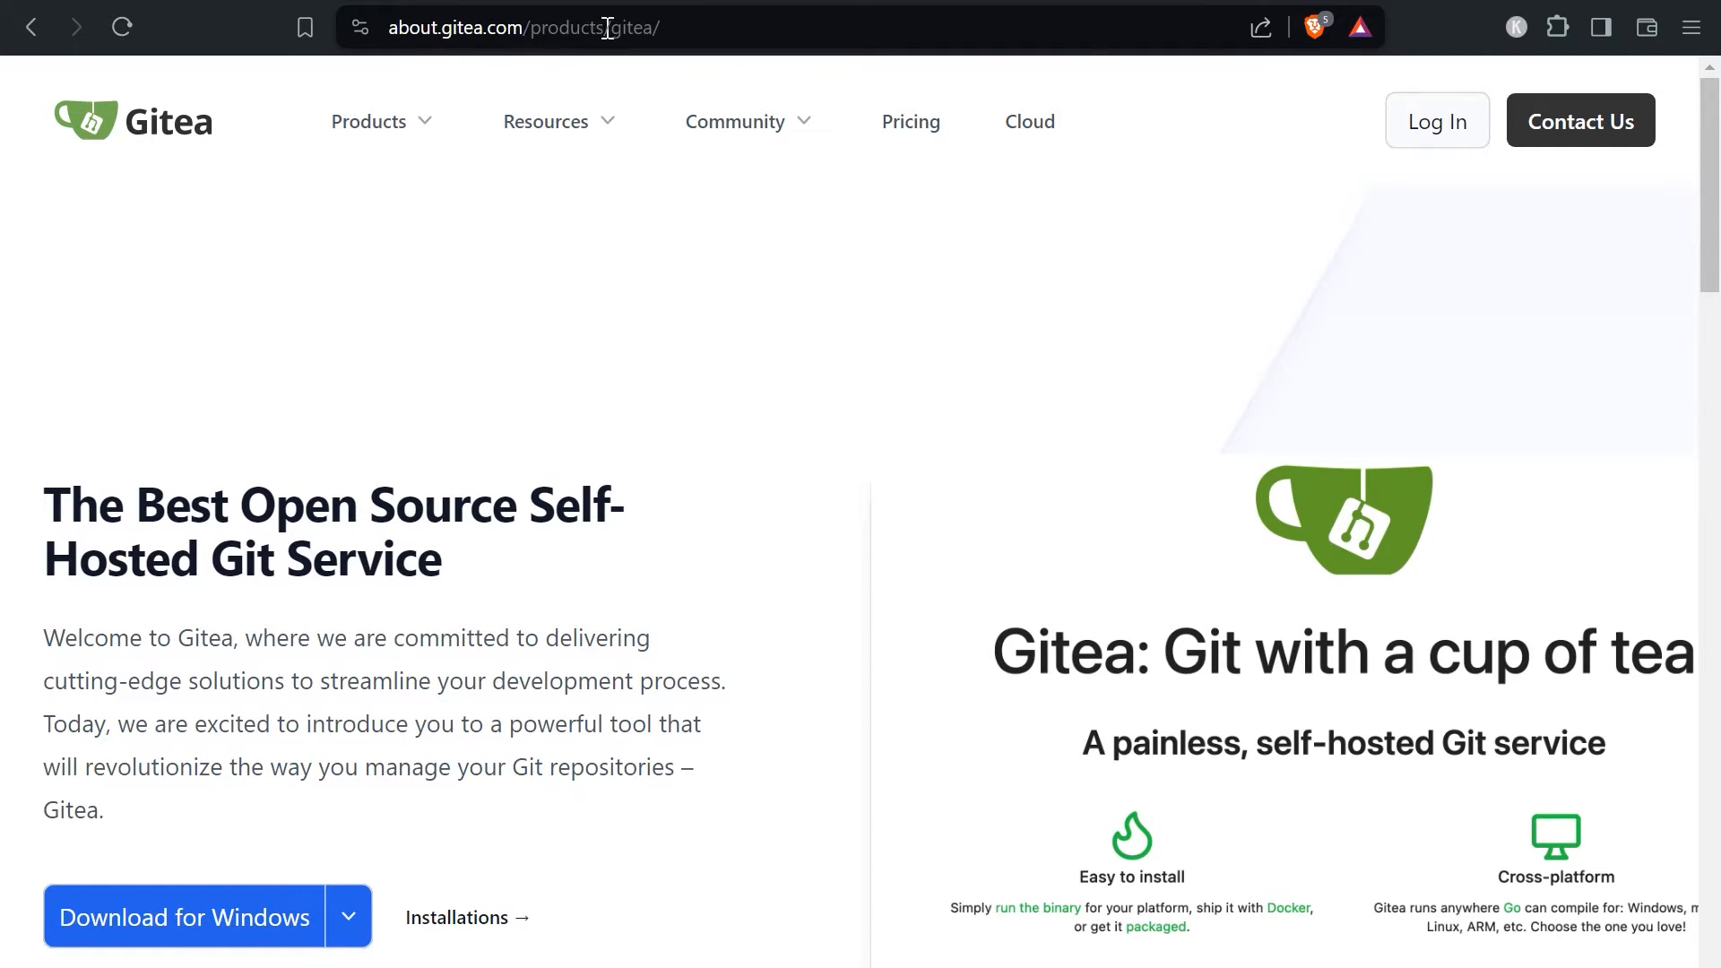
{"action": "mouse_move", "coordinate": [210, 923]}
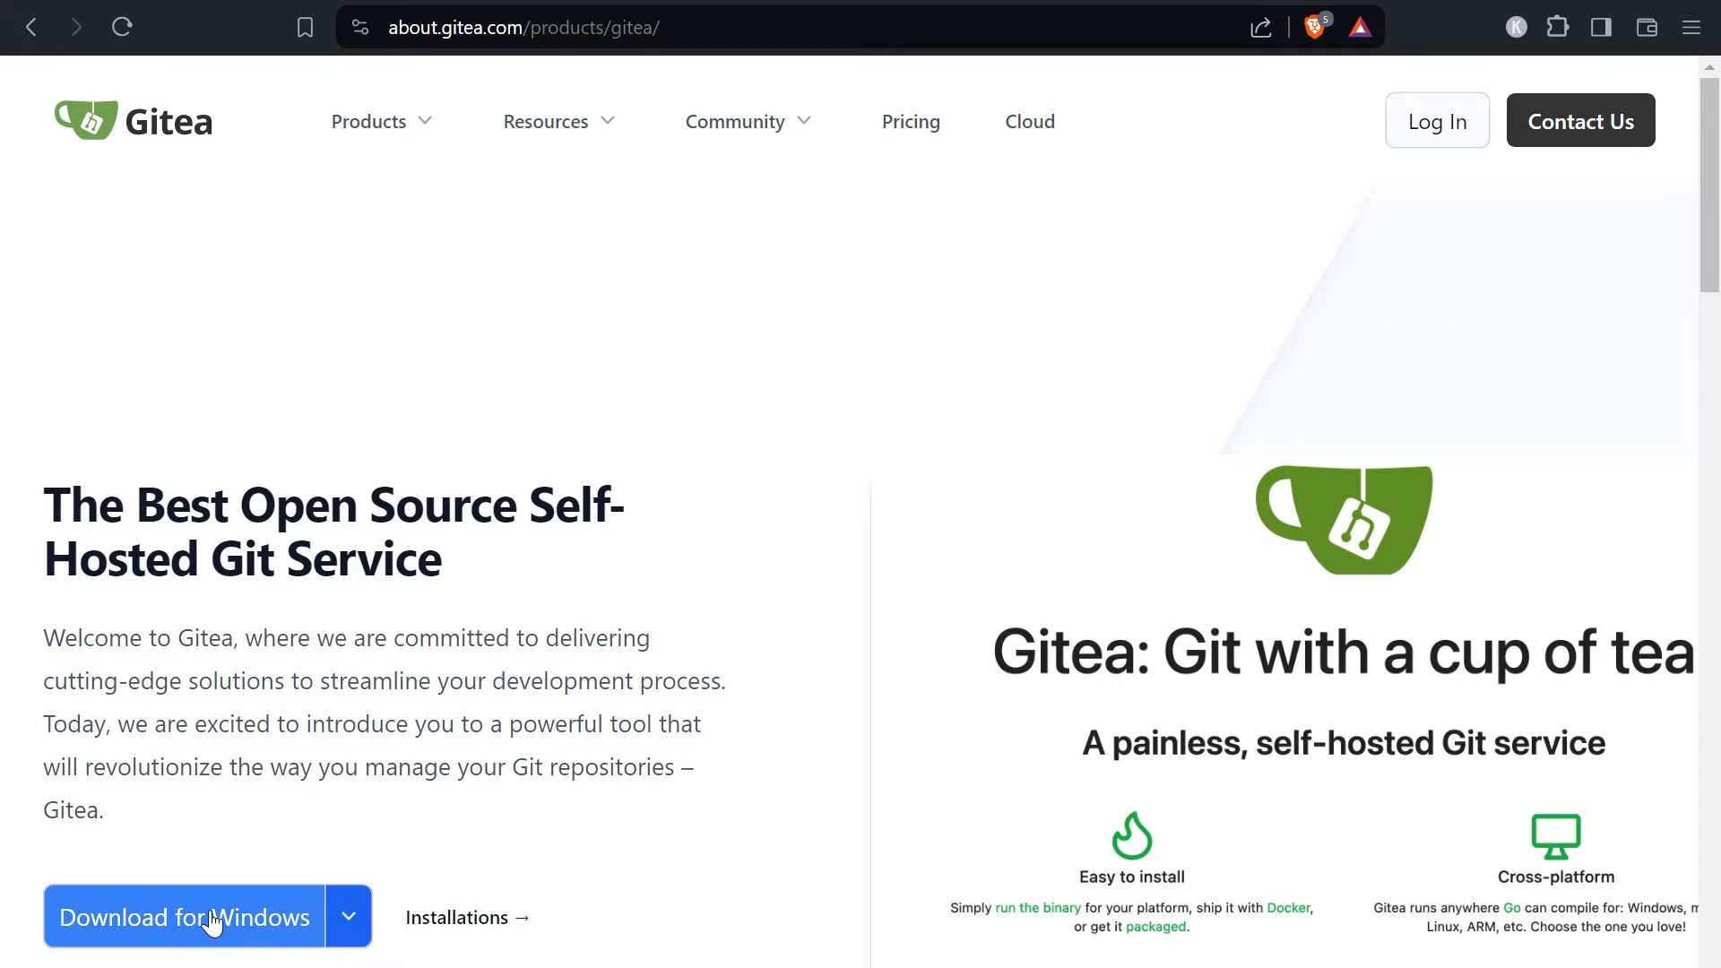
{"action": "mouse_move", "coordinate": [1328, 309]}
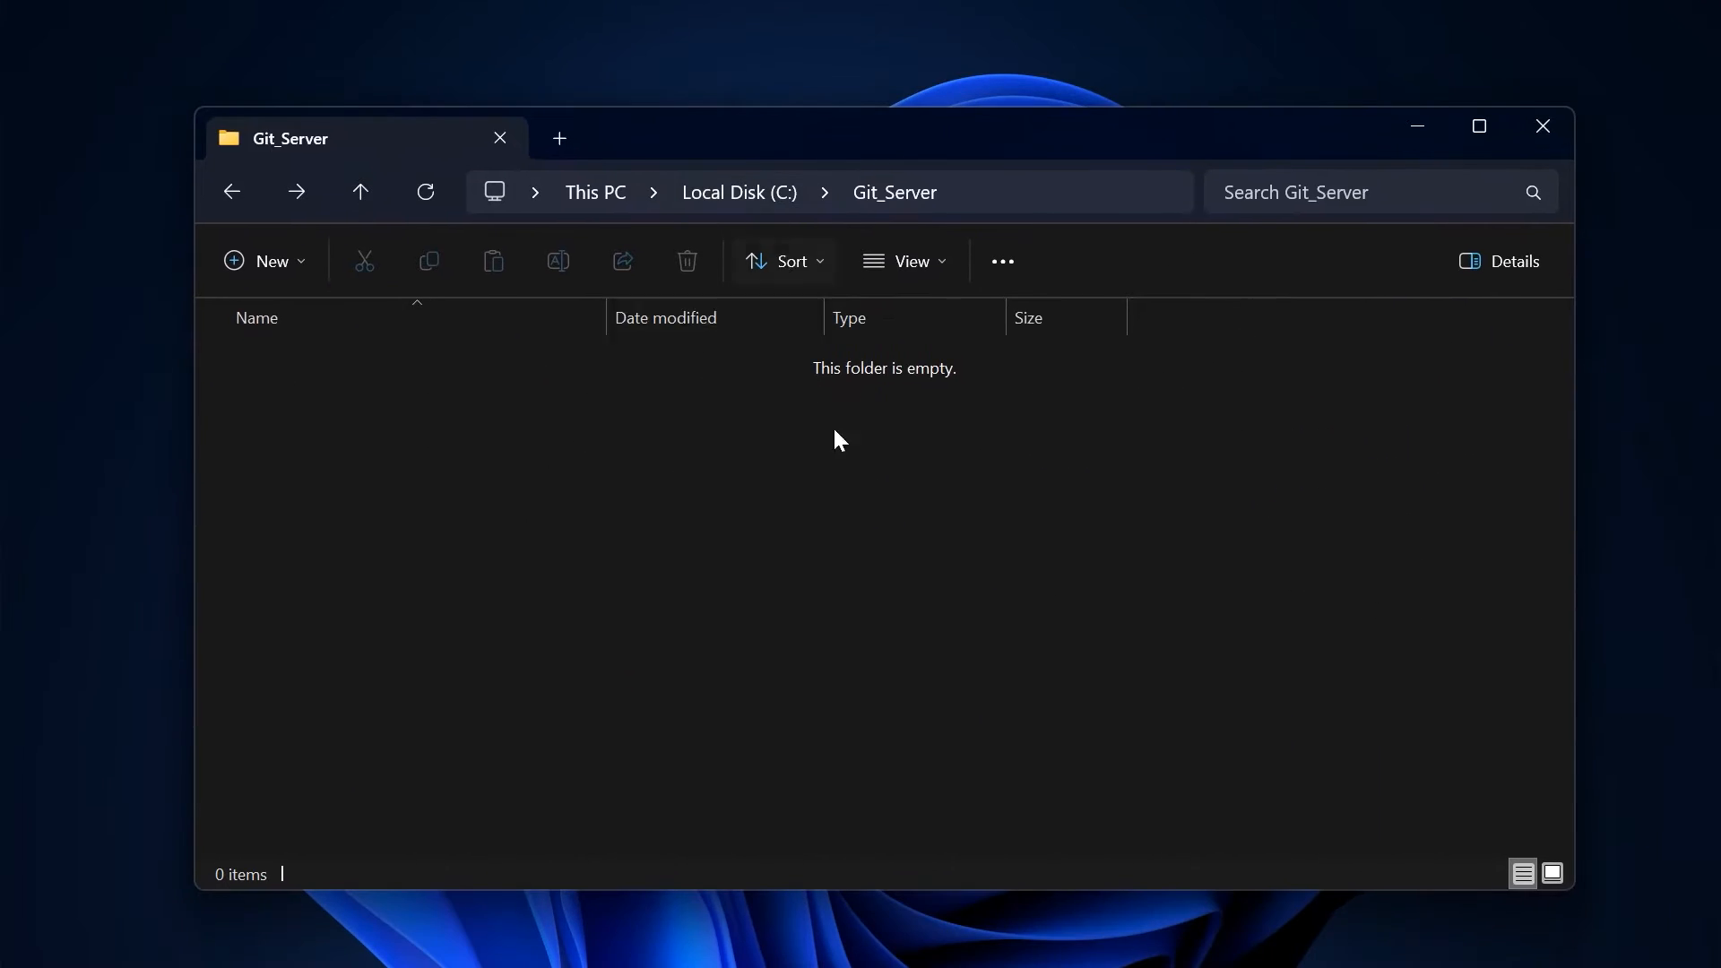
{"action": "mouse_move", "coordinate": [919, 607]}
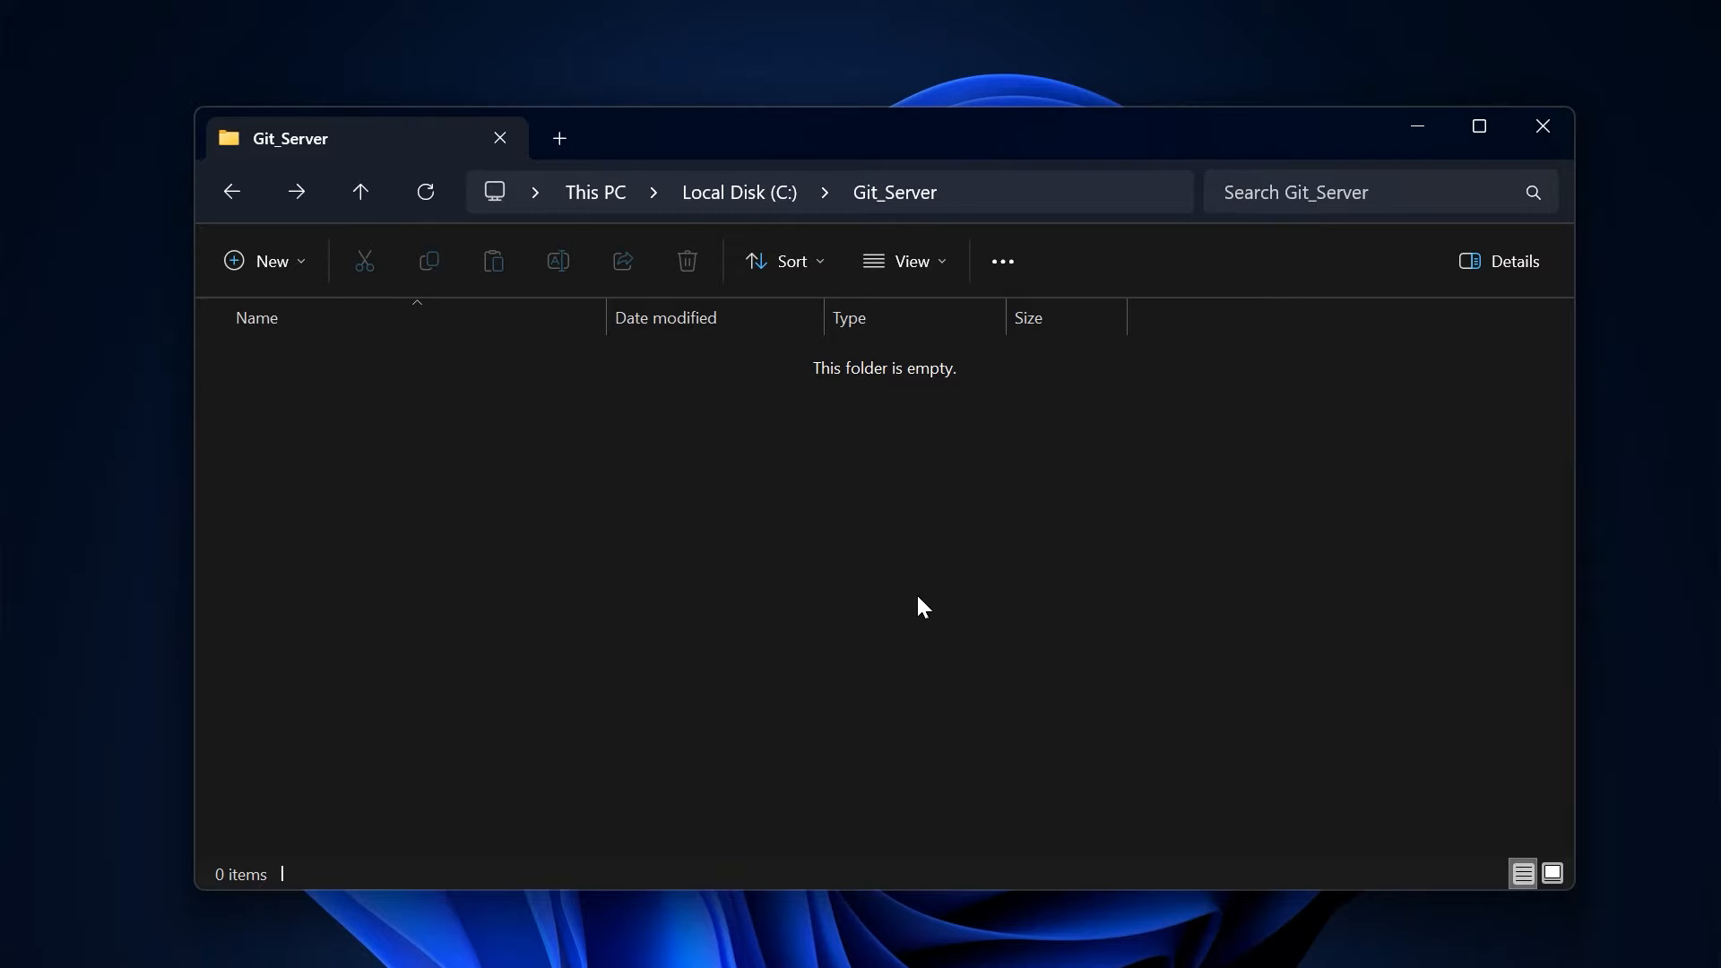
{"action": "mouse_move", "coordinate": [1260, 420]}
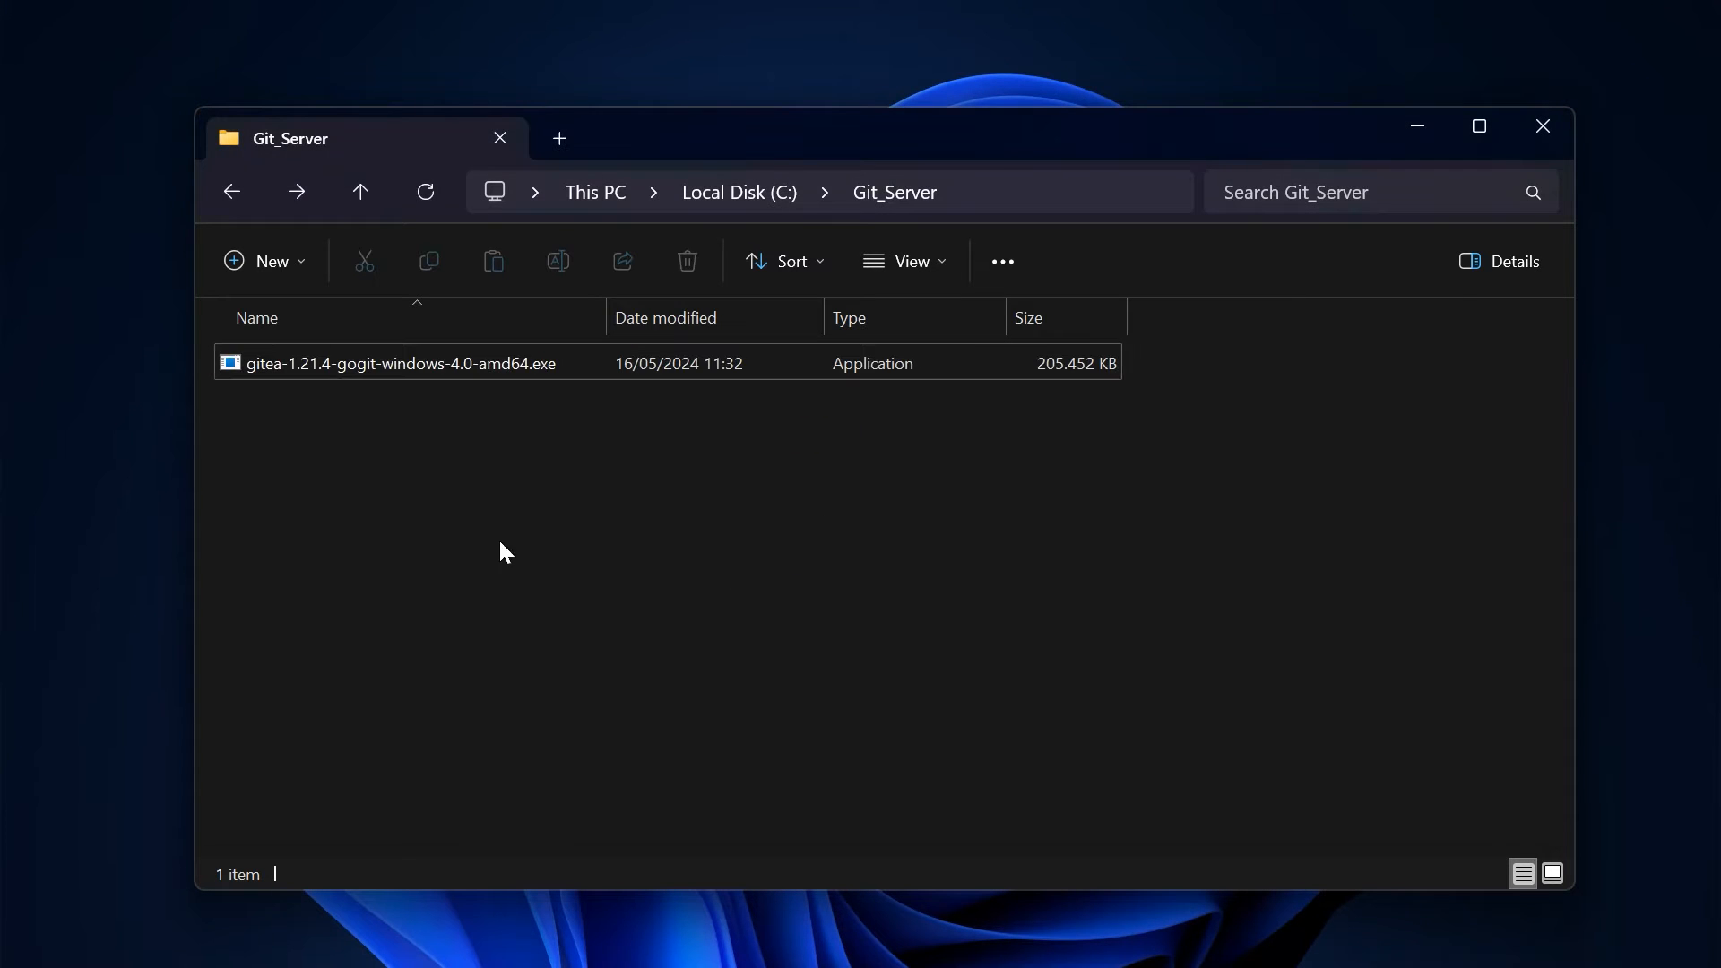
{"action": "mouse_move", "coordinate": [879, 522]}
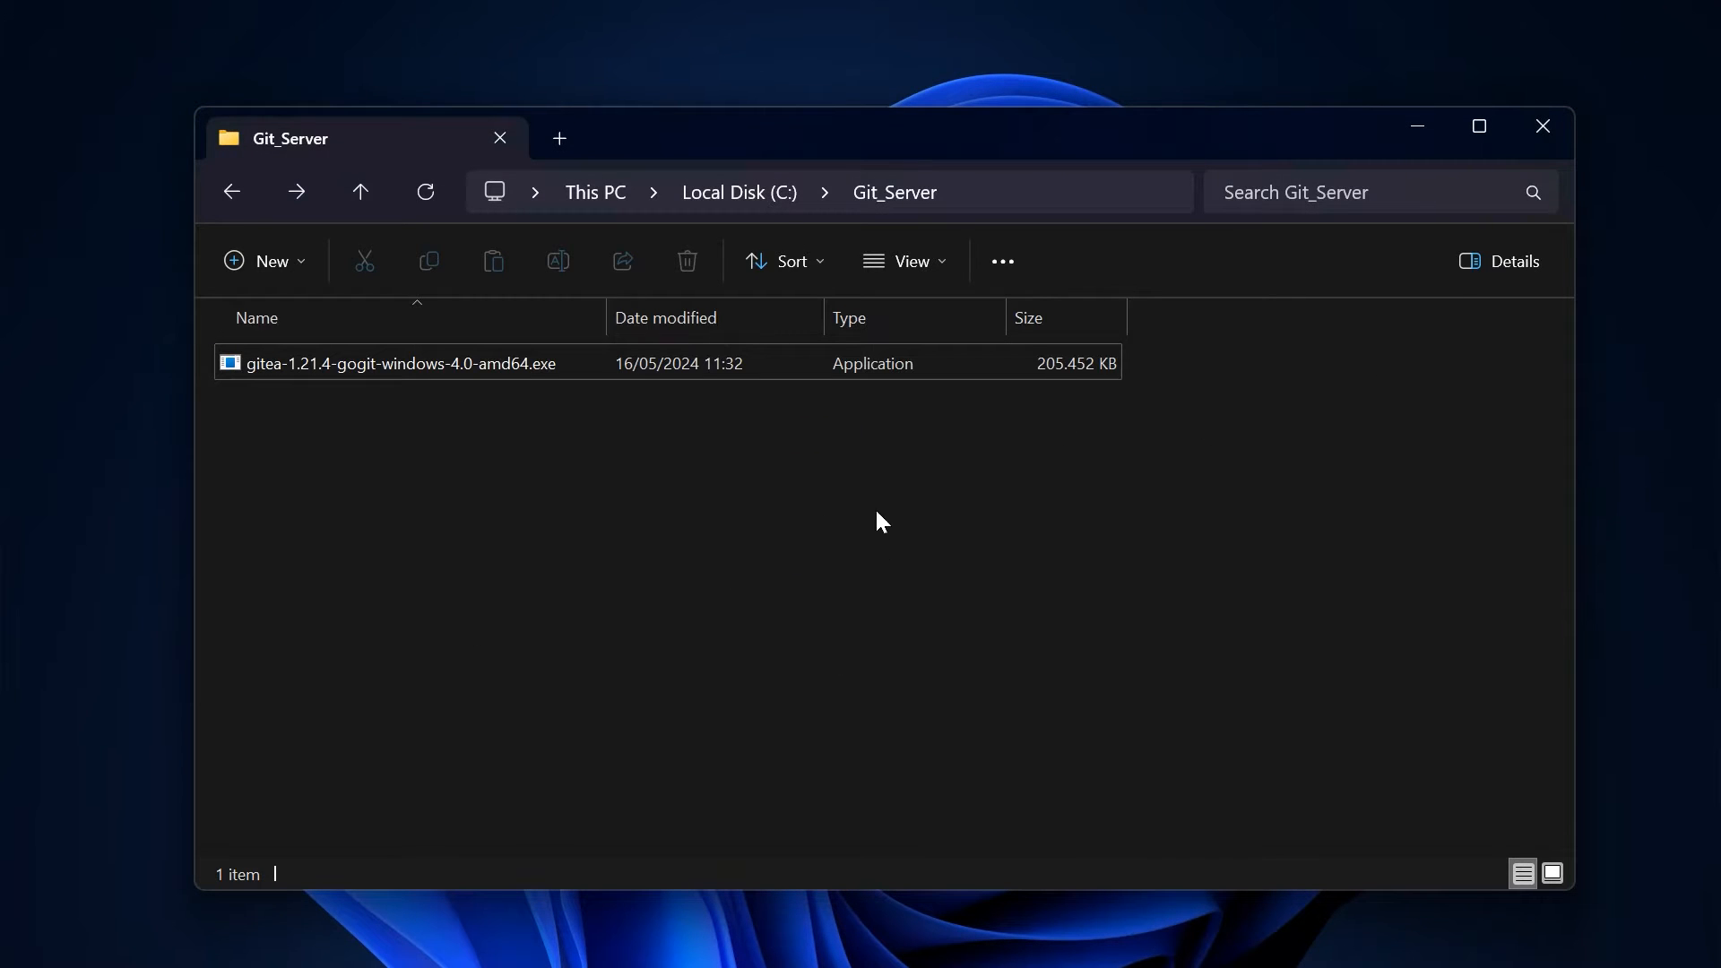
{"action": "mouse_move", "coordinate": [363, 417]}
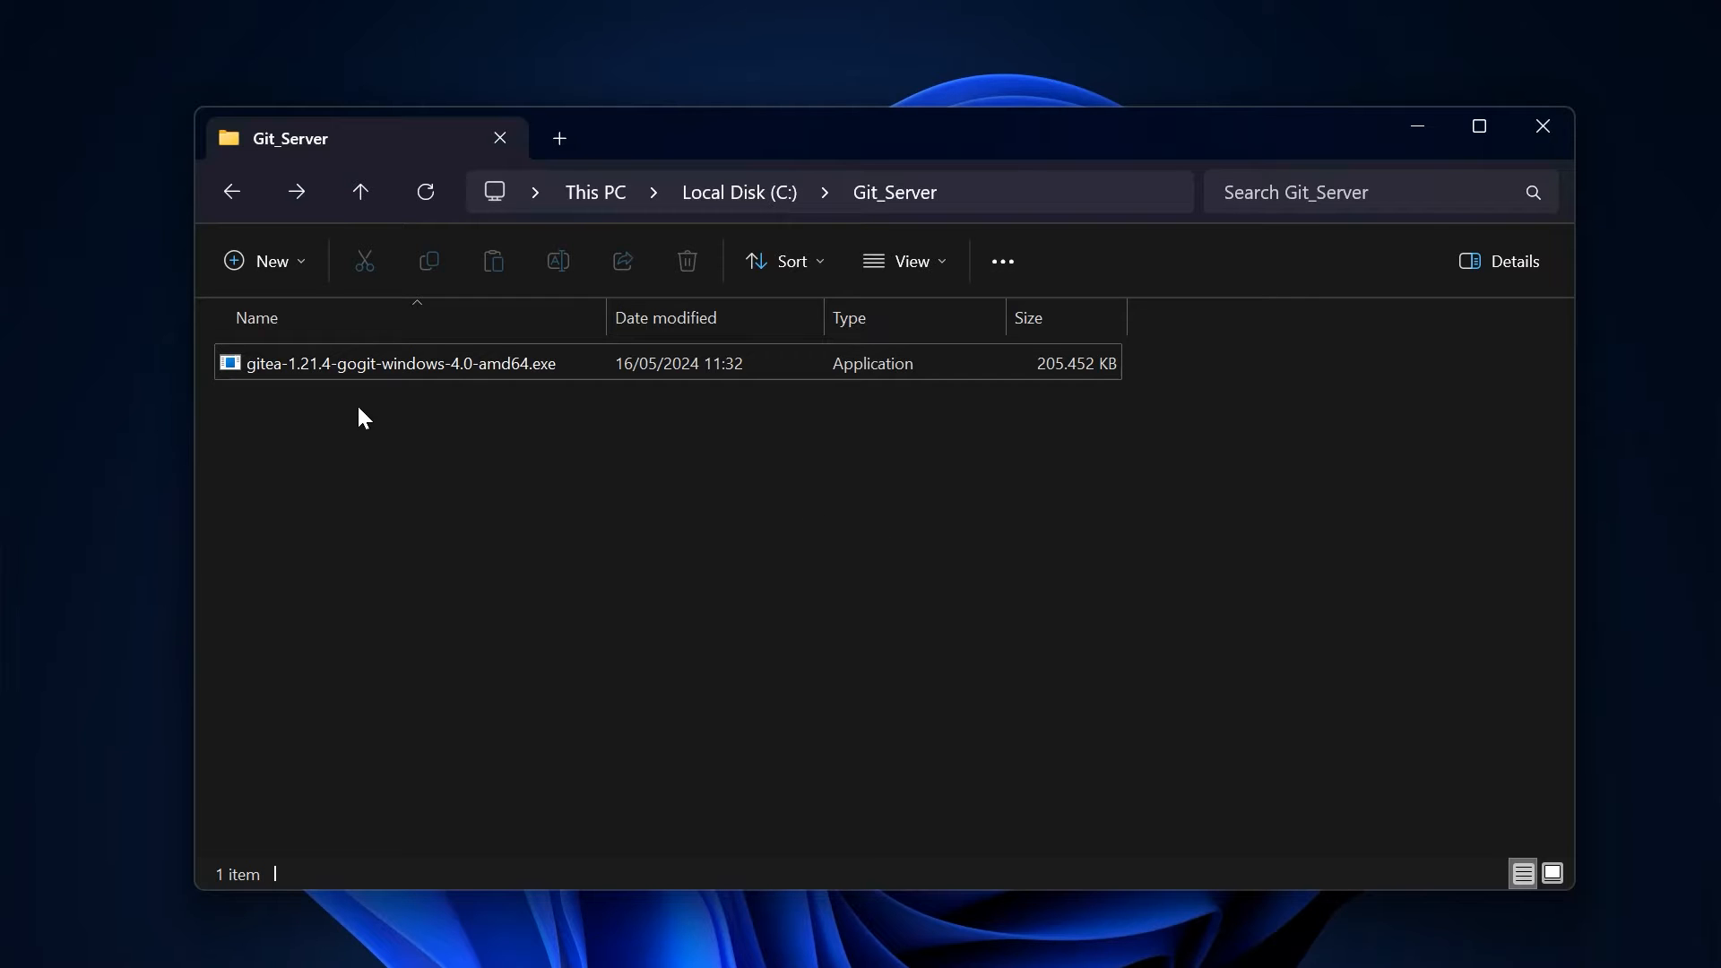
Run the Gitea 1.21.4 executable from C:\Git_Server and open localhost:3000 in the browser
{"action": "left_click", "coordinate": [398, 363]}
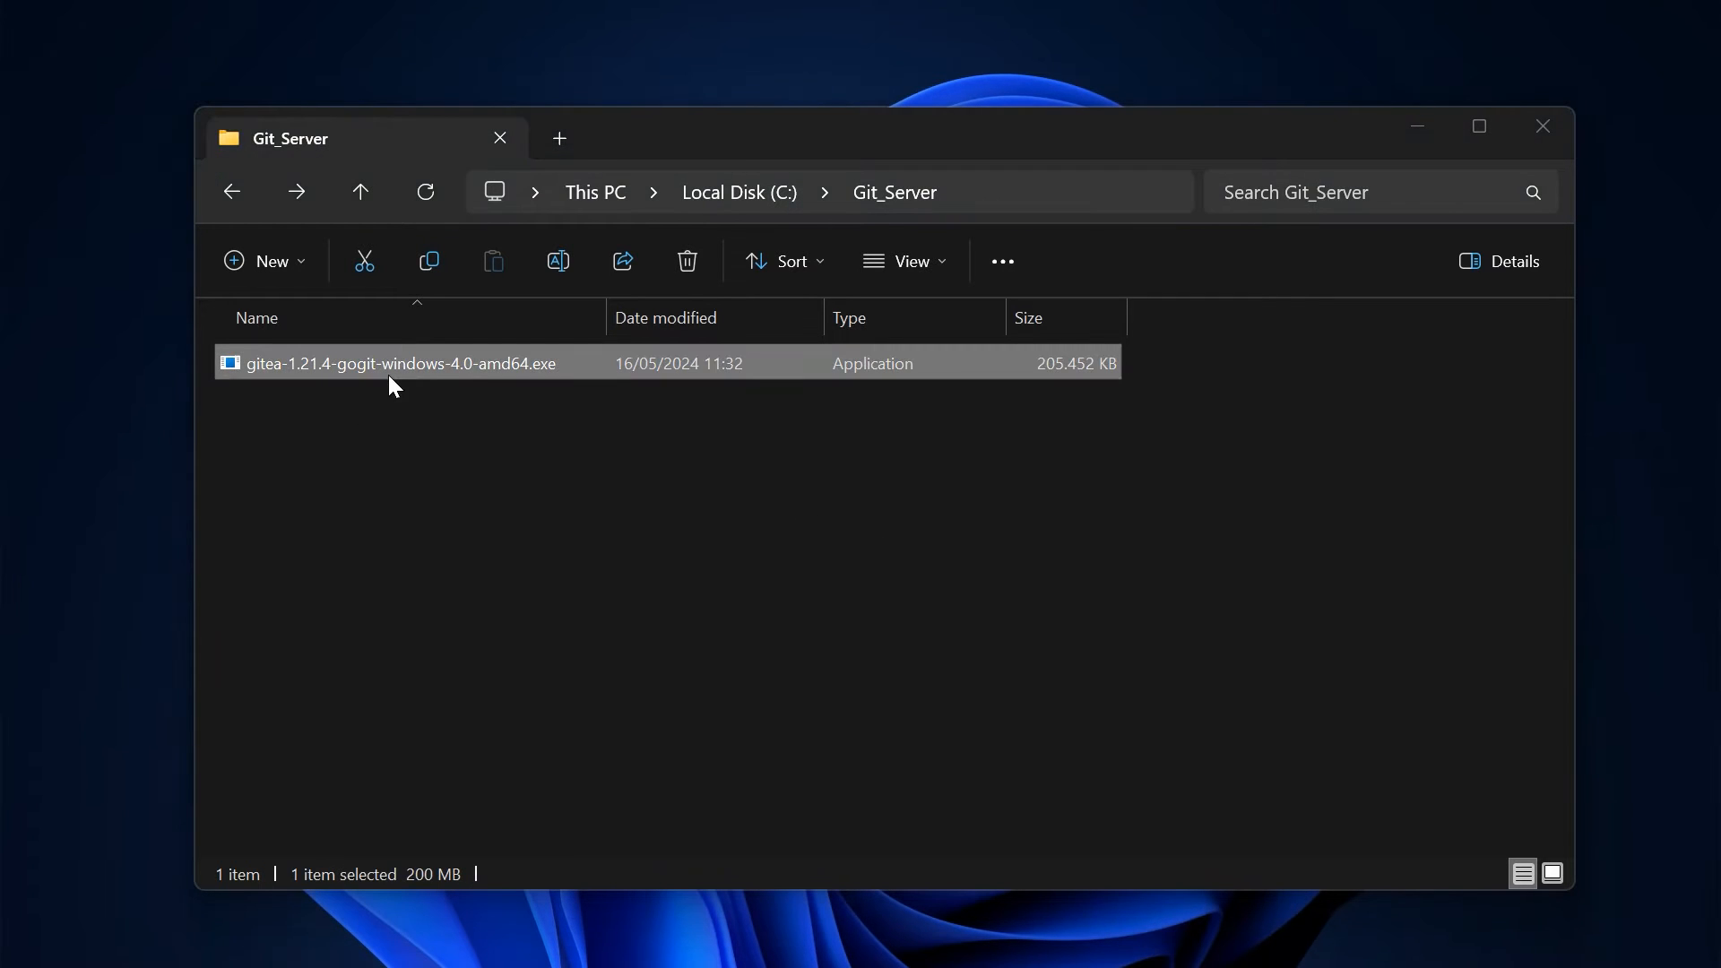
{"action": "double_click", "coordinate": [400, 363]}
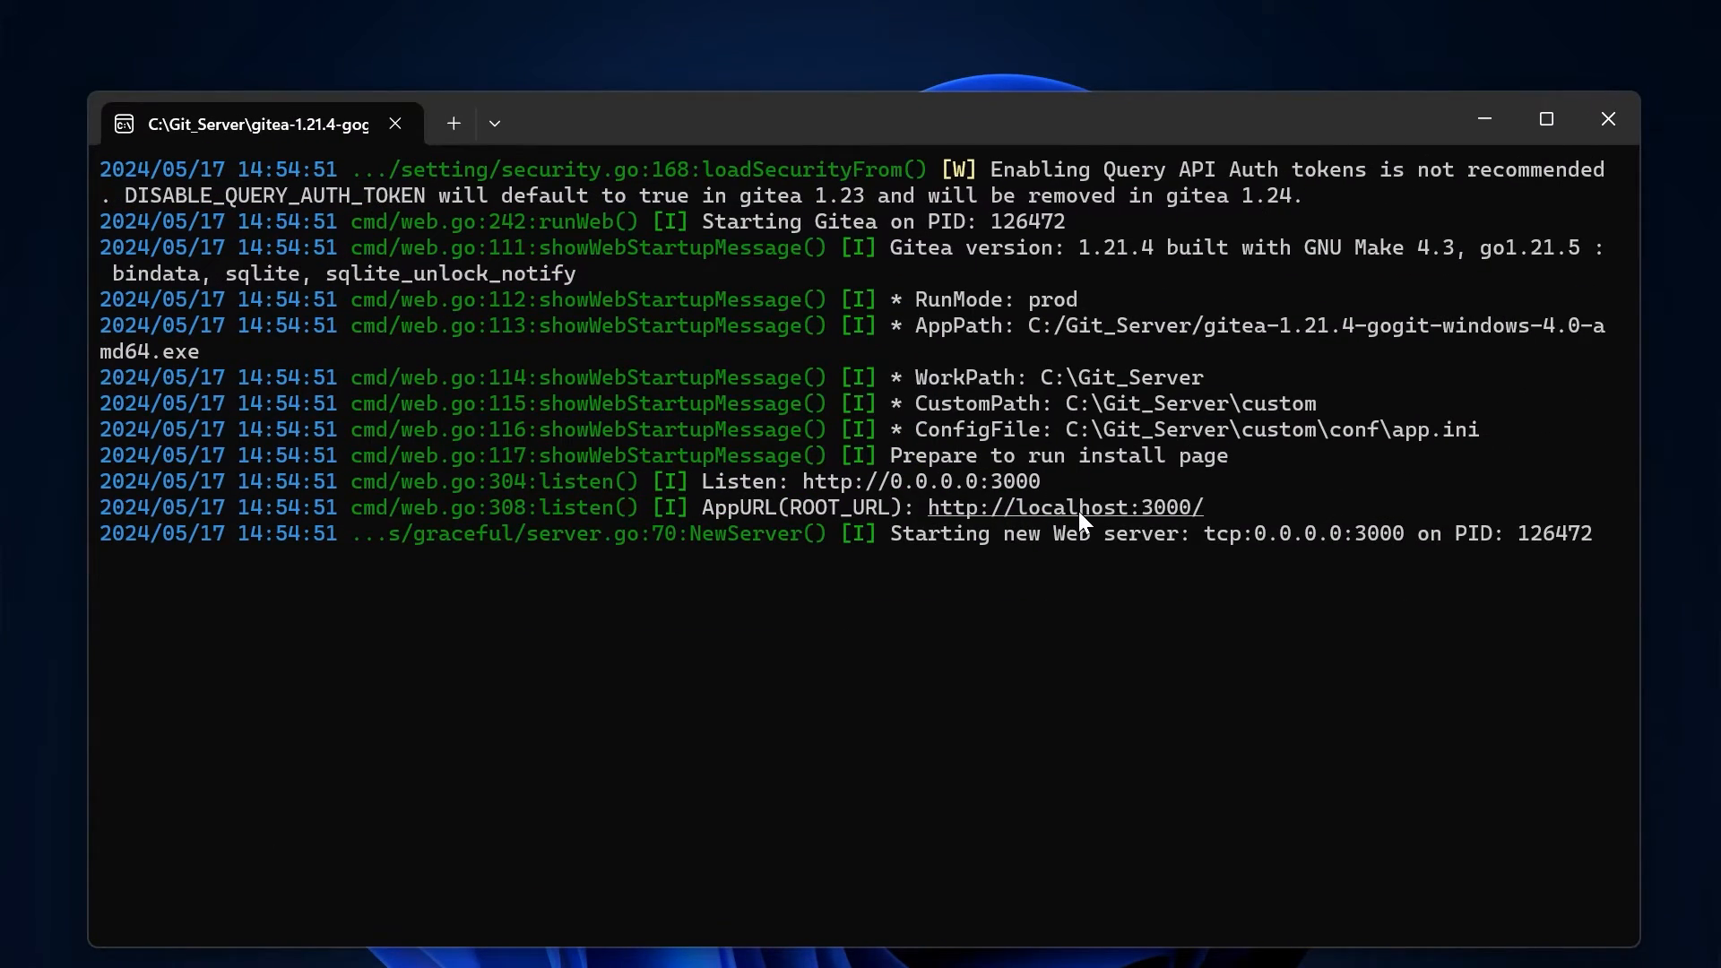
{"action": "left_click", "coordinate": [1062, 507]}
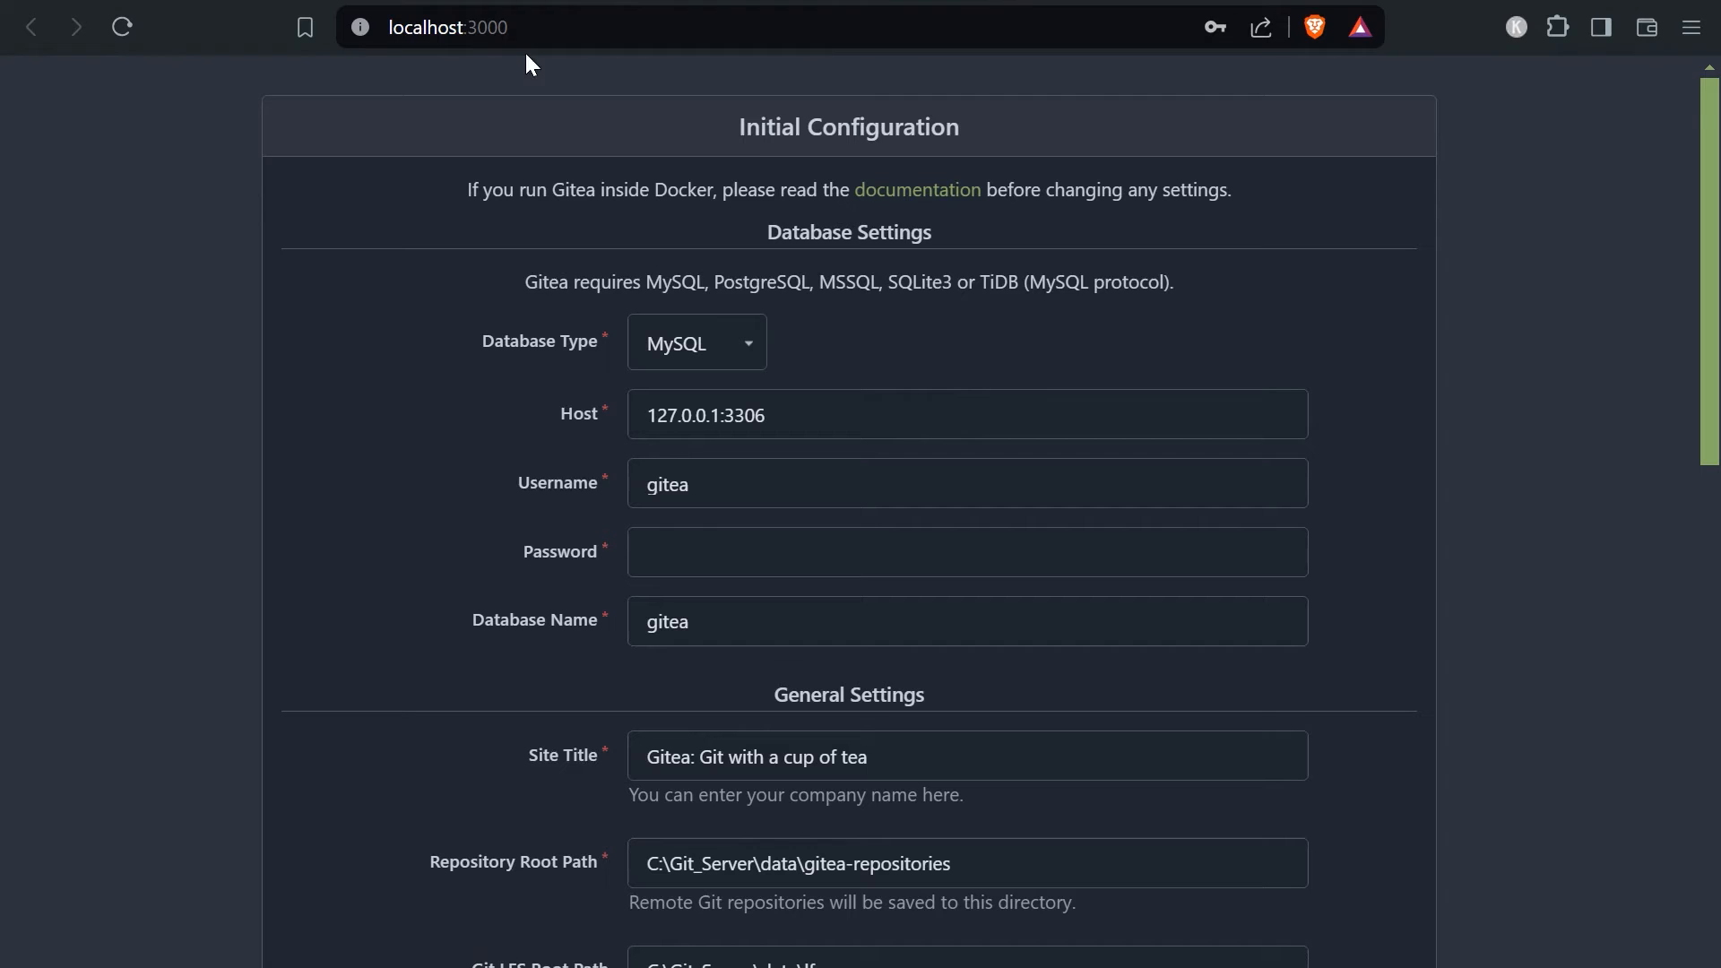
{"action": "mouse_move", "coordinate": [1315, 355]}
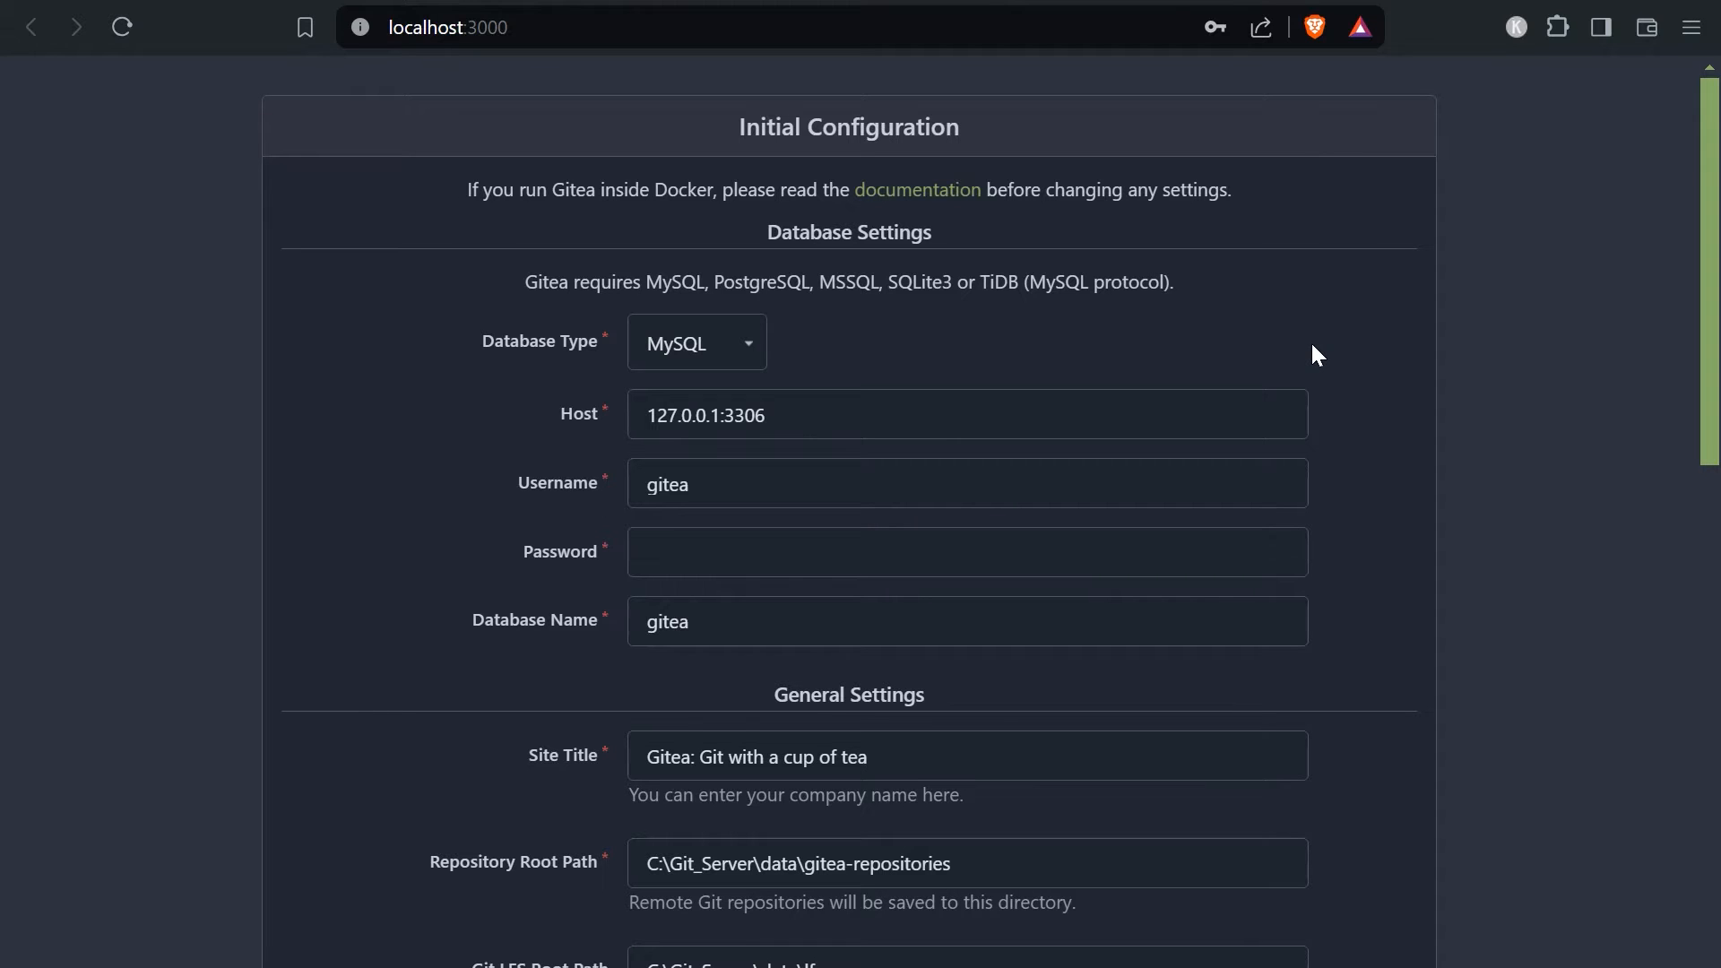
{"action": "mouse_move", "coordinate": [1501, 587]}
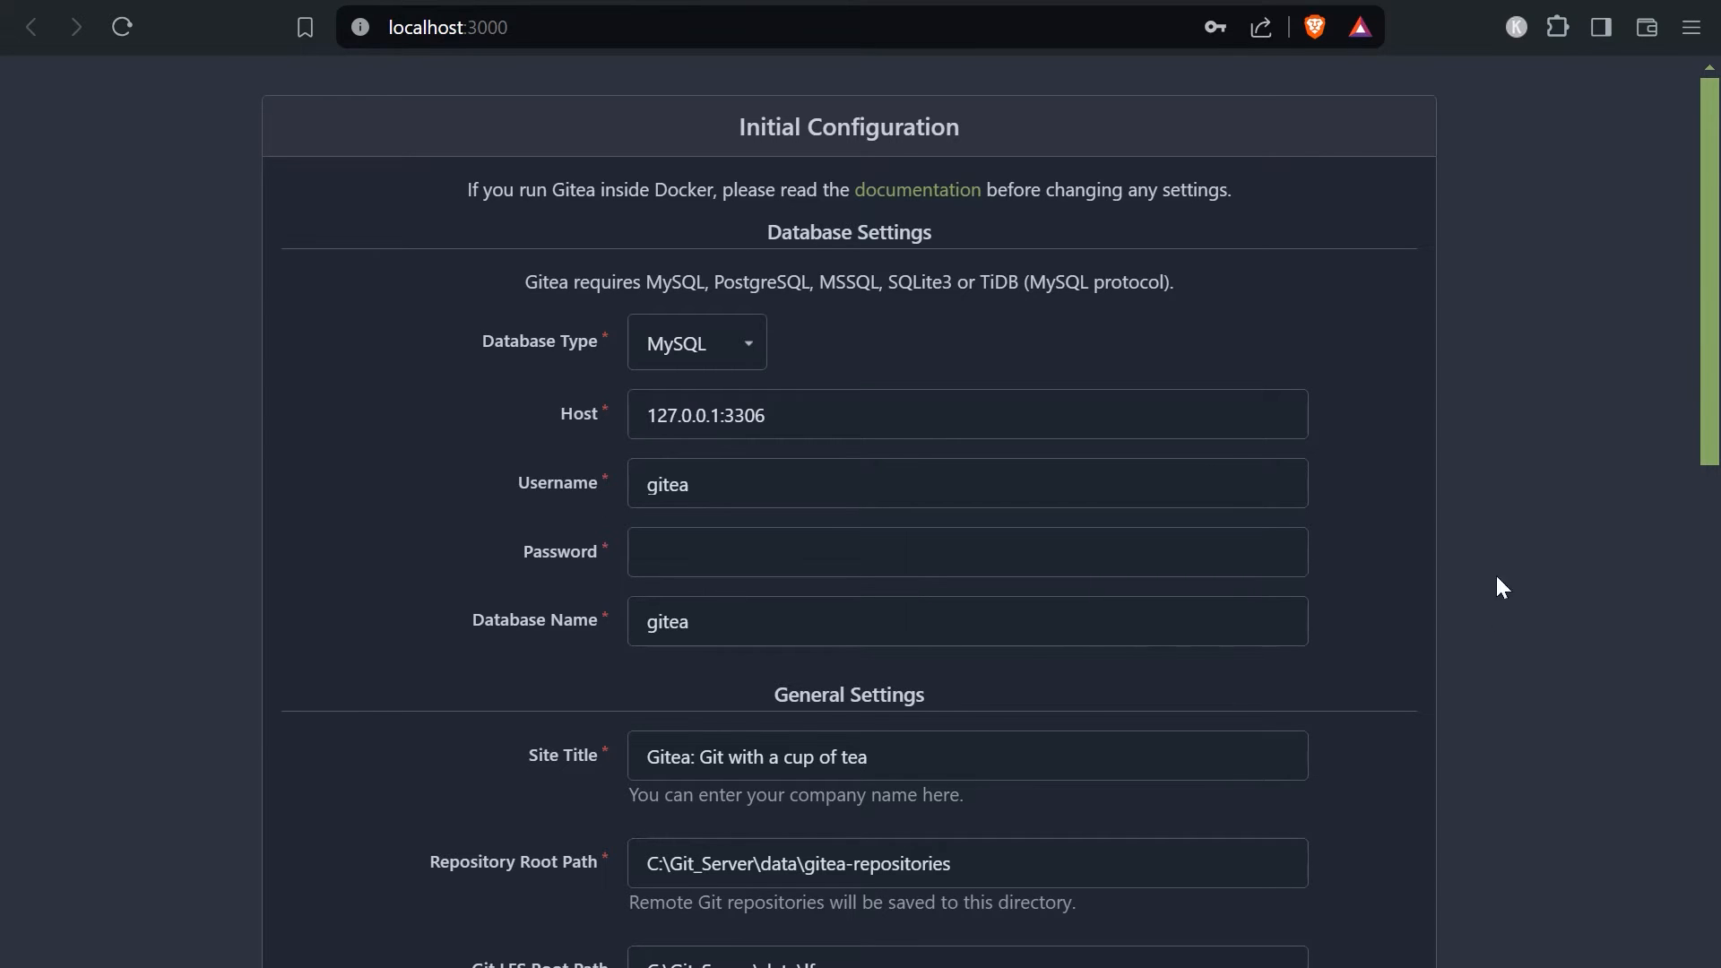
{"action": "mouse_move", "coordinate": [568, 421]}
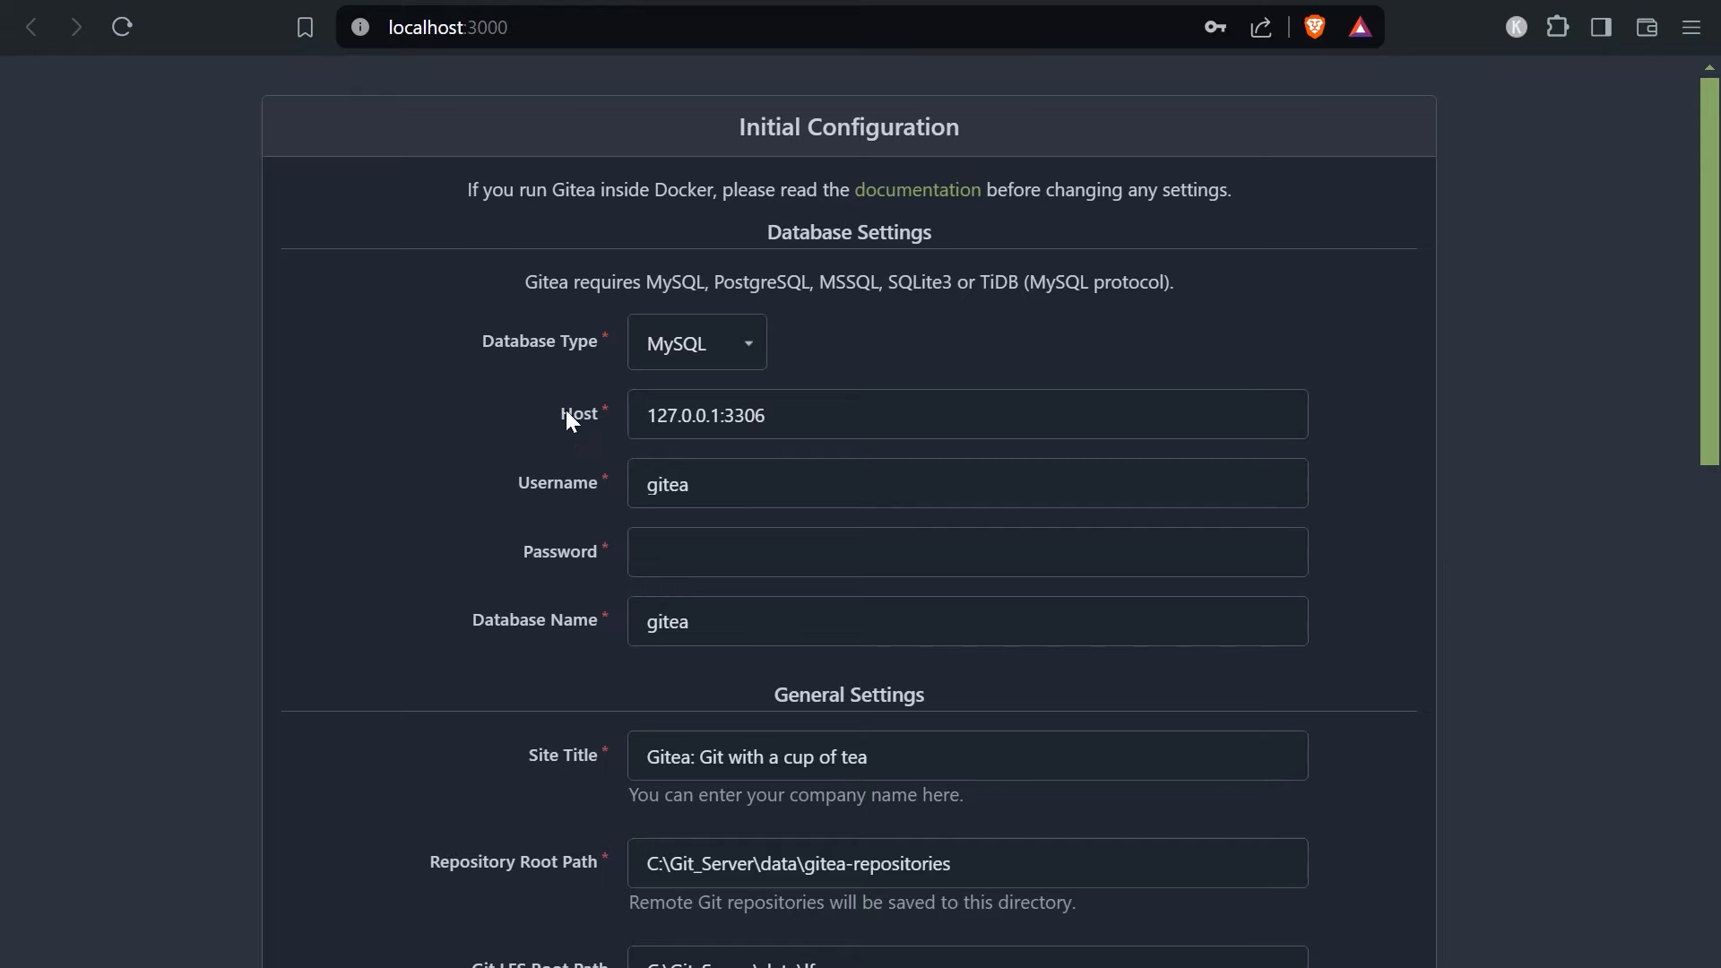
Set the database type to SQLite3 and scroll through the General Settings
{"action": "left_click", "coordinate": [695, 342]}
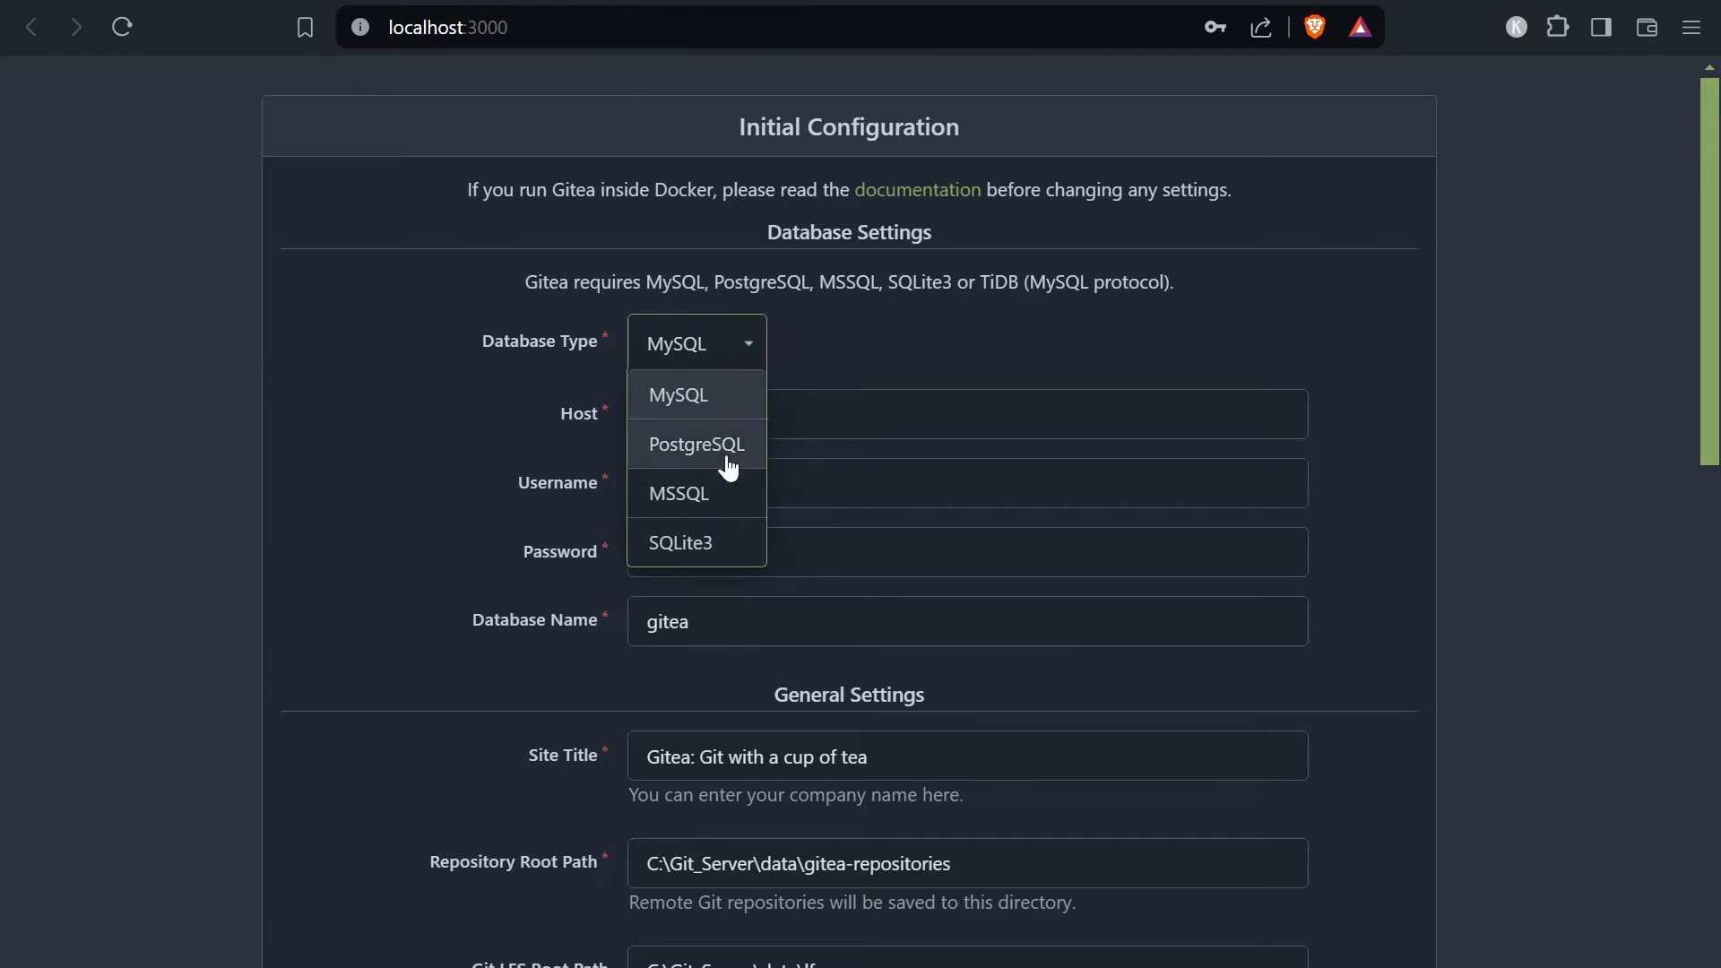
{"action": "left_click", "coordinate": [680, 542]}
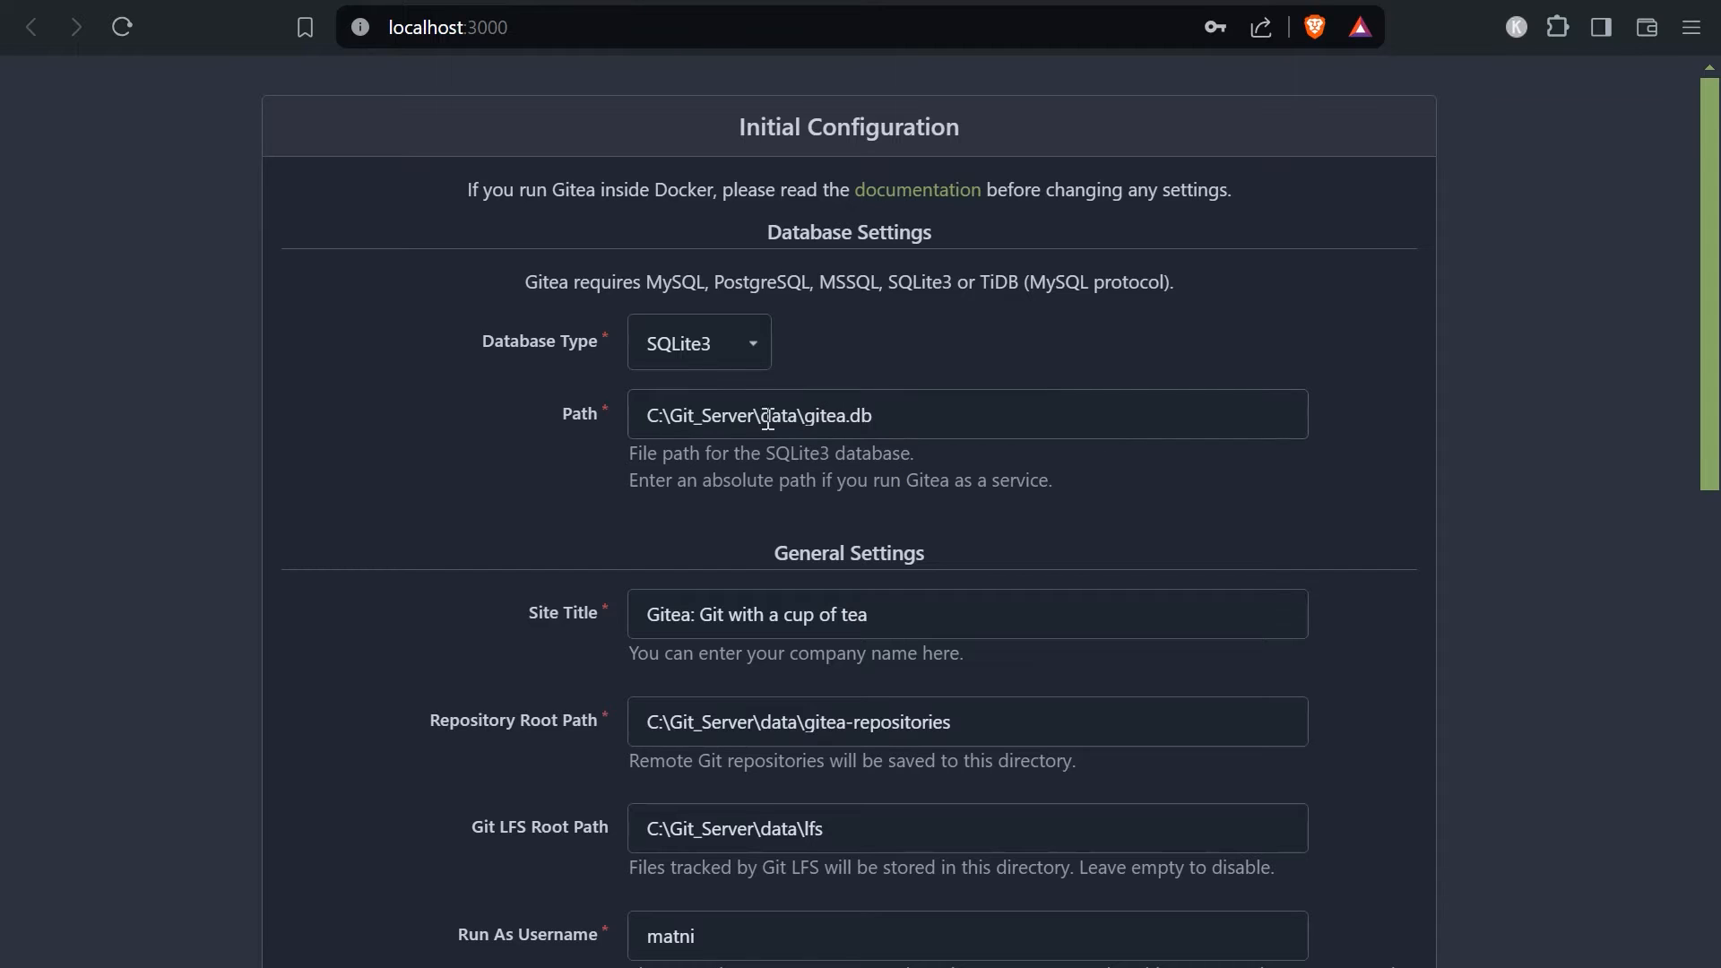
{"action": "scroll", "scroll_direction": "down", "scroll_amount": 3}
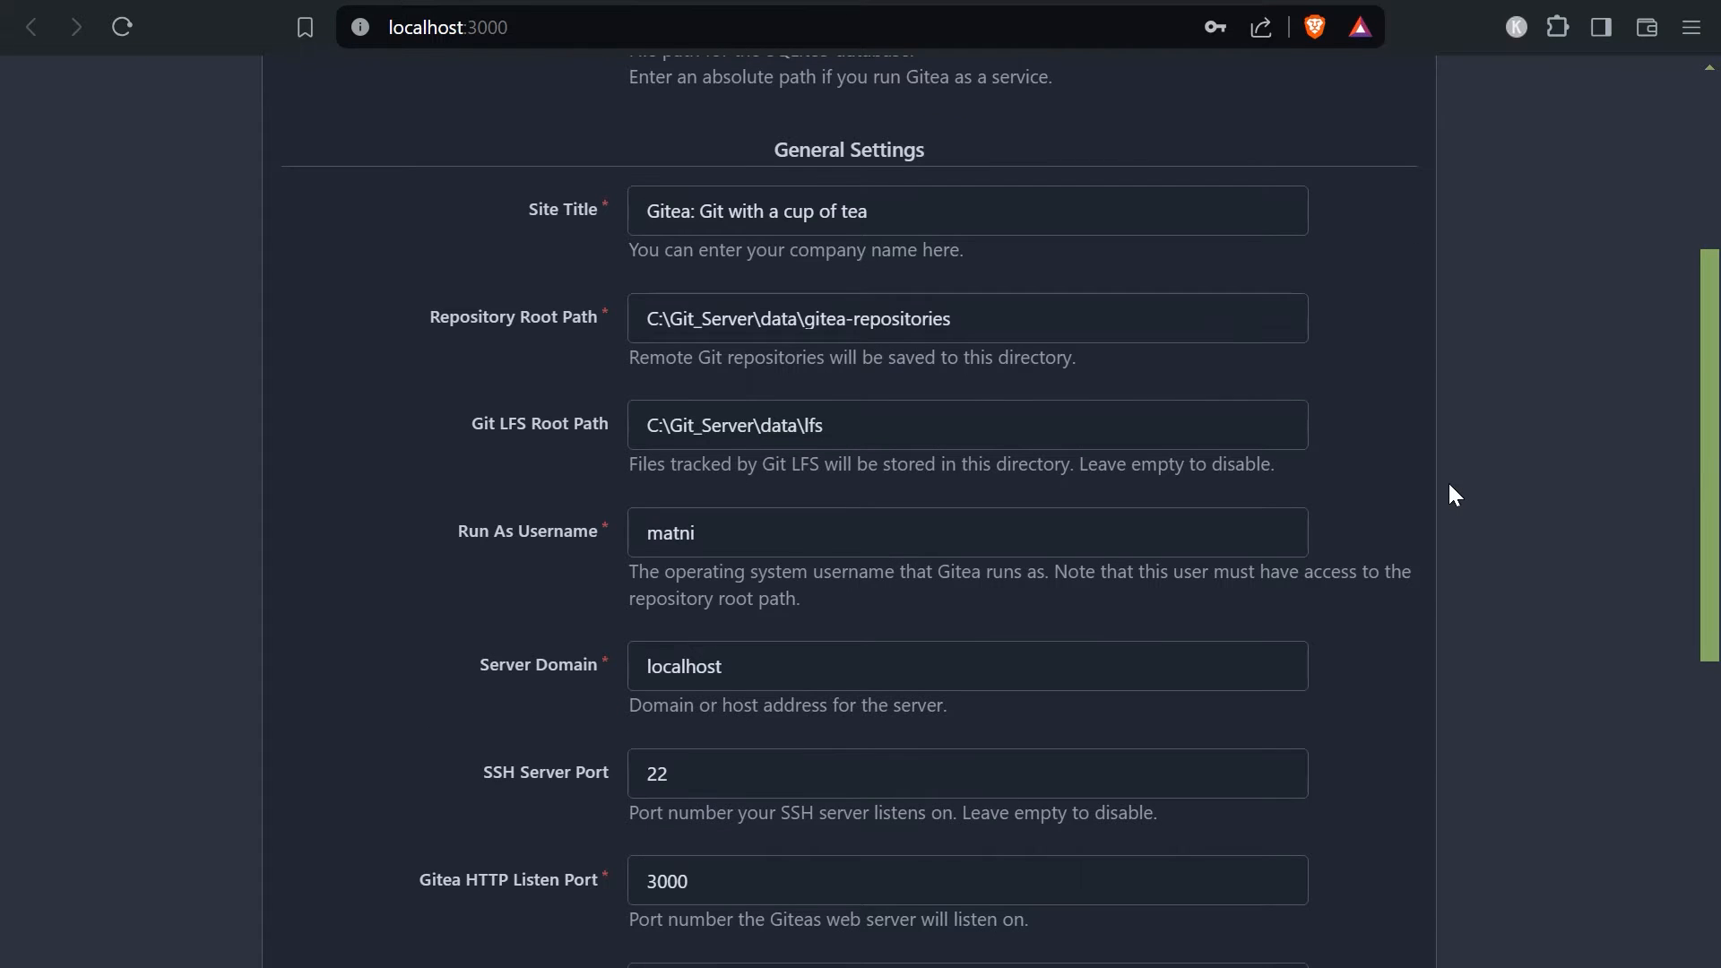
{"action": "scroll", "scroll_direction": "down", "scroll_amount": 3}
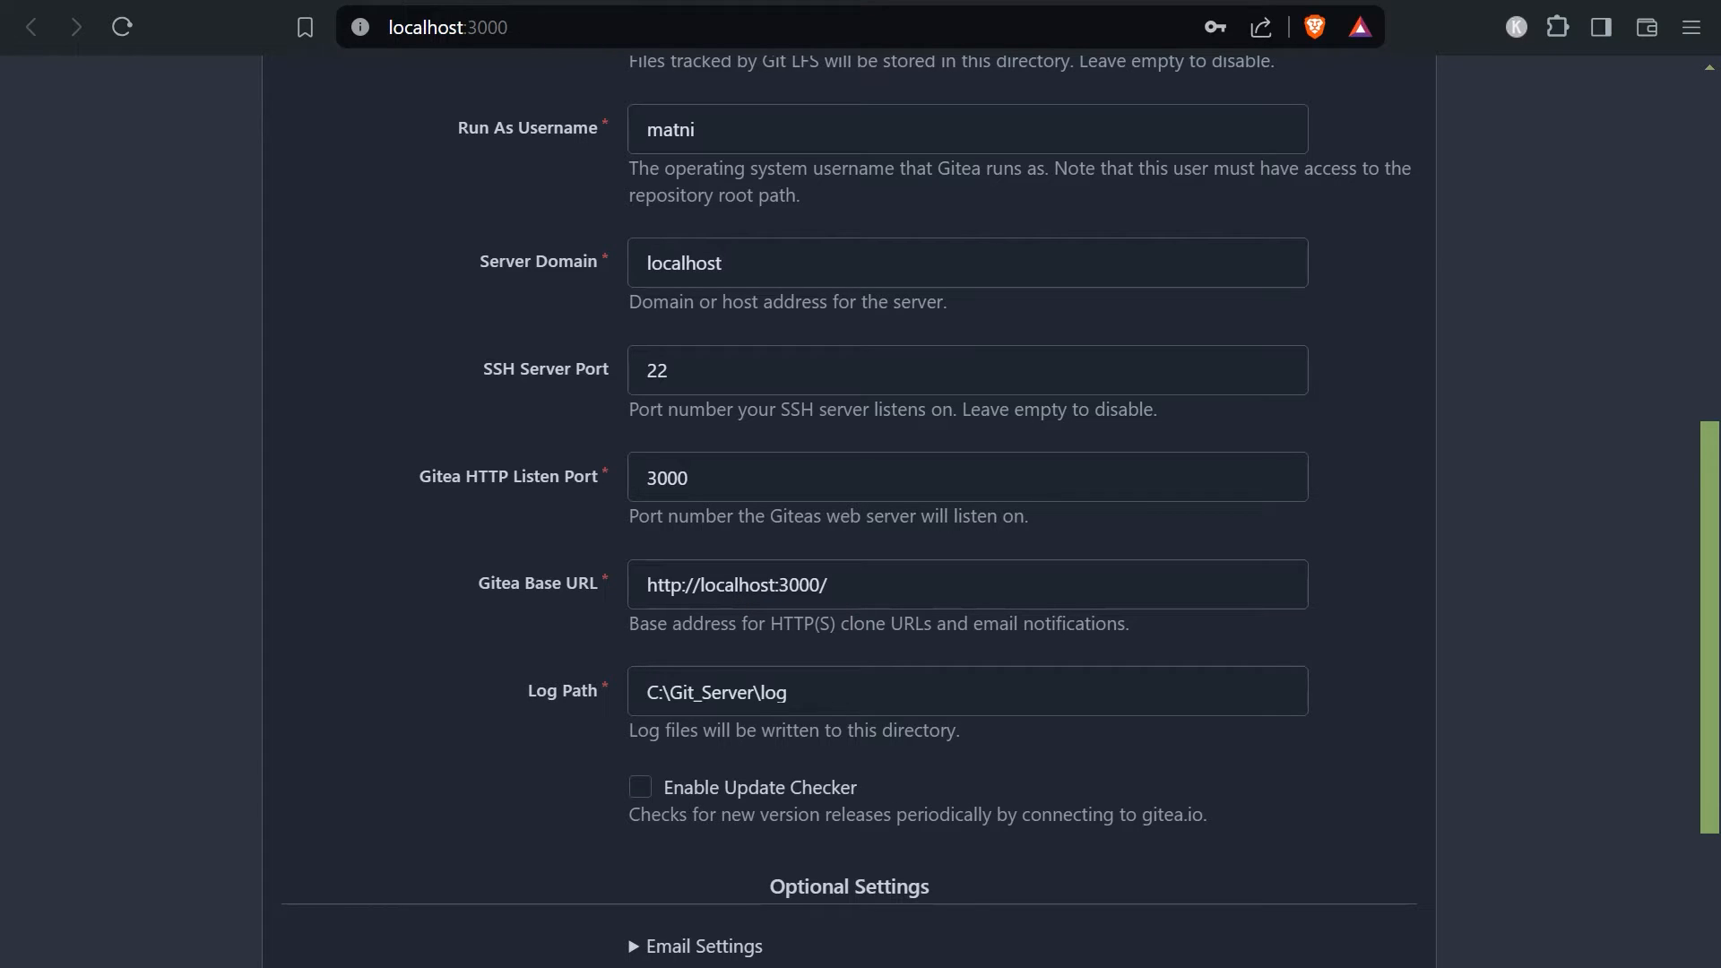
{"action": "mouse_move", "coordinate": [1408, 673]}
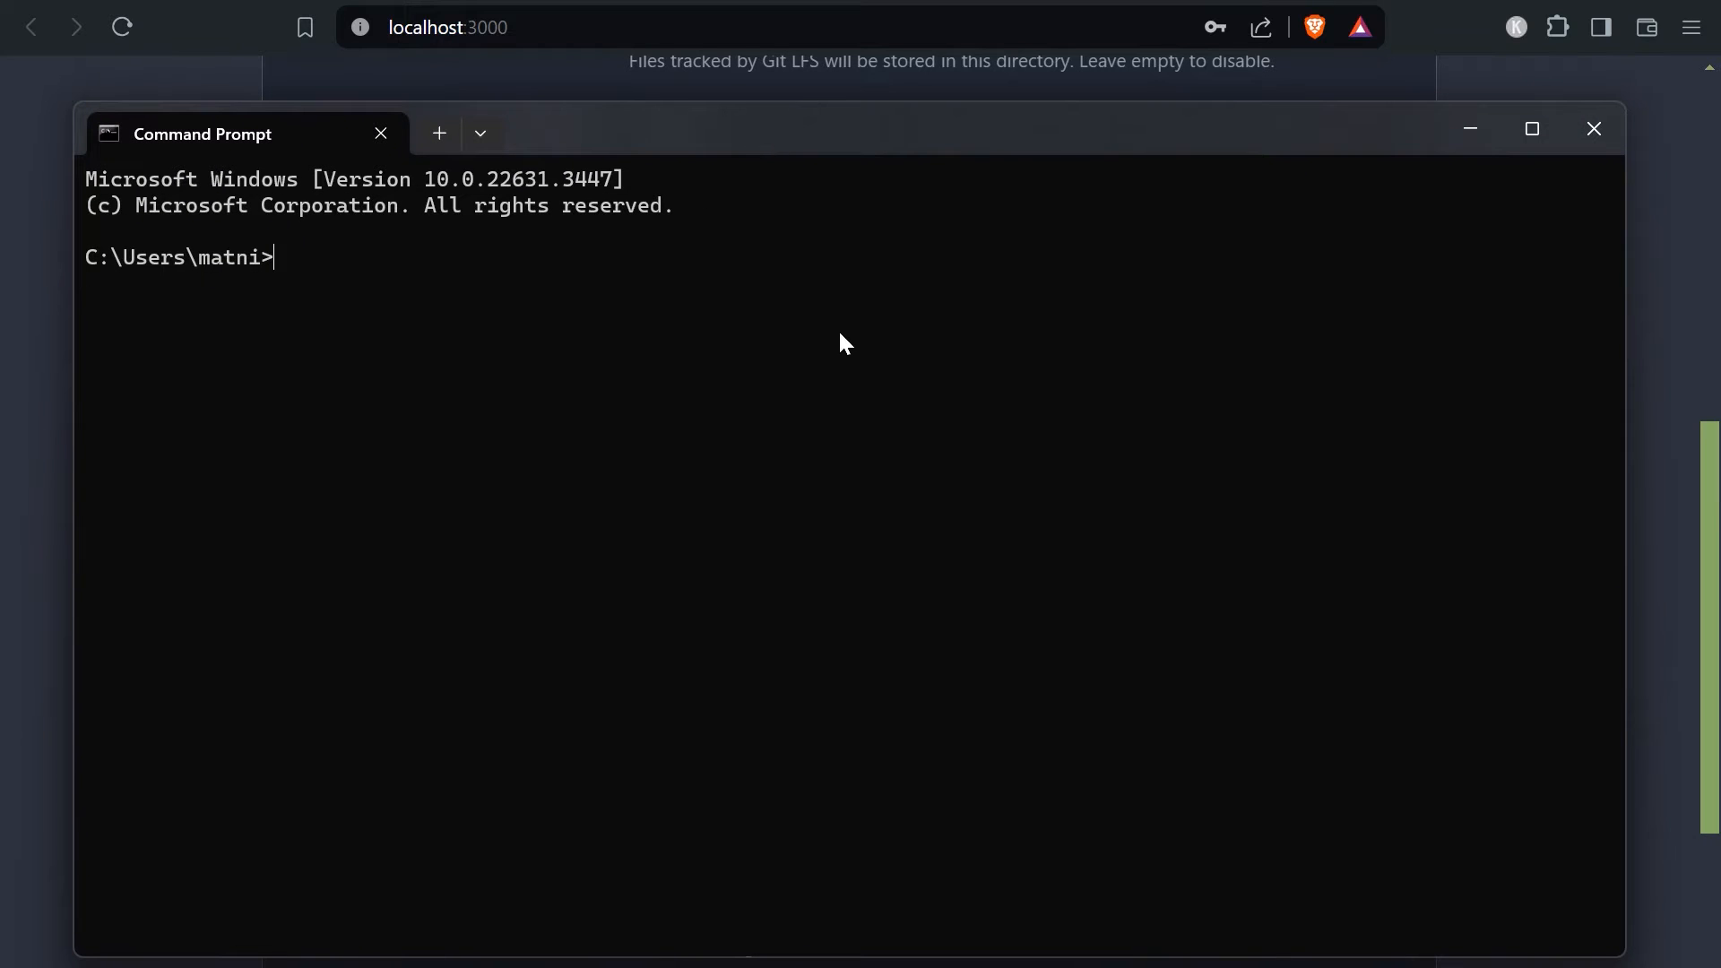
Run ipconfig and select the IPv4 address 192.168.0.99
{"action": "type", "text": "ipconfig"}
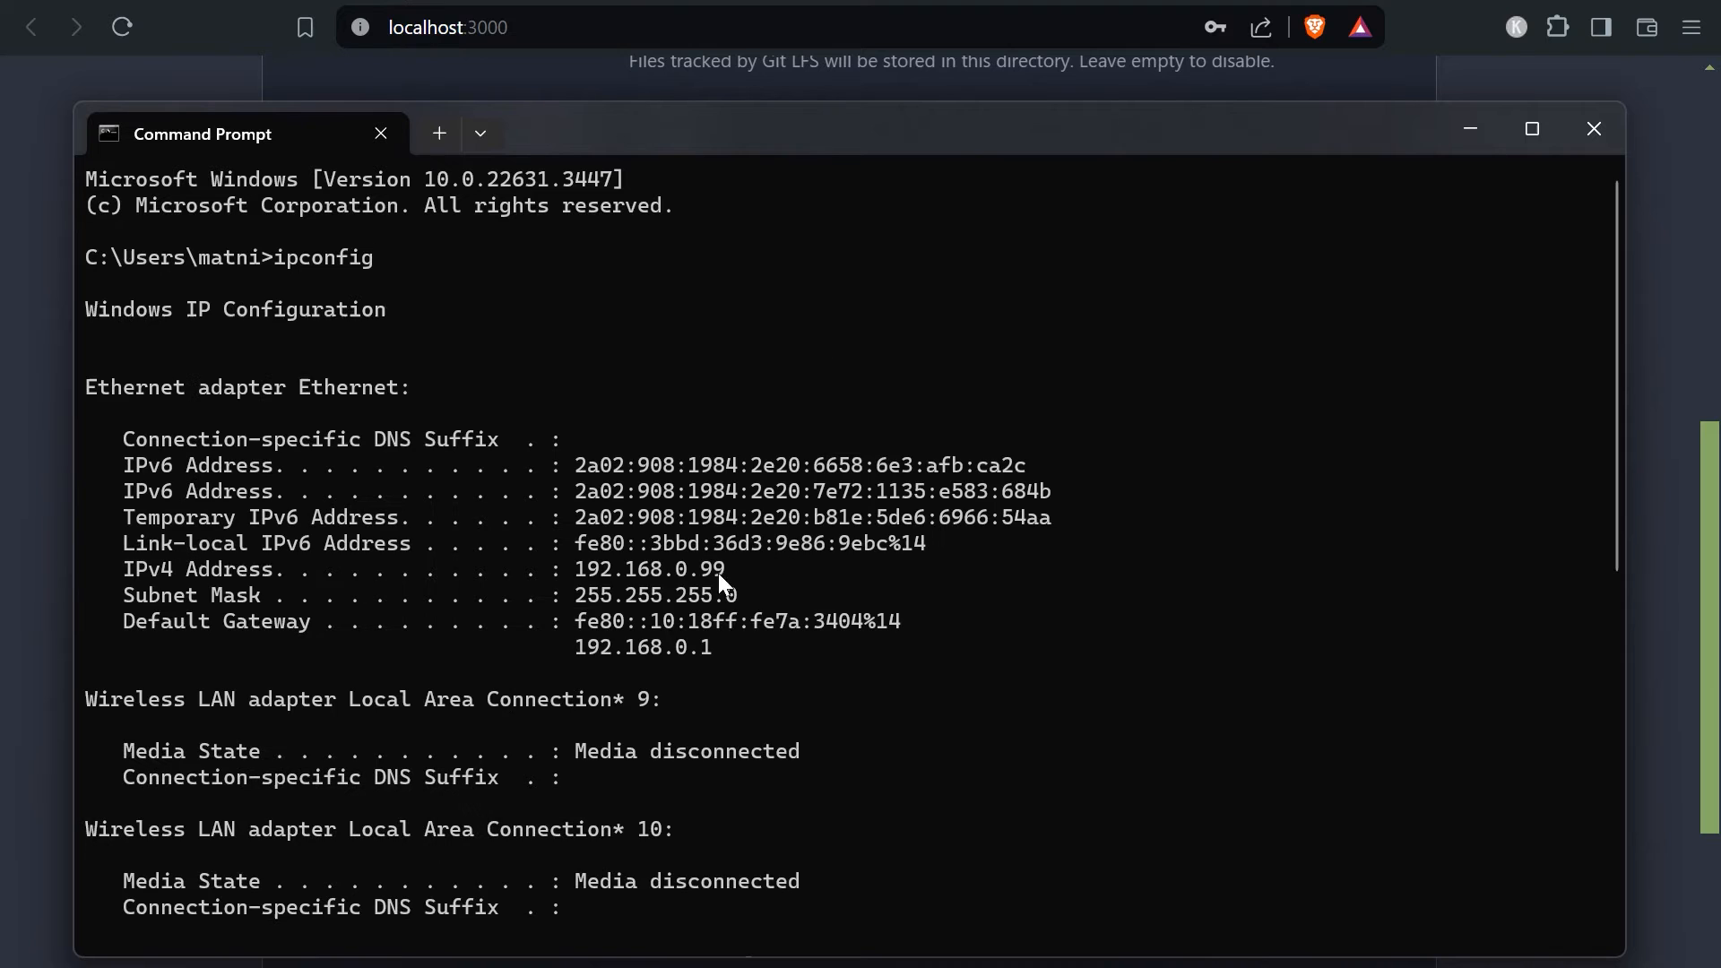
{"action": "mouse_move", "coordinate": [593, 596]}
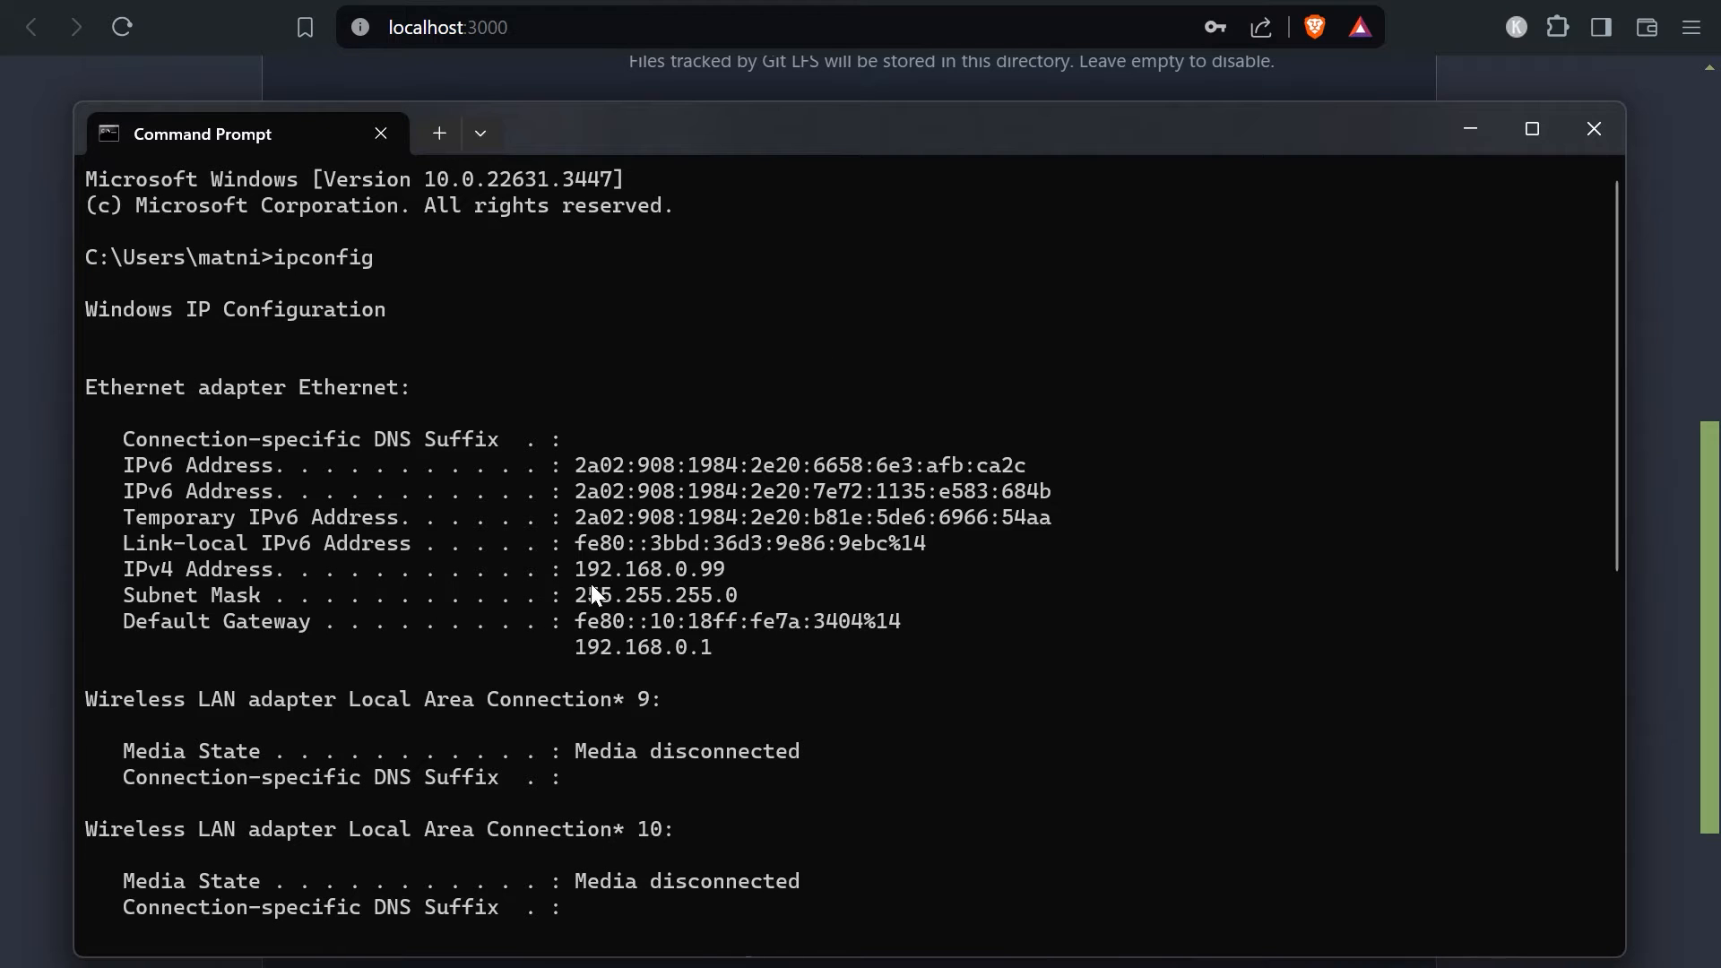
{"action": "double_click", "coordinate": [650, 568]}
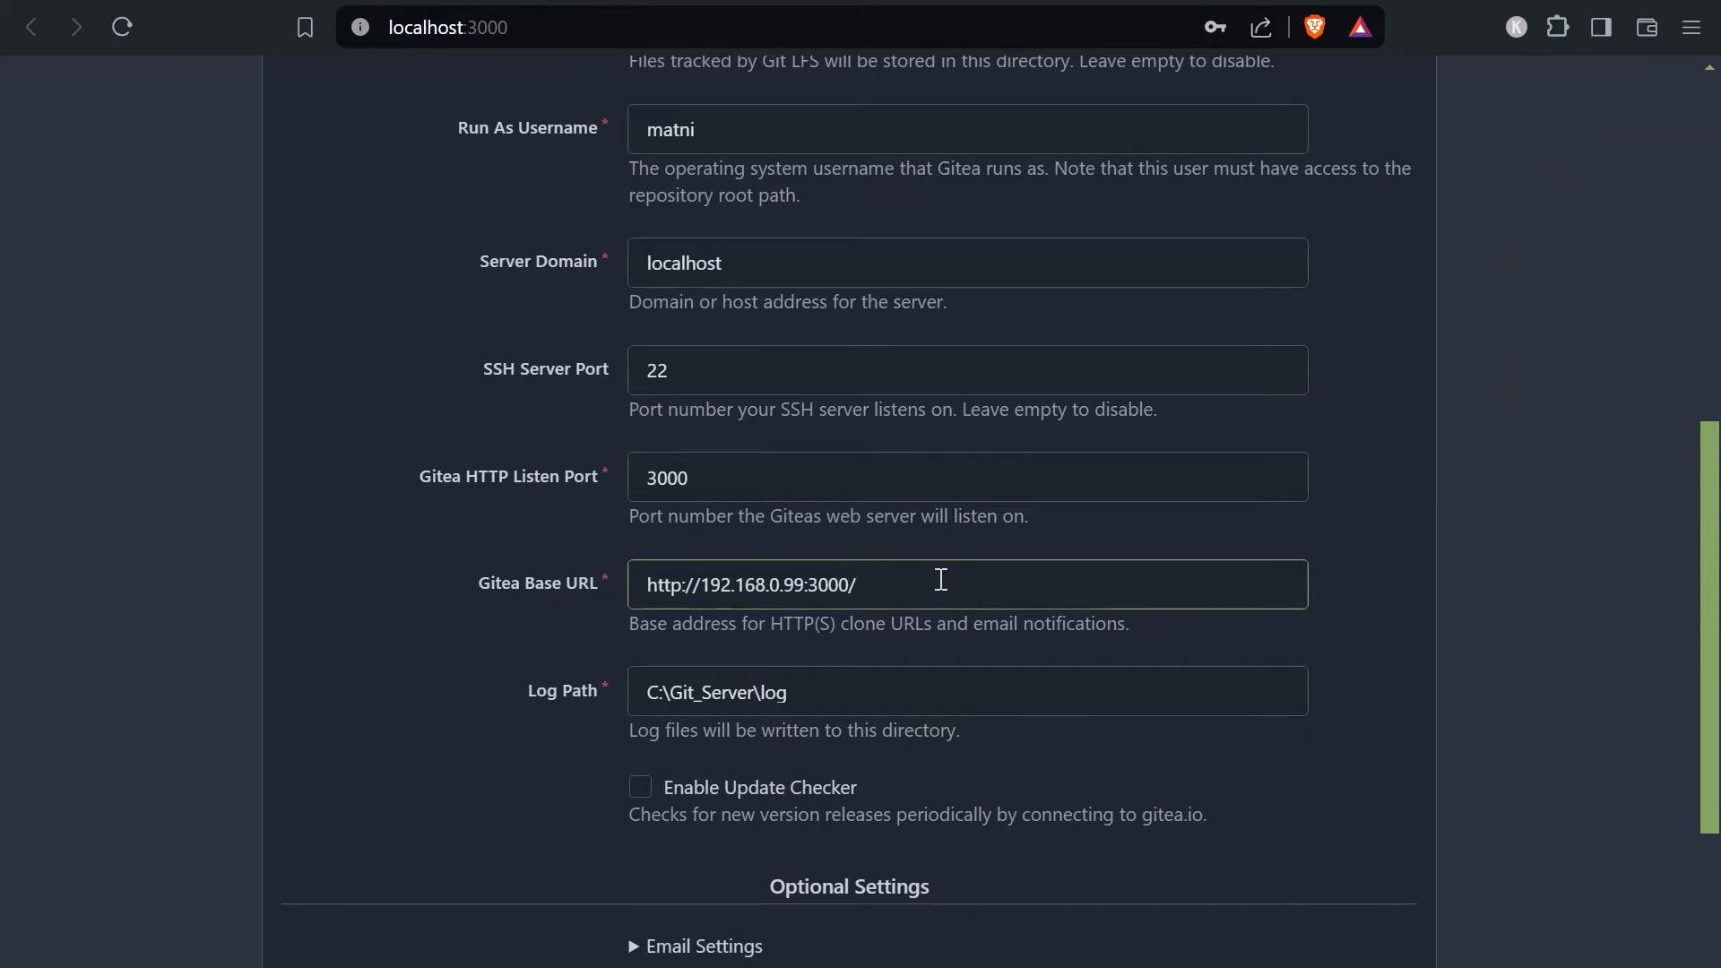
{"action": "scroll", "scroll_direction": "down", "scroll_amount": 3}
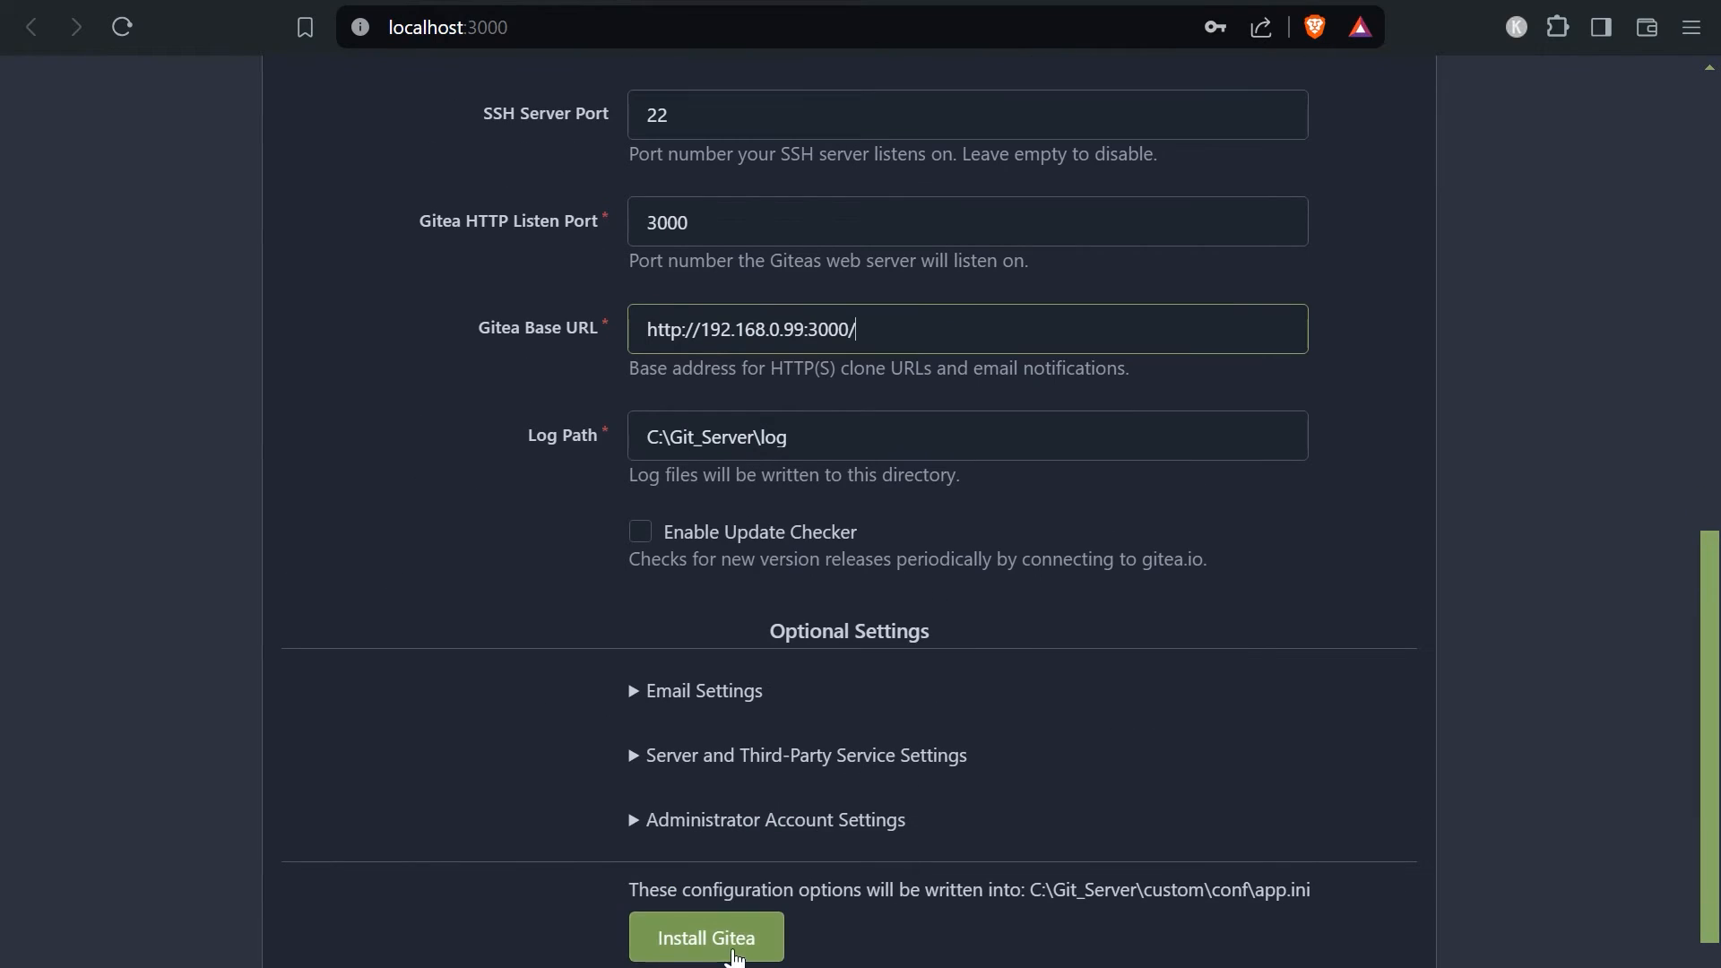
{"action": "left_click", "coordinate": [705, 937]}
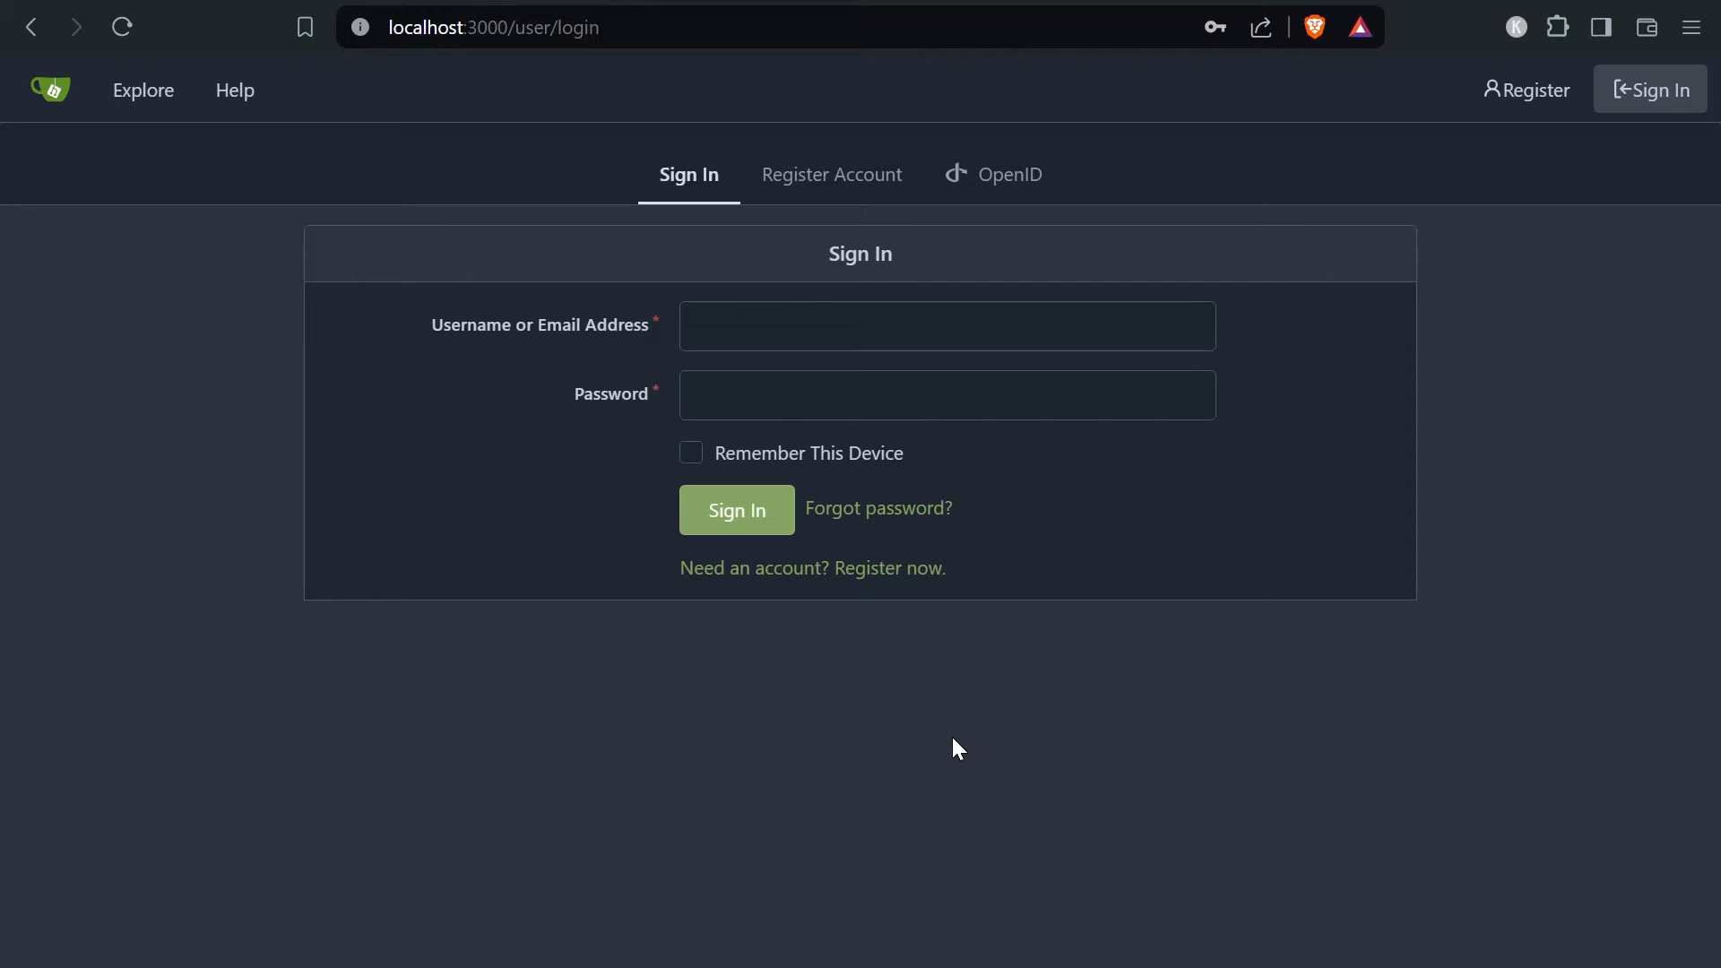
Reopen the registration form via 192.168.0.99 and register the first Gitea account
{"action": "left_click", "coordinate": [831, 175]}
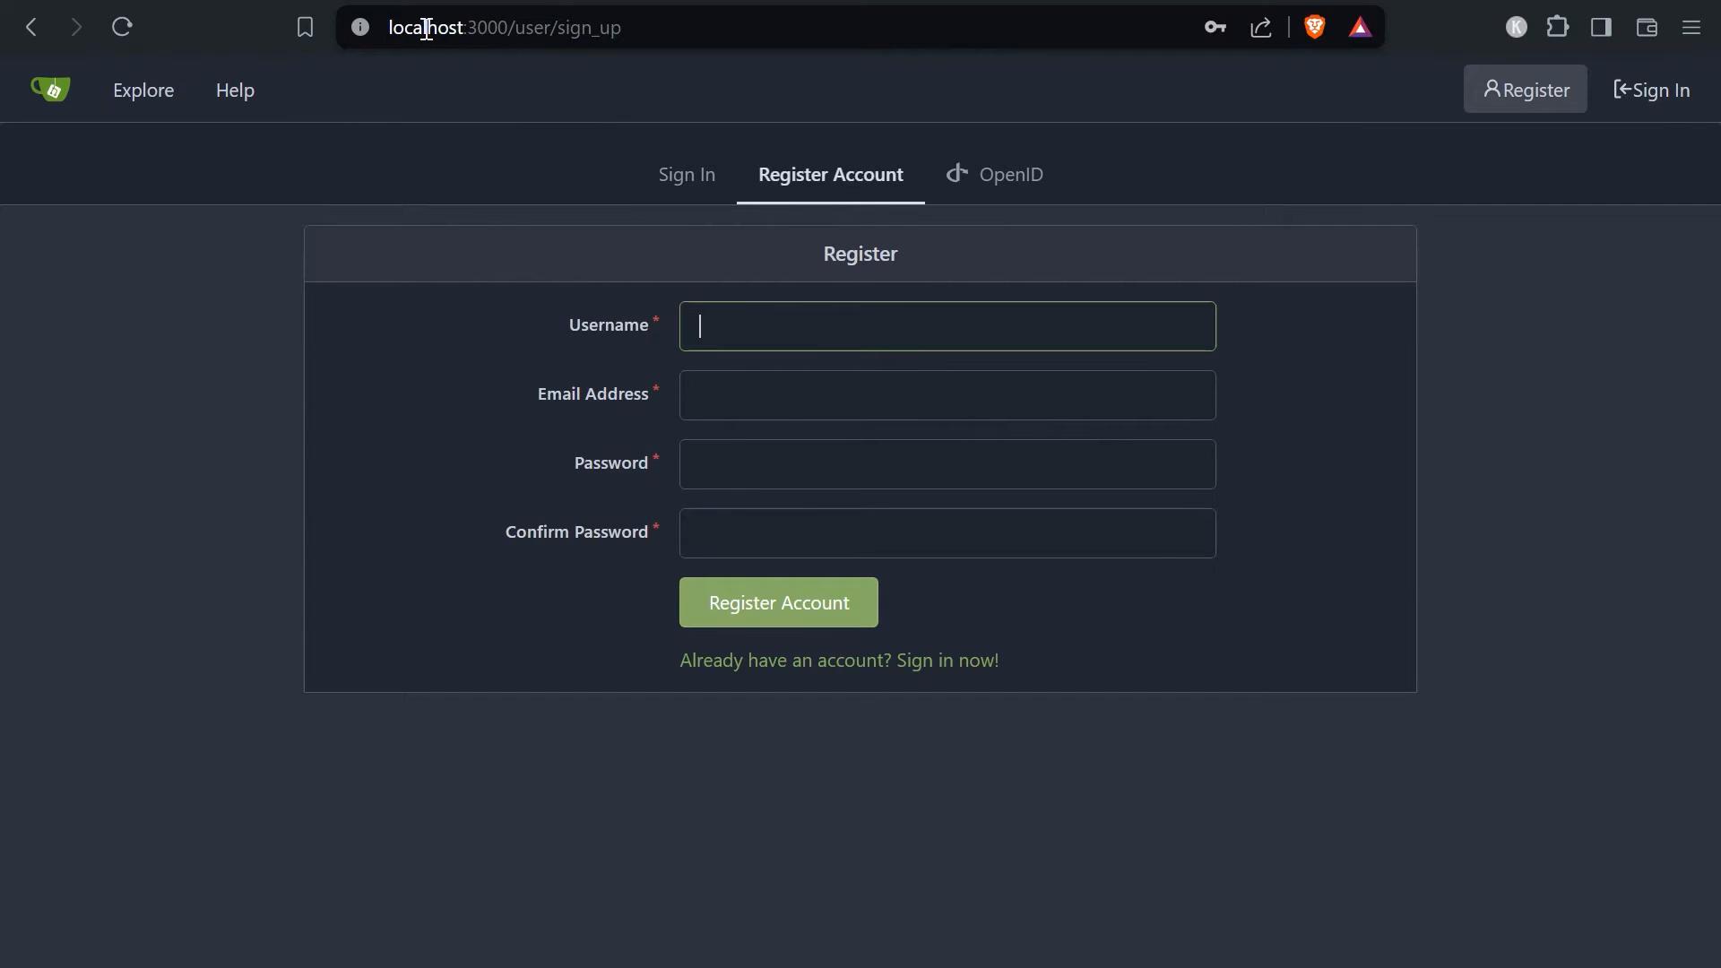
{"action": "left_click", "coordinate": [505, 28]}
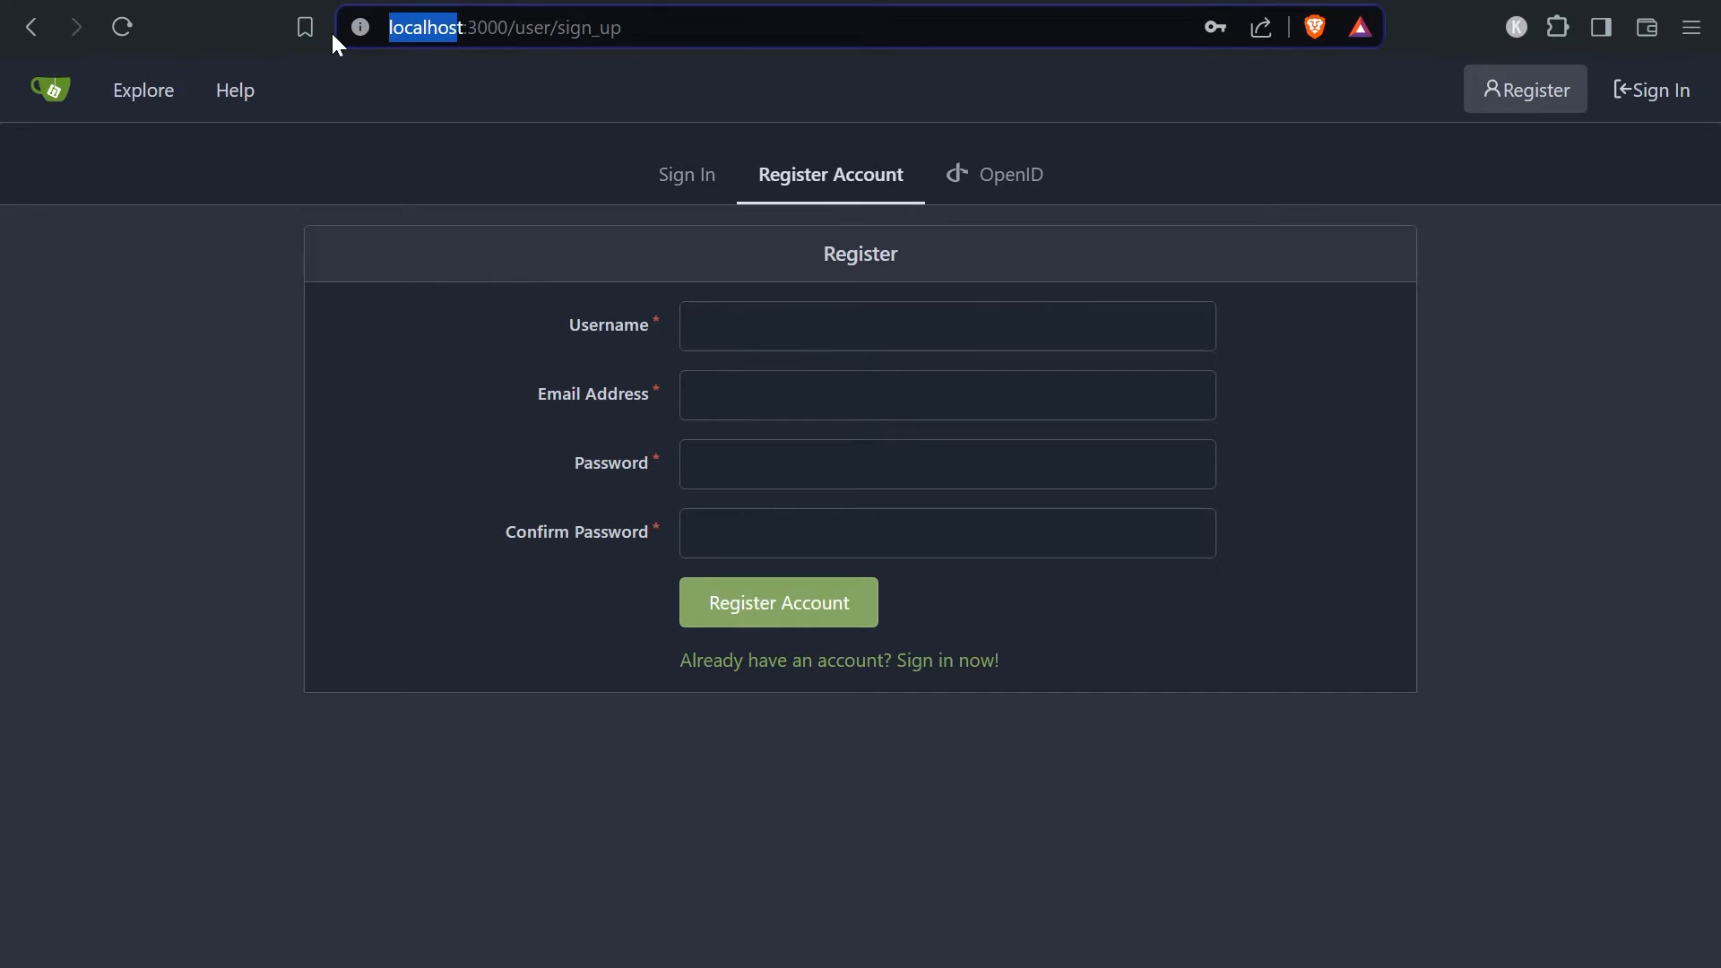
{"action": "type", "text": "192.168.0.99"}
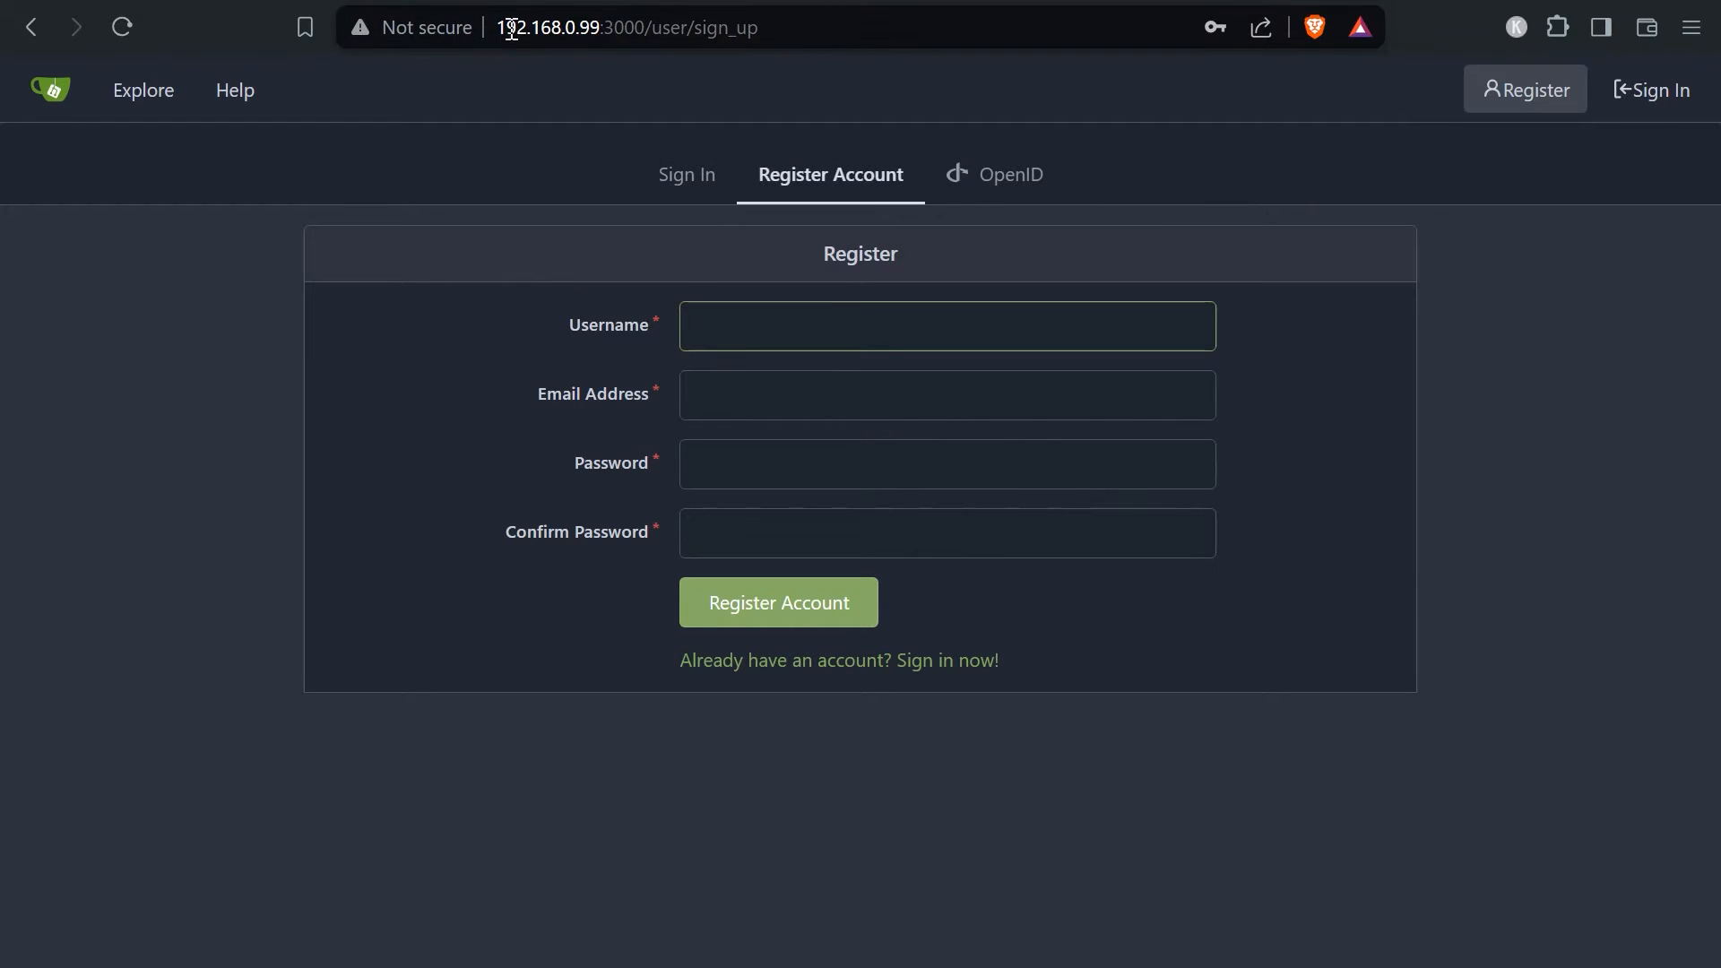
{"action": "left_click", "coordinate": [947, 325]}
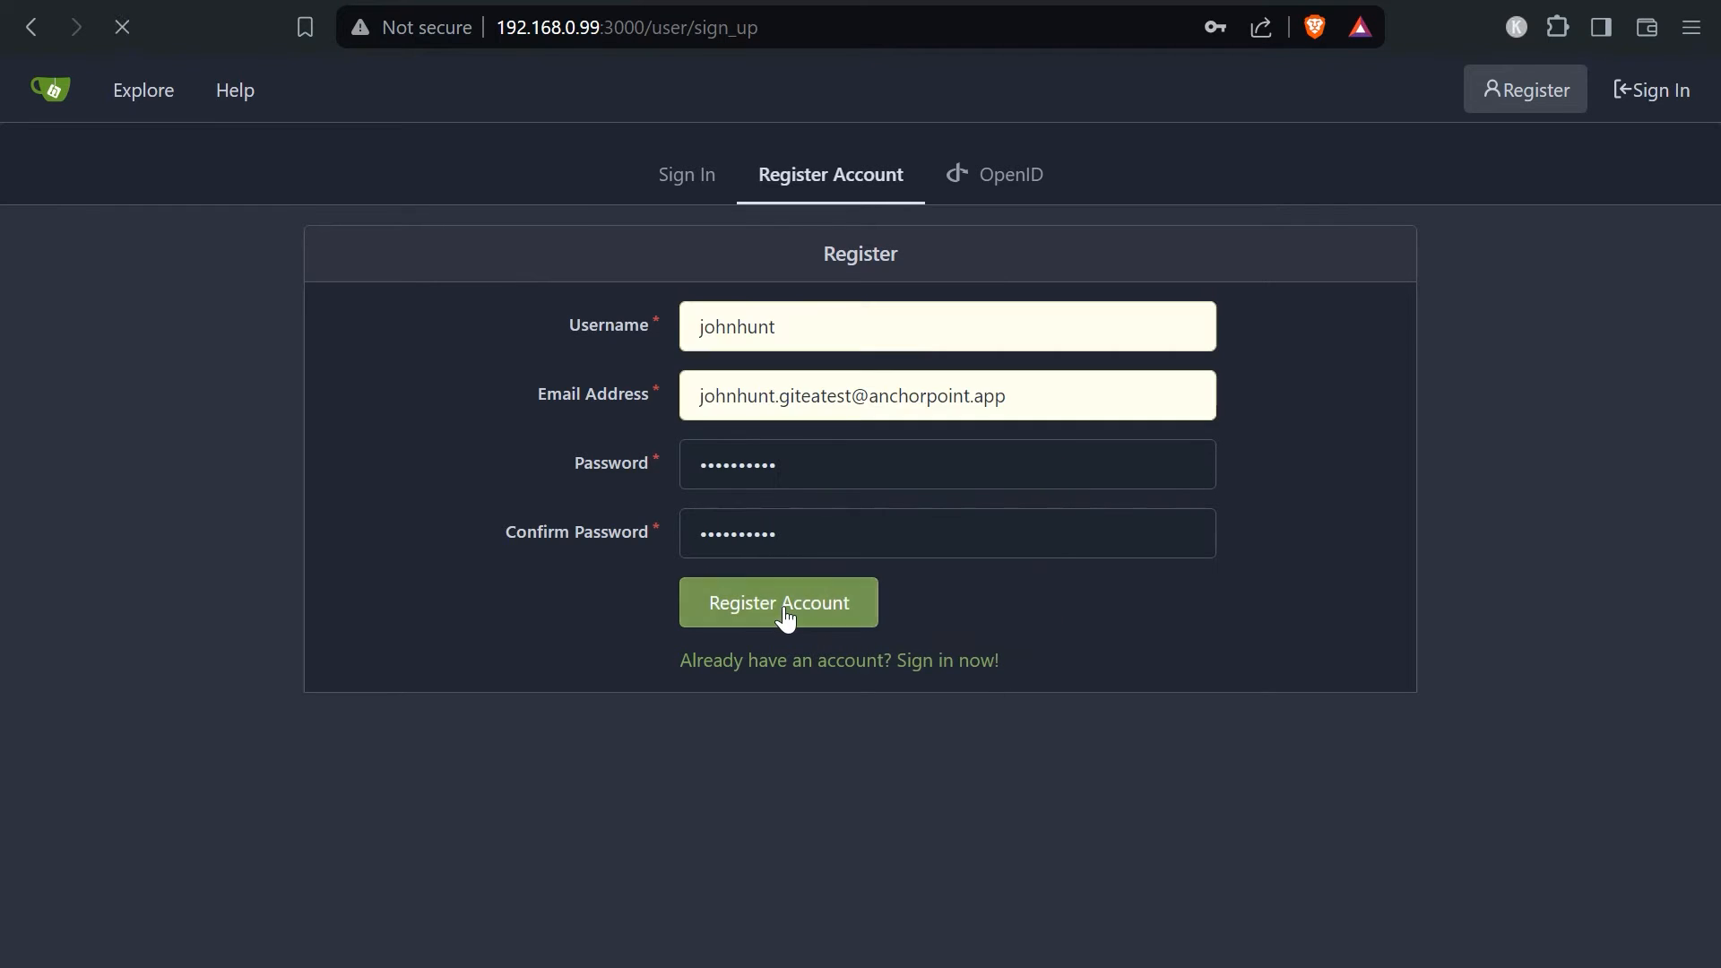
{"action": "left_click", "coordinate": [778, 603]}
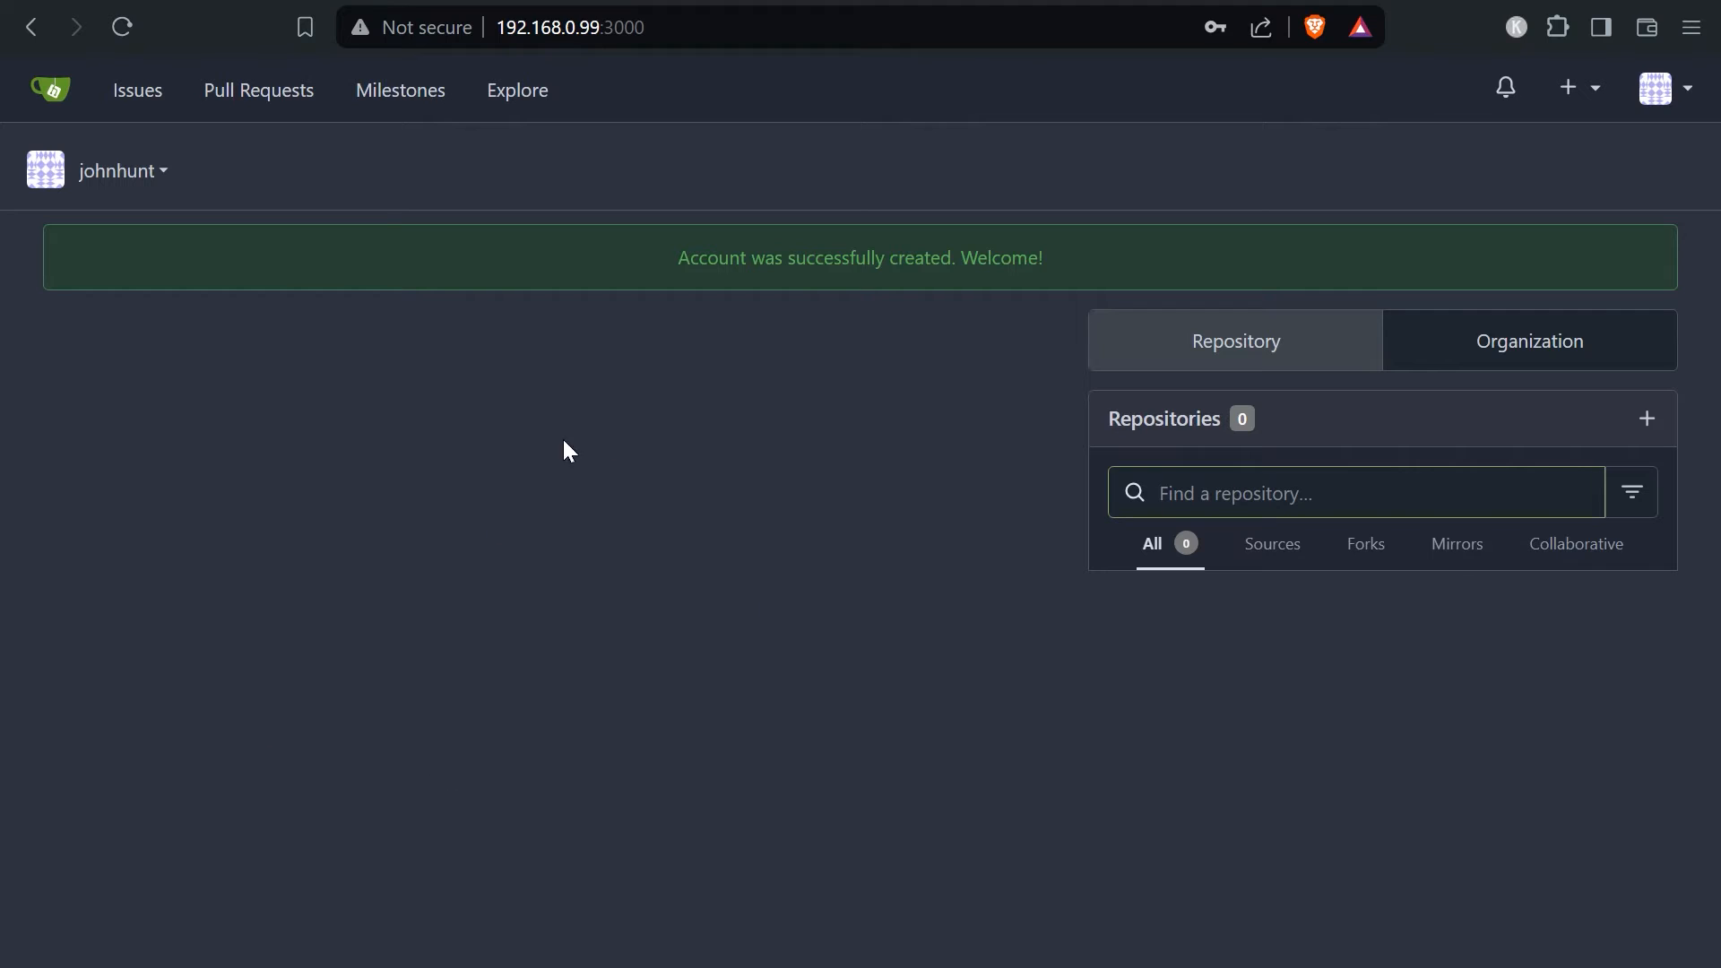
{"action": "mouse_move", "coordinate": [490, 533]}
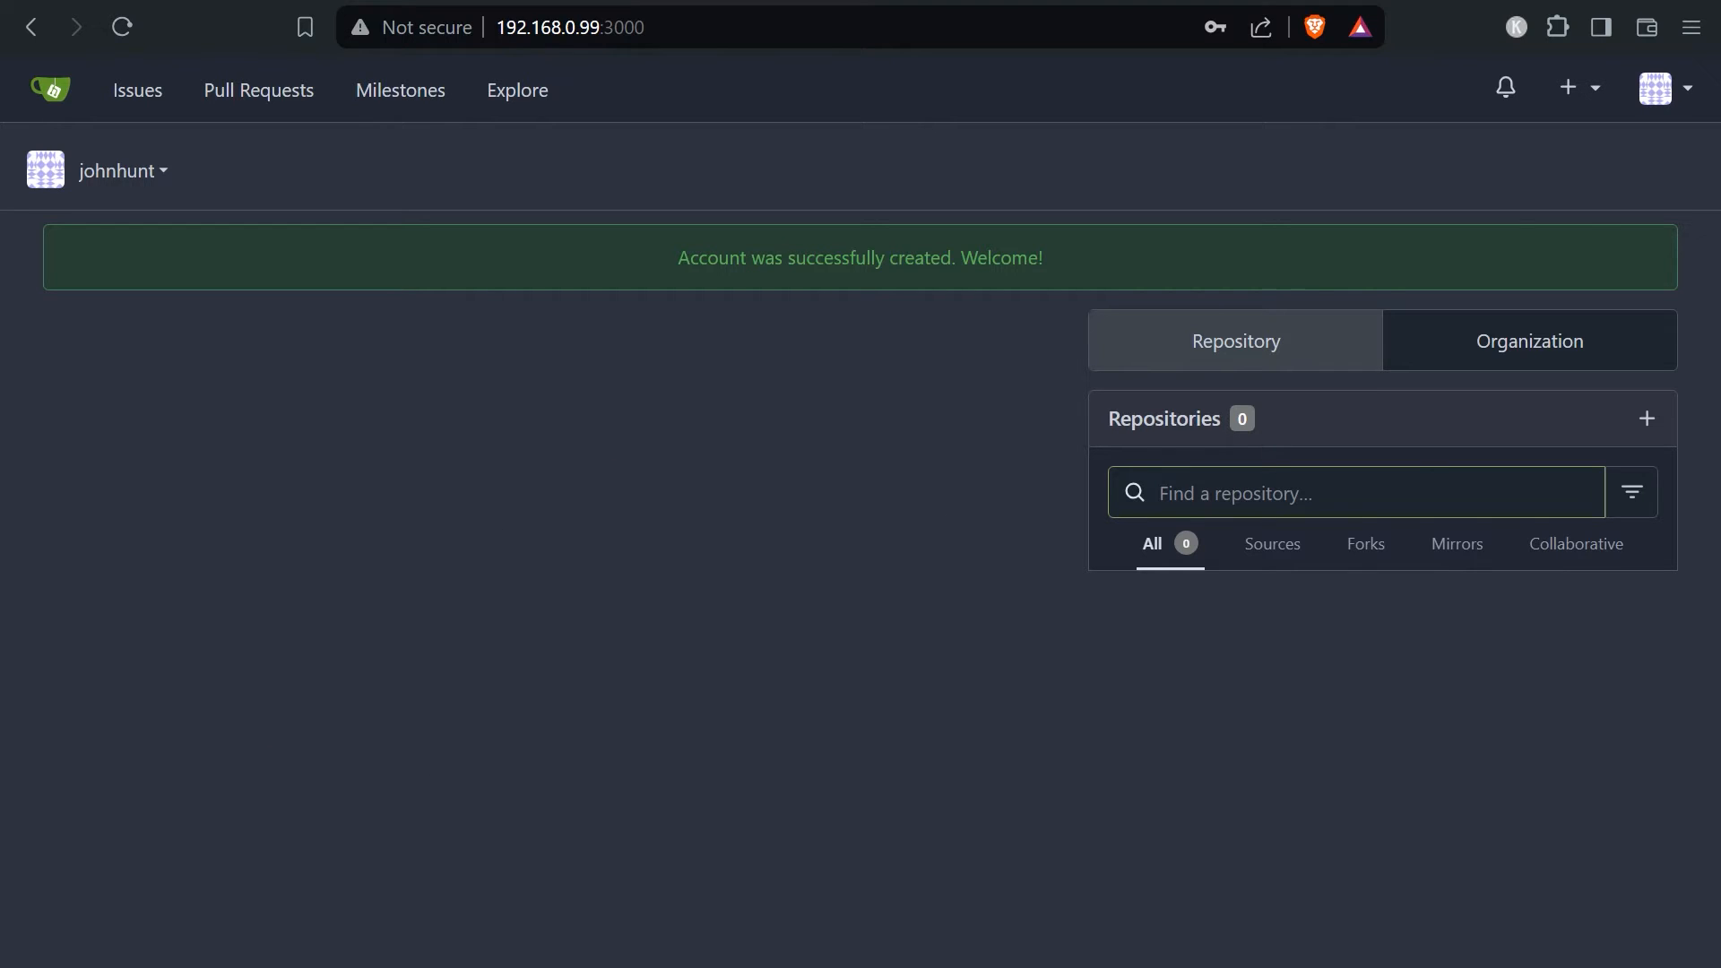
Create the teammate's user account from Site Administration > User Accounts
{"action": "left_click", "coordinate": [1657, 88]}
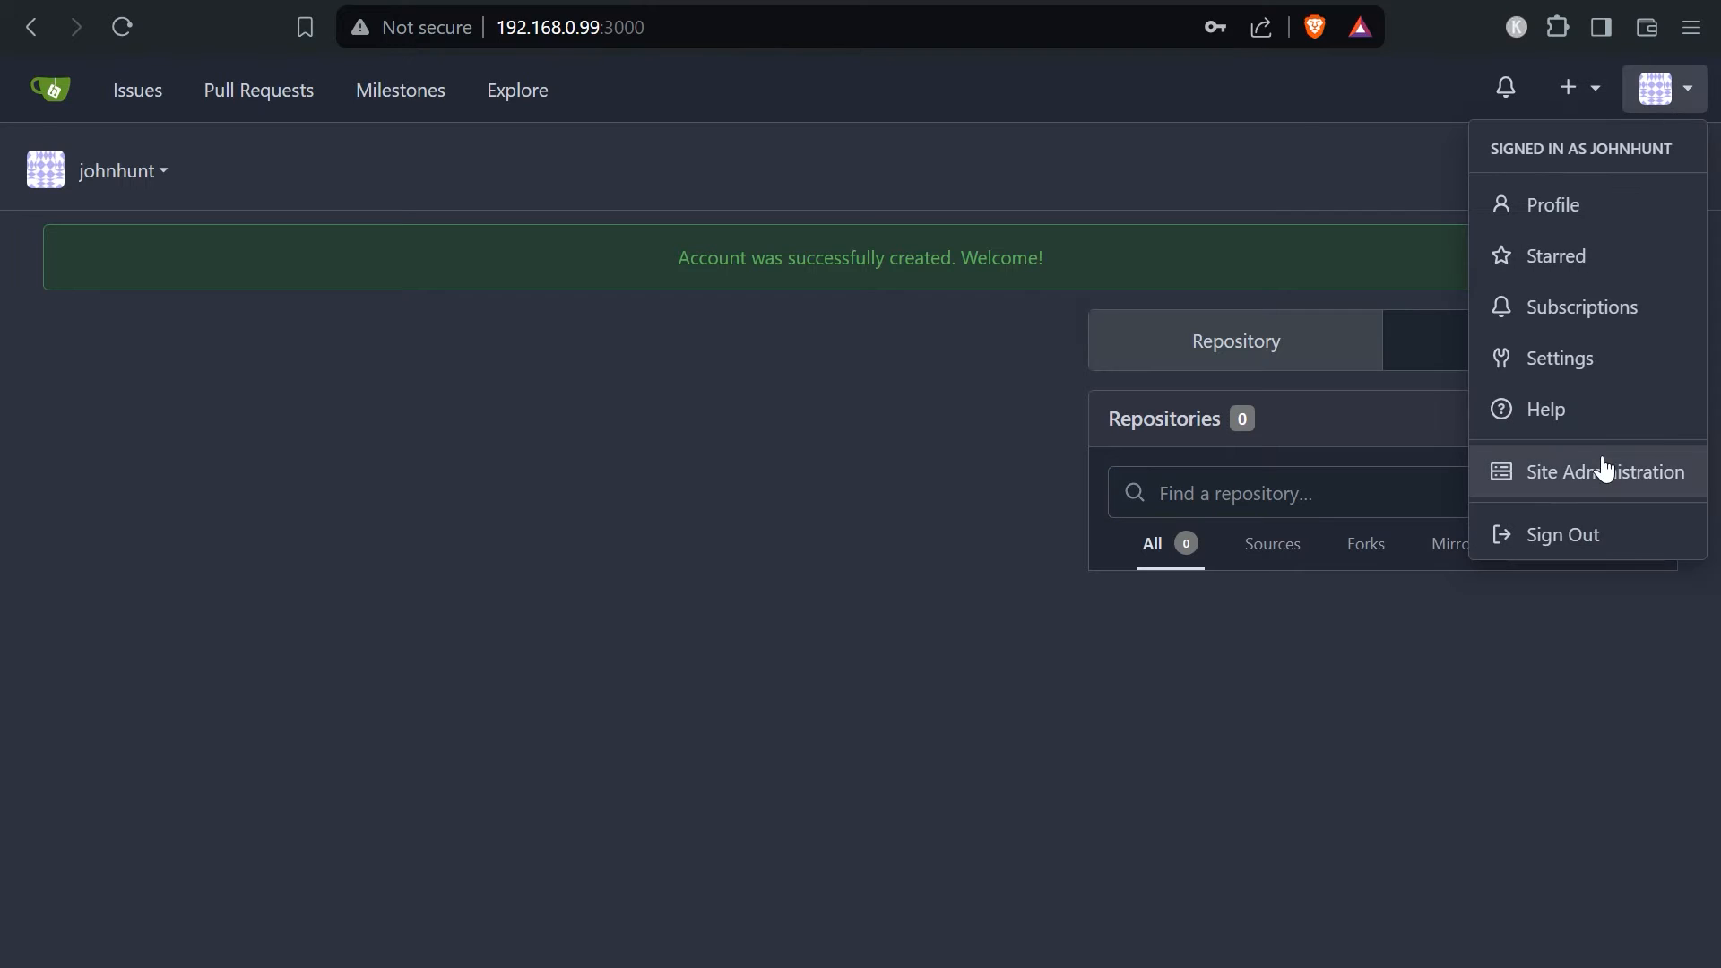
{"action": "left_click", "coordinate": [1605, 471]}
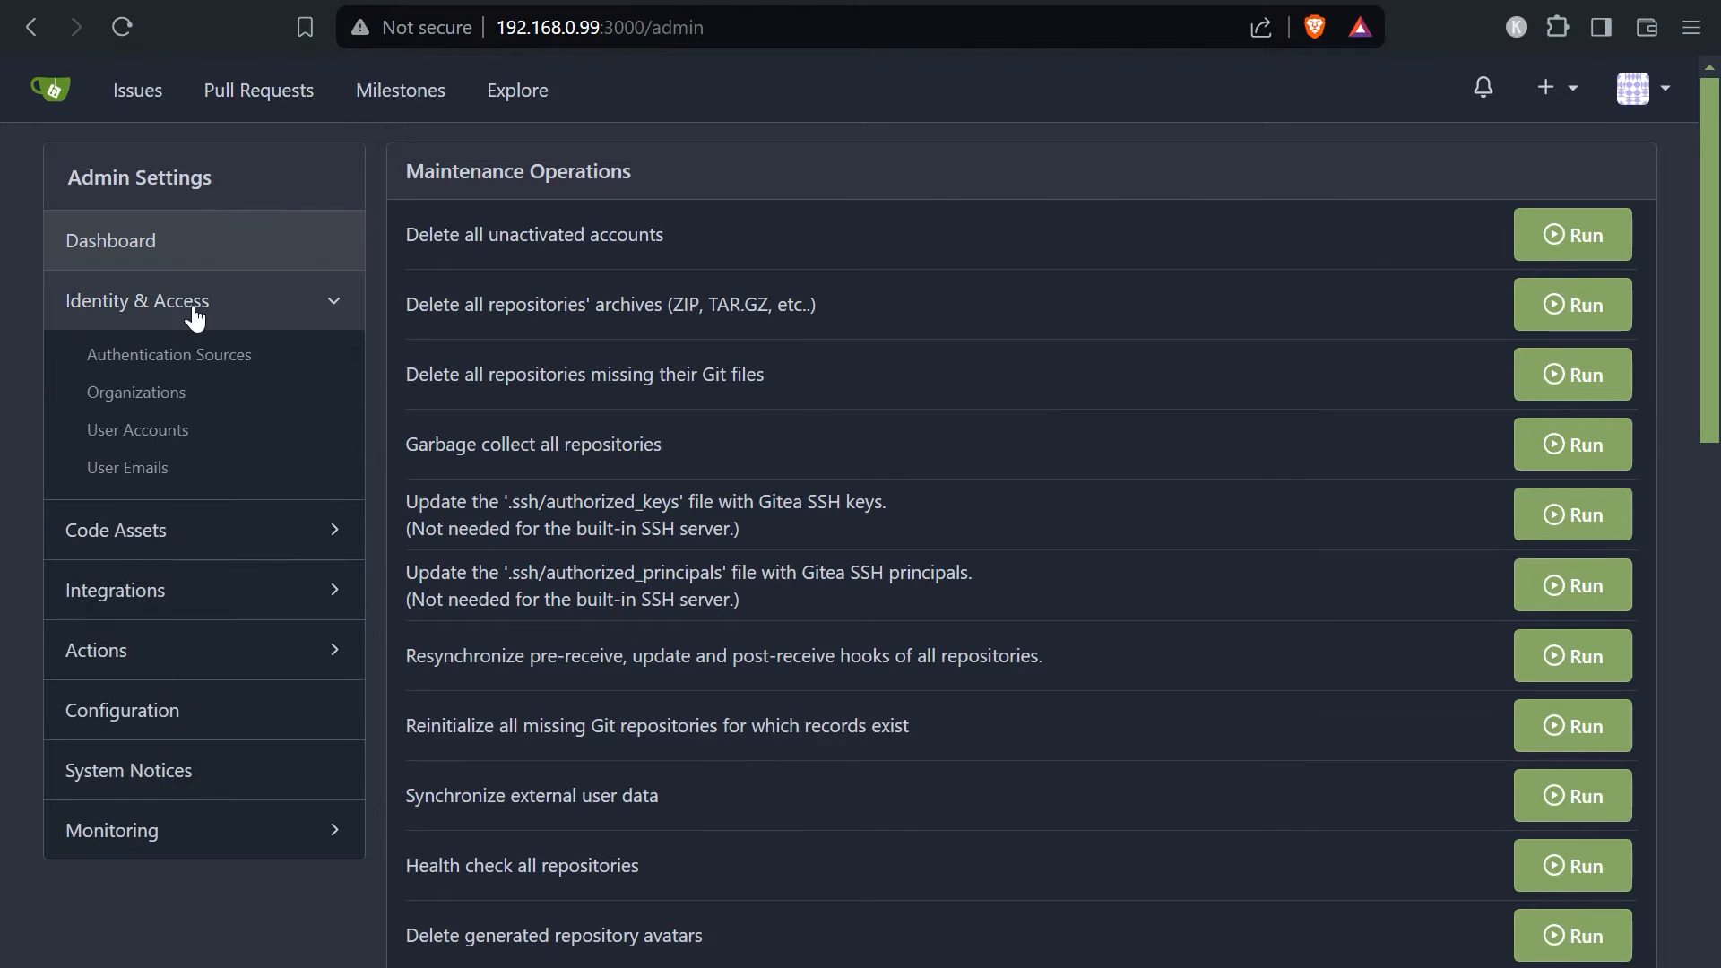
{"action": "left_click", "coordinate": [137, 429]}
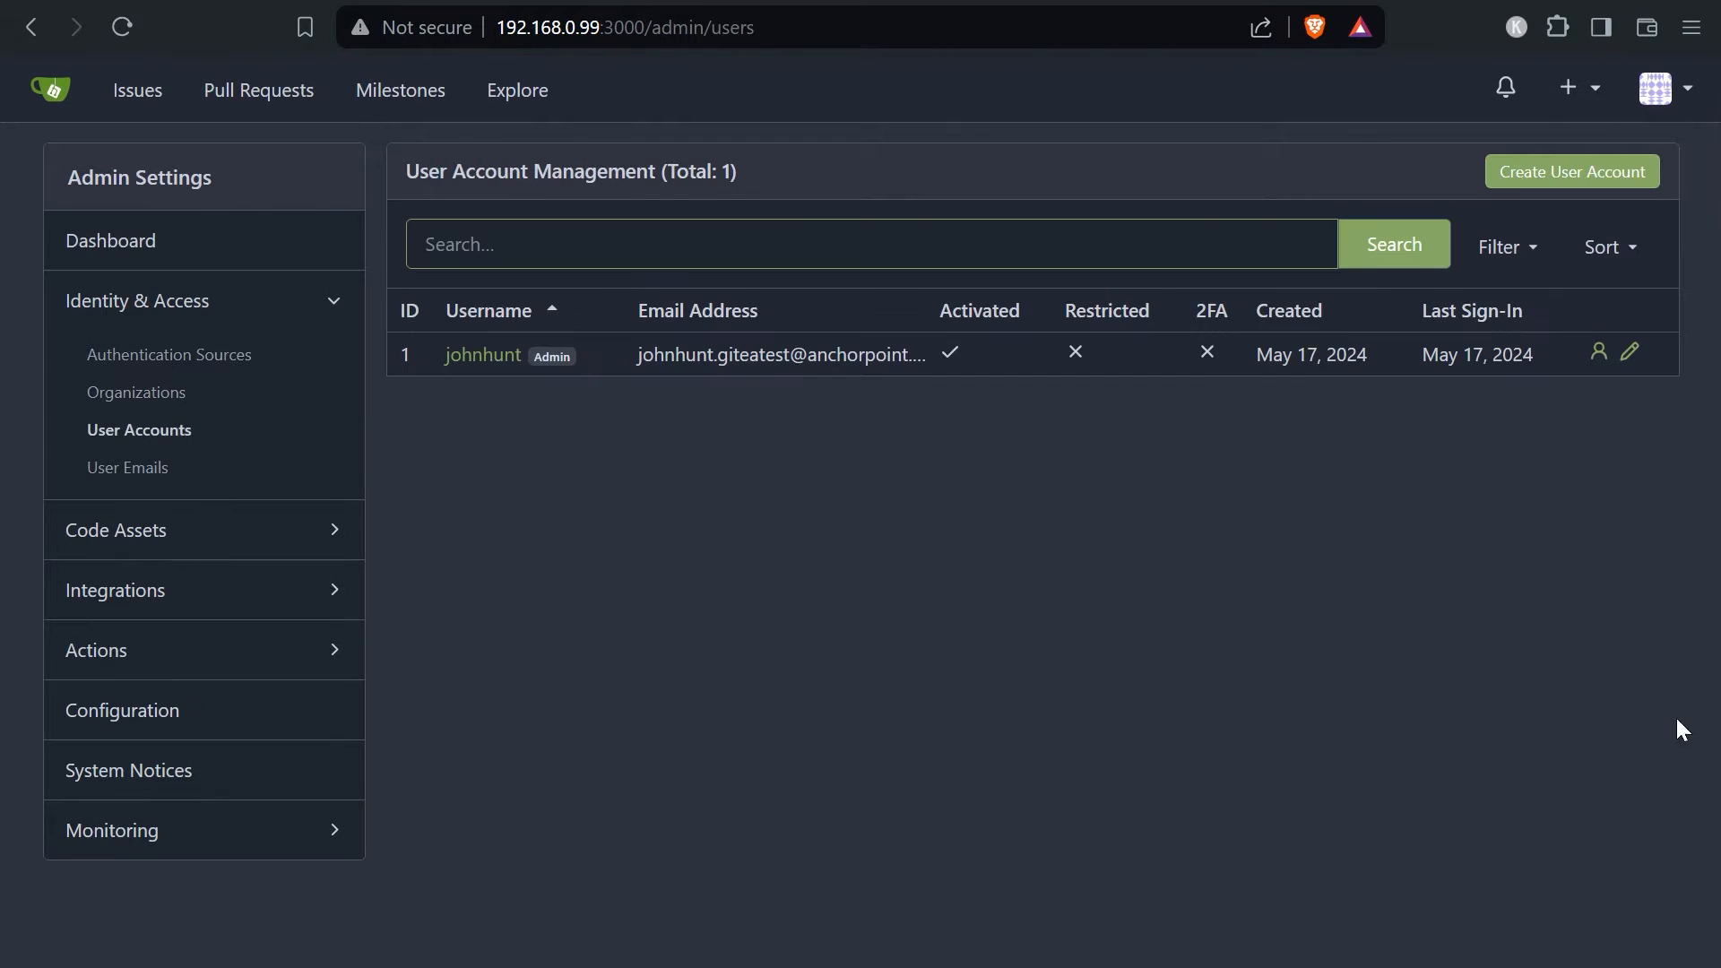
{"action": "left_click", "coordinate": [1570, 172]}
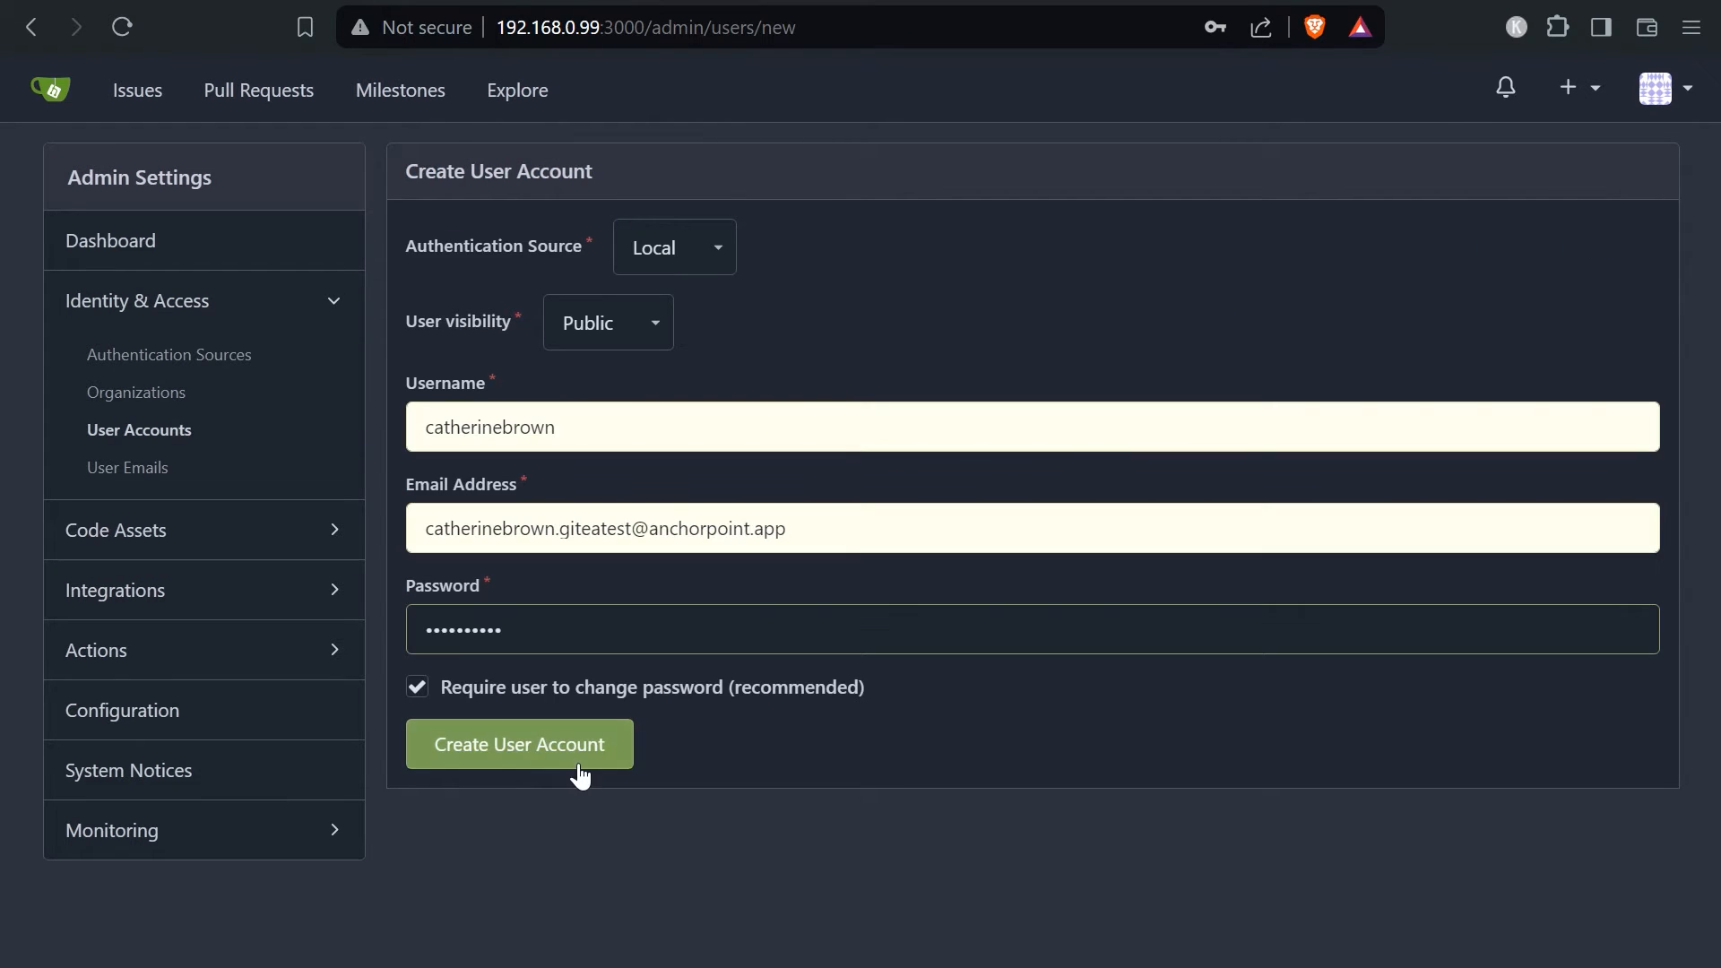
{"action": "left_click", "coordinate": [519, 744]}
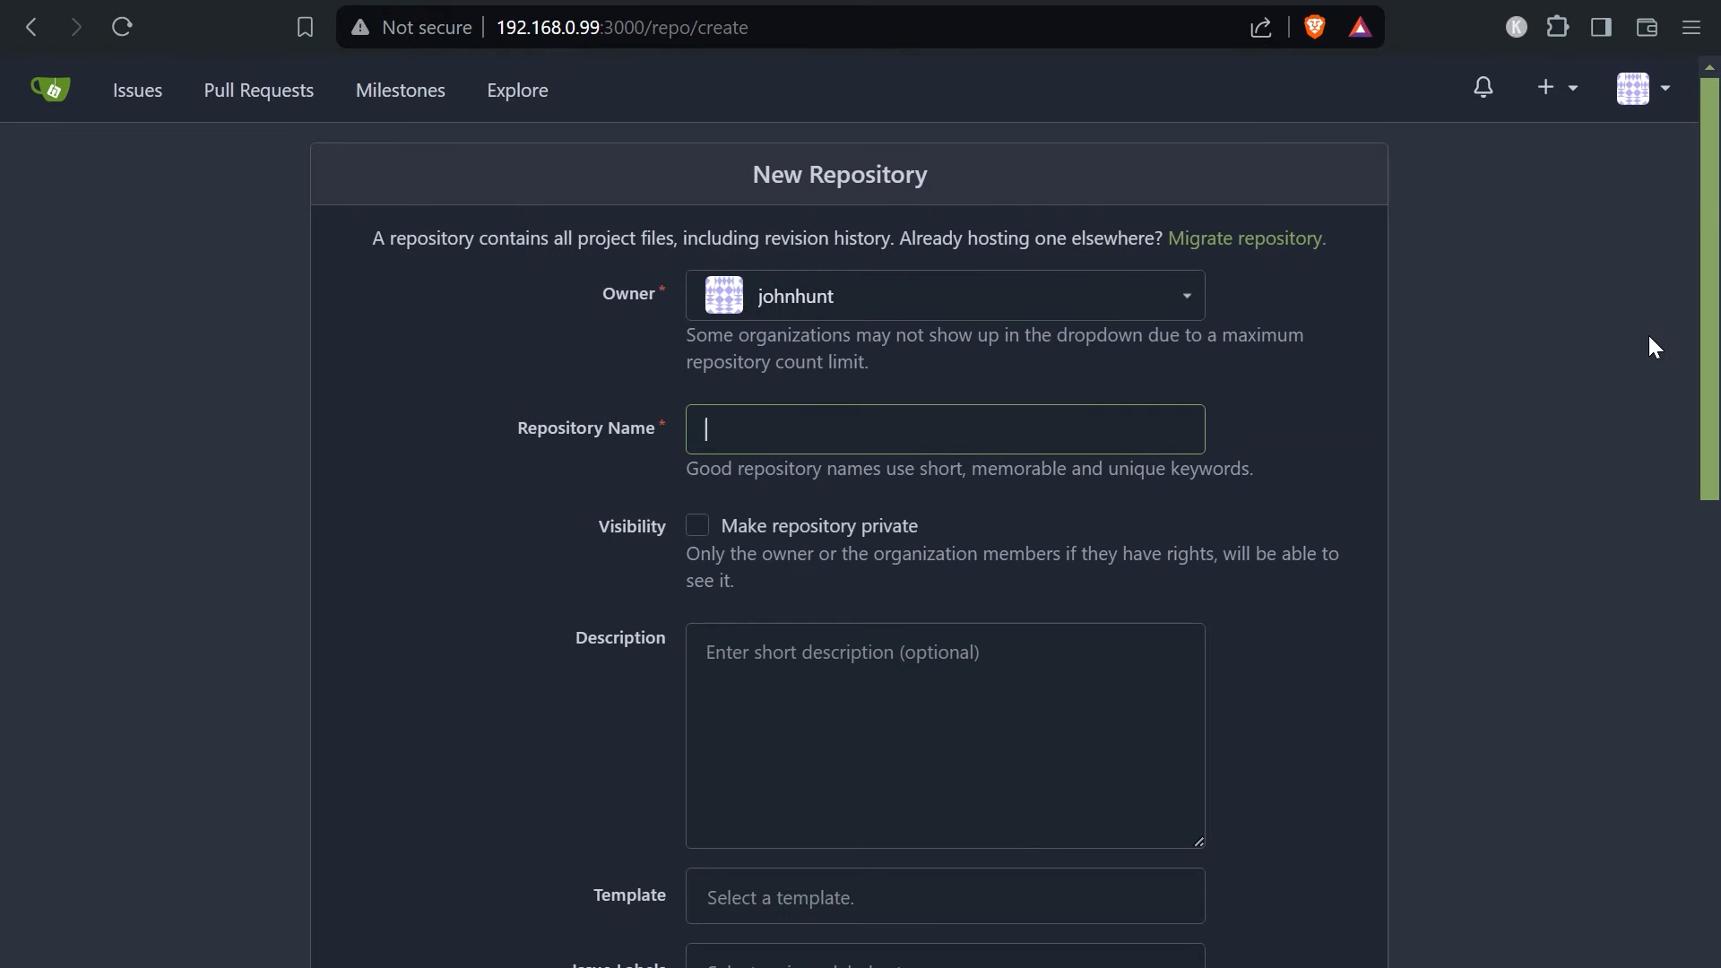
Create private repository Unreal_test under johnhunt and go to its Settings page
{"action": "left_click", "coordinate": [944, 428]}
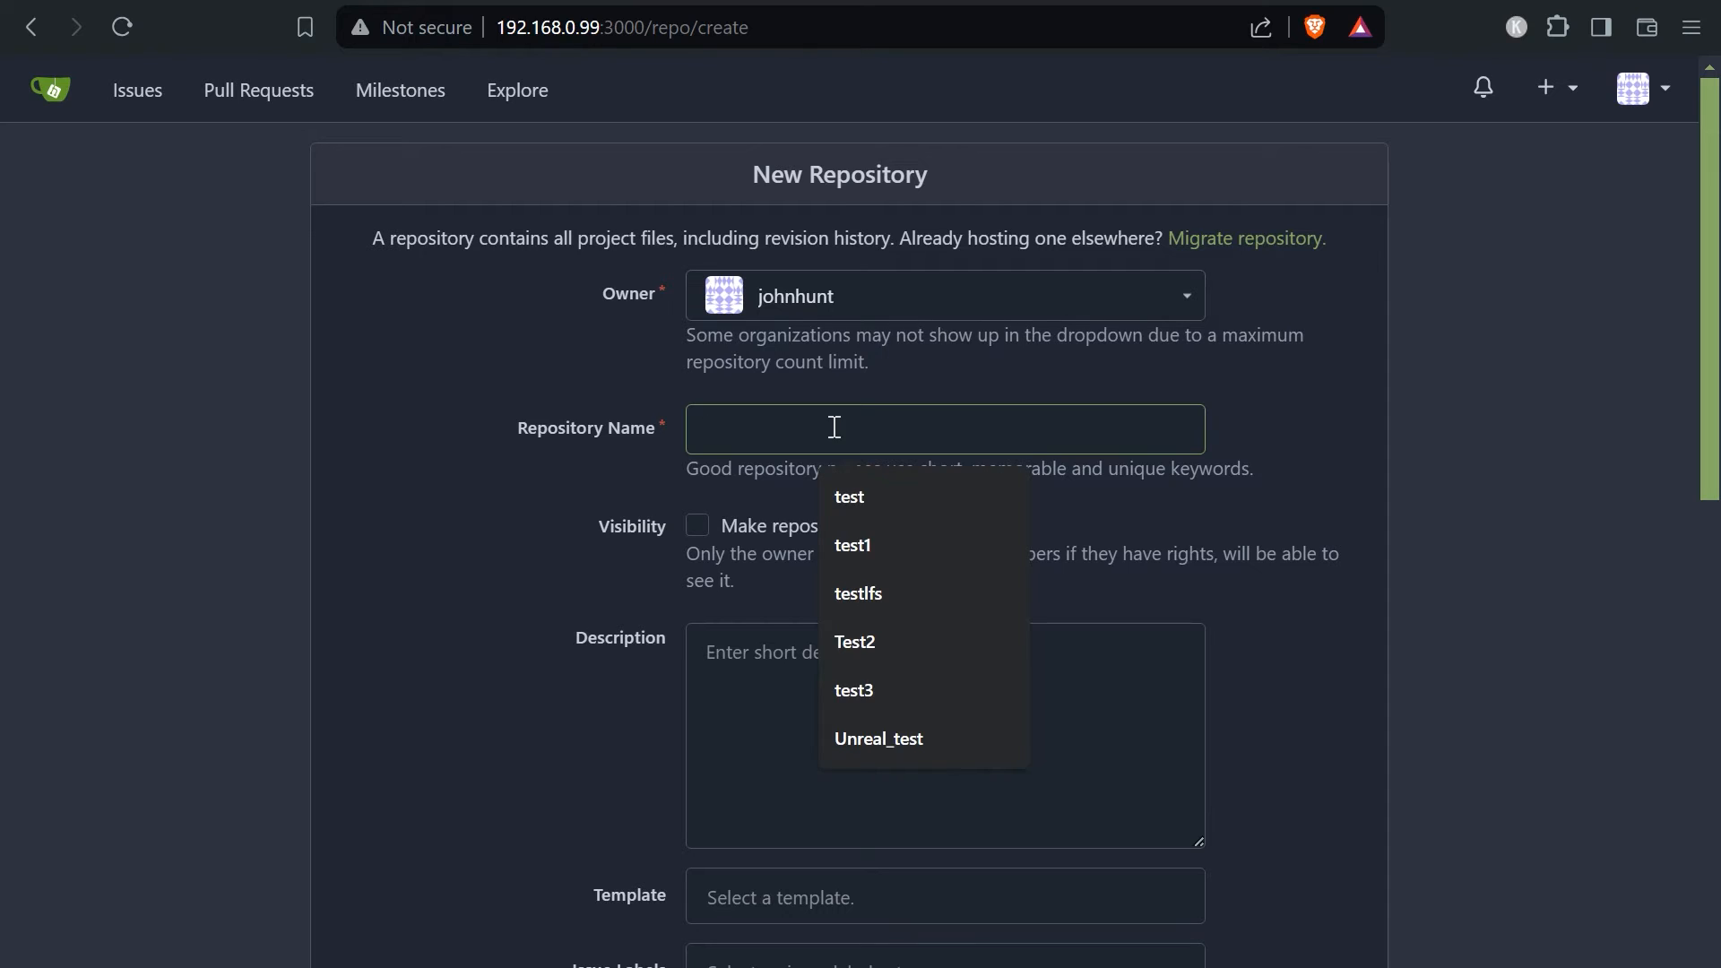
{"action": "left_click", "coordinate": [879, 738]}
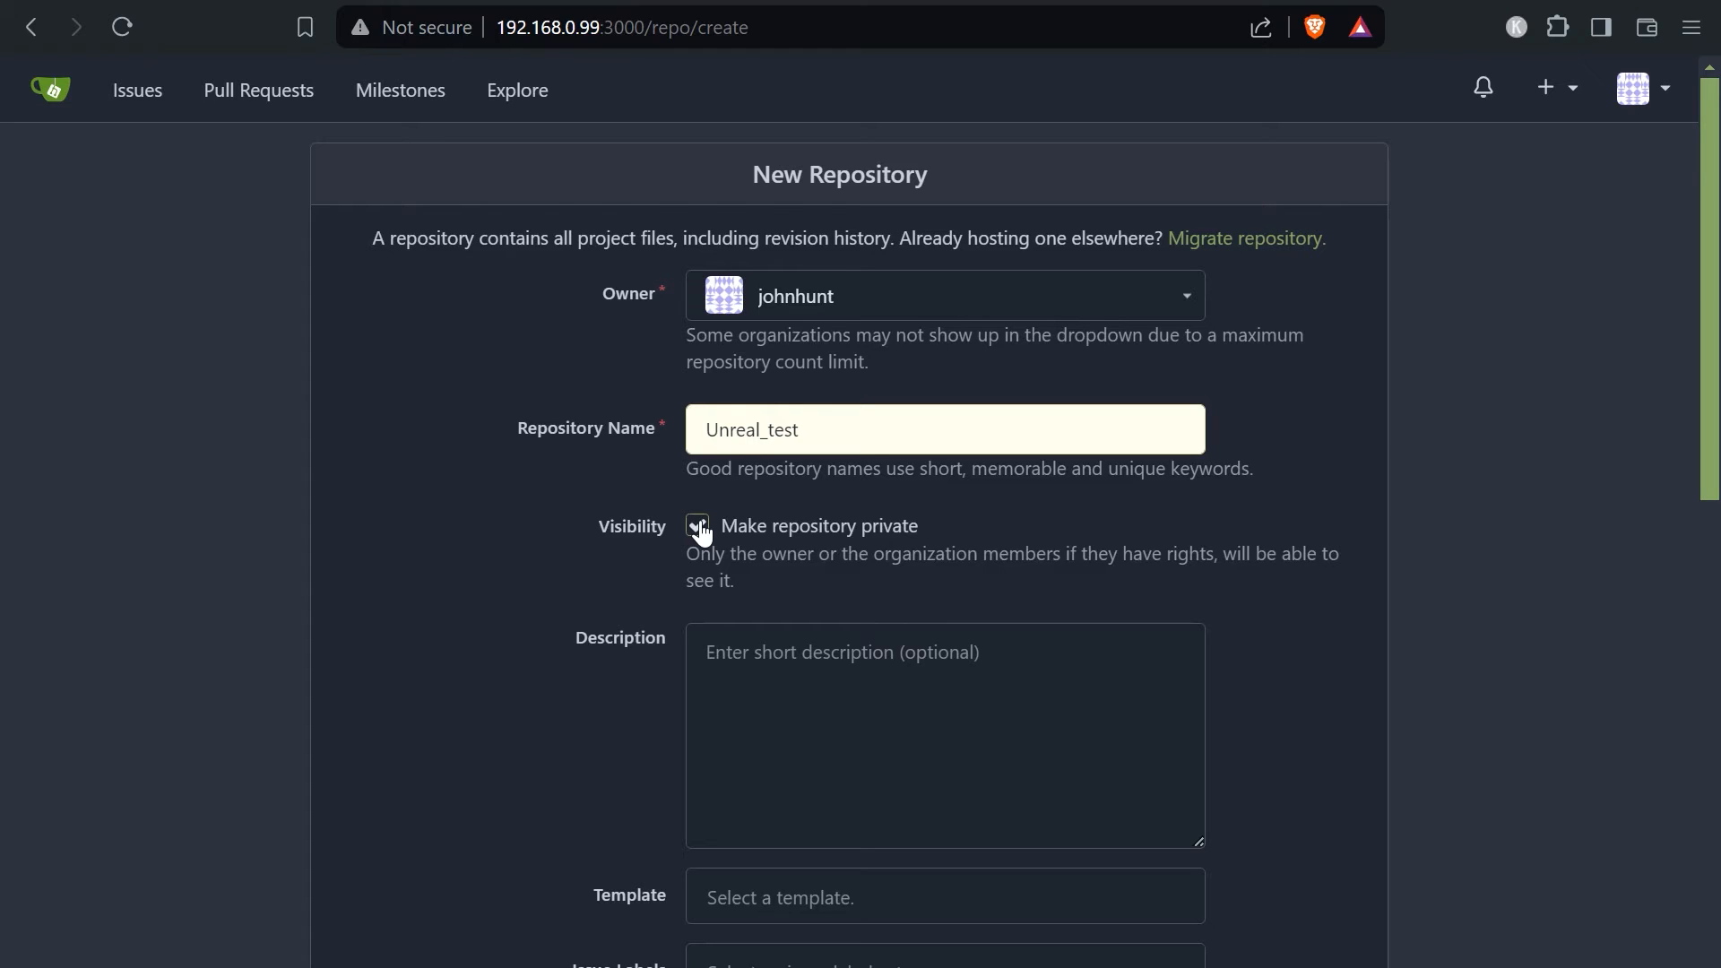
{"action": "left_click", "coordinate": [697, 526]}
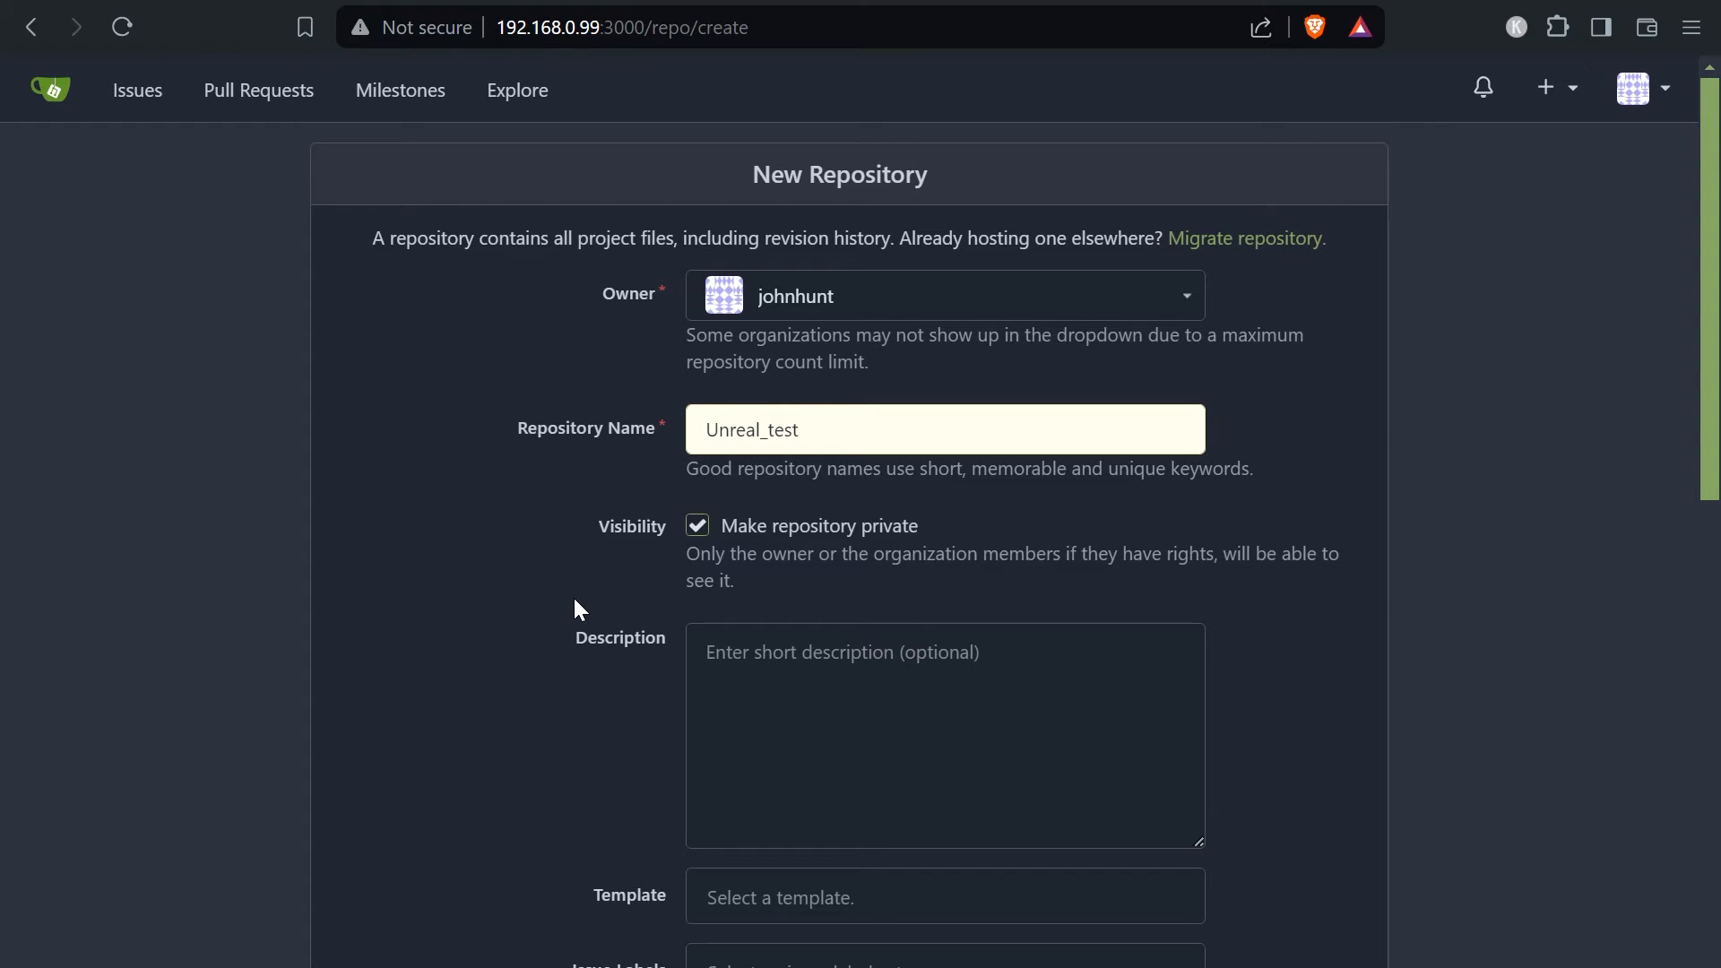
{"action": "scroll", "scroll_direction": "down", "scroll_amount": 3}
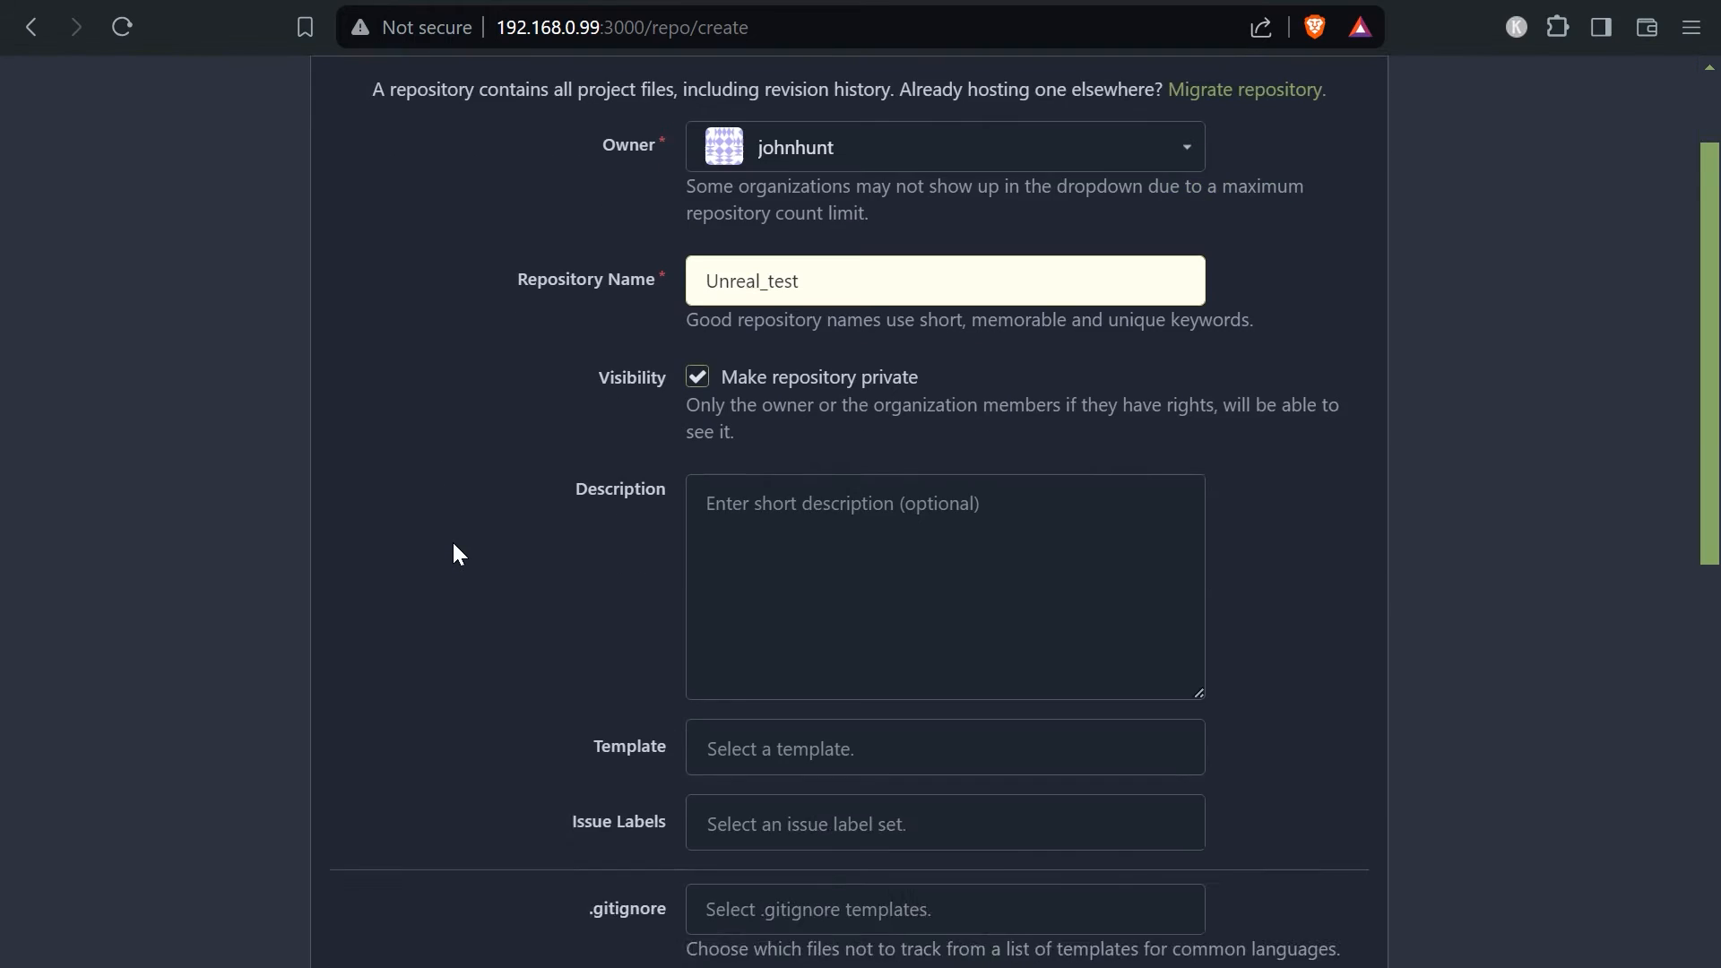
{"action": "left_click", "coordinate": [787, 821]}
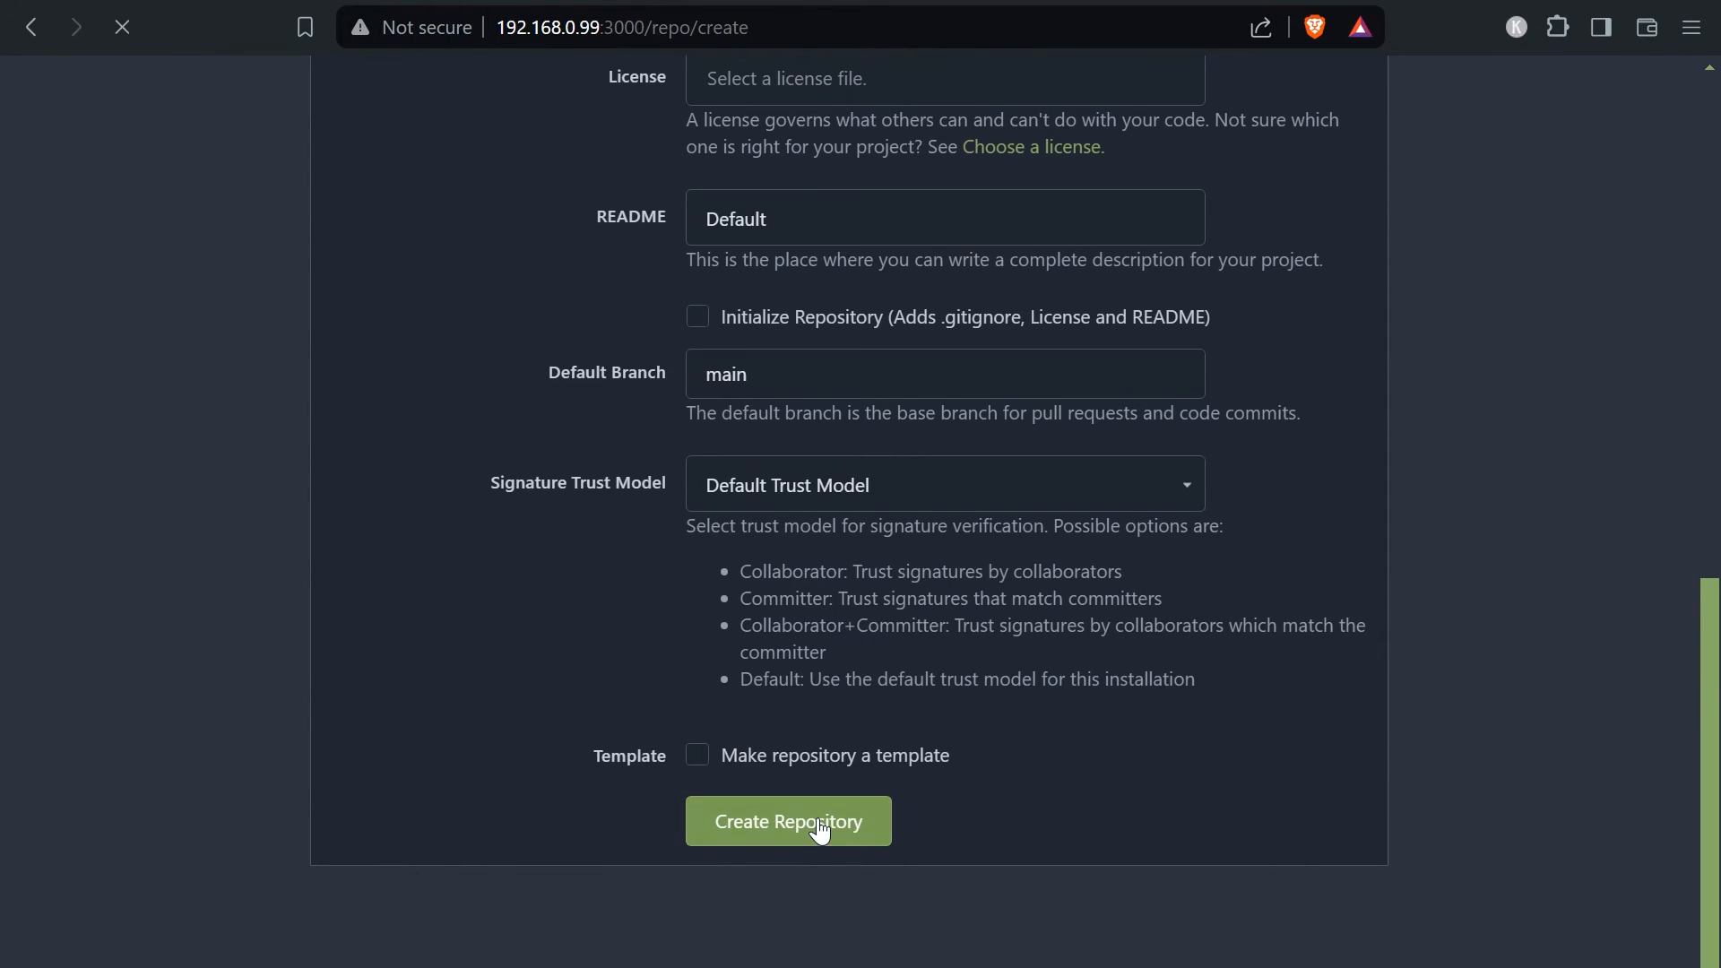
{"action": "left_click", "coordinate": [787, 821]}
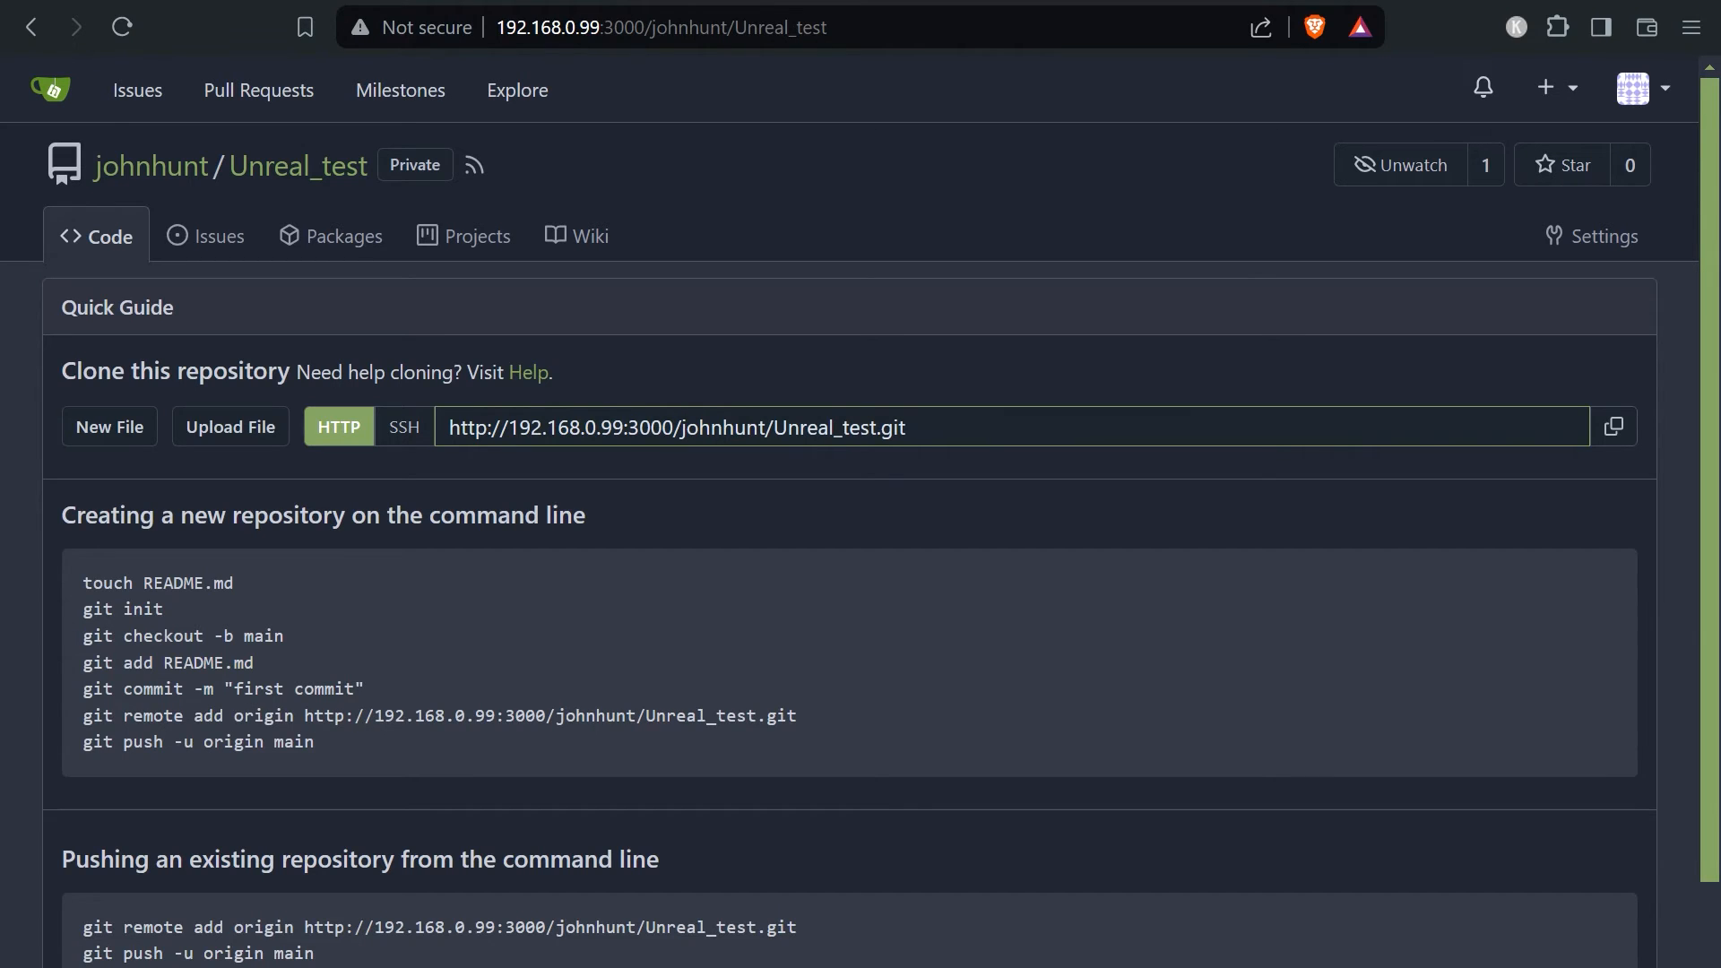
{"action": "left_click", "coordinate": [1590, 235]}
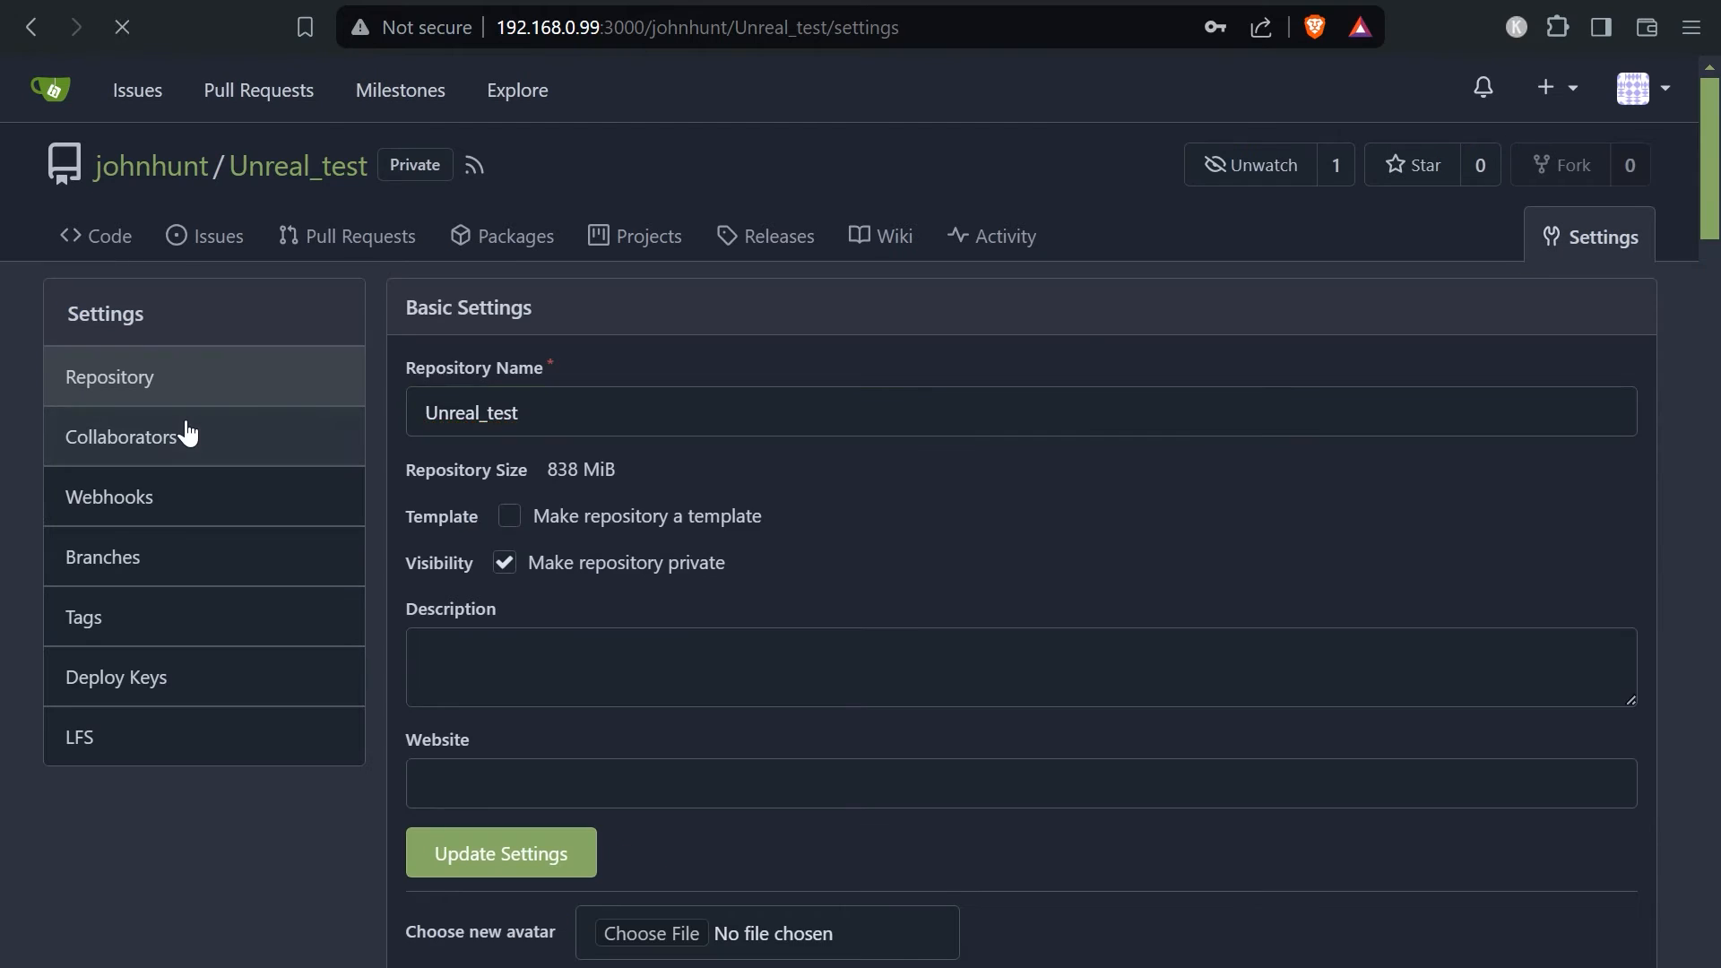
{"action": "left_click", "coordinate": [122, 436]}
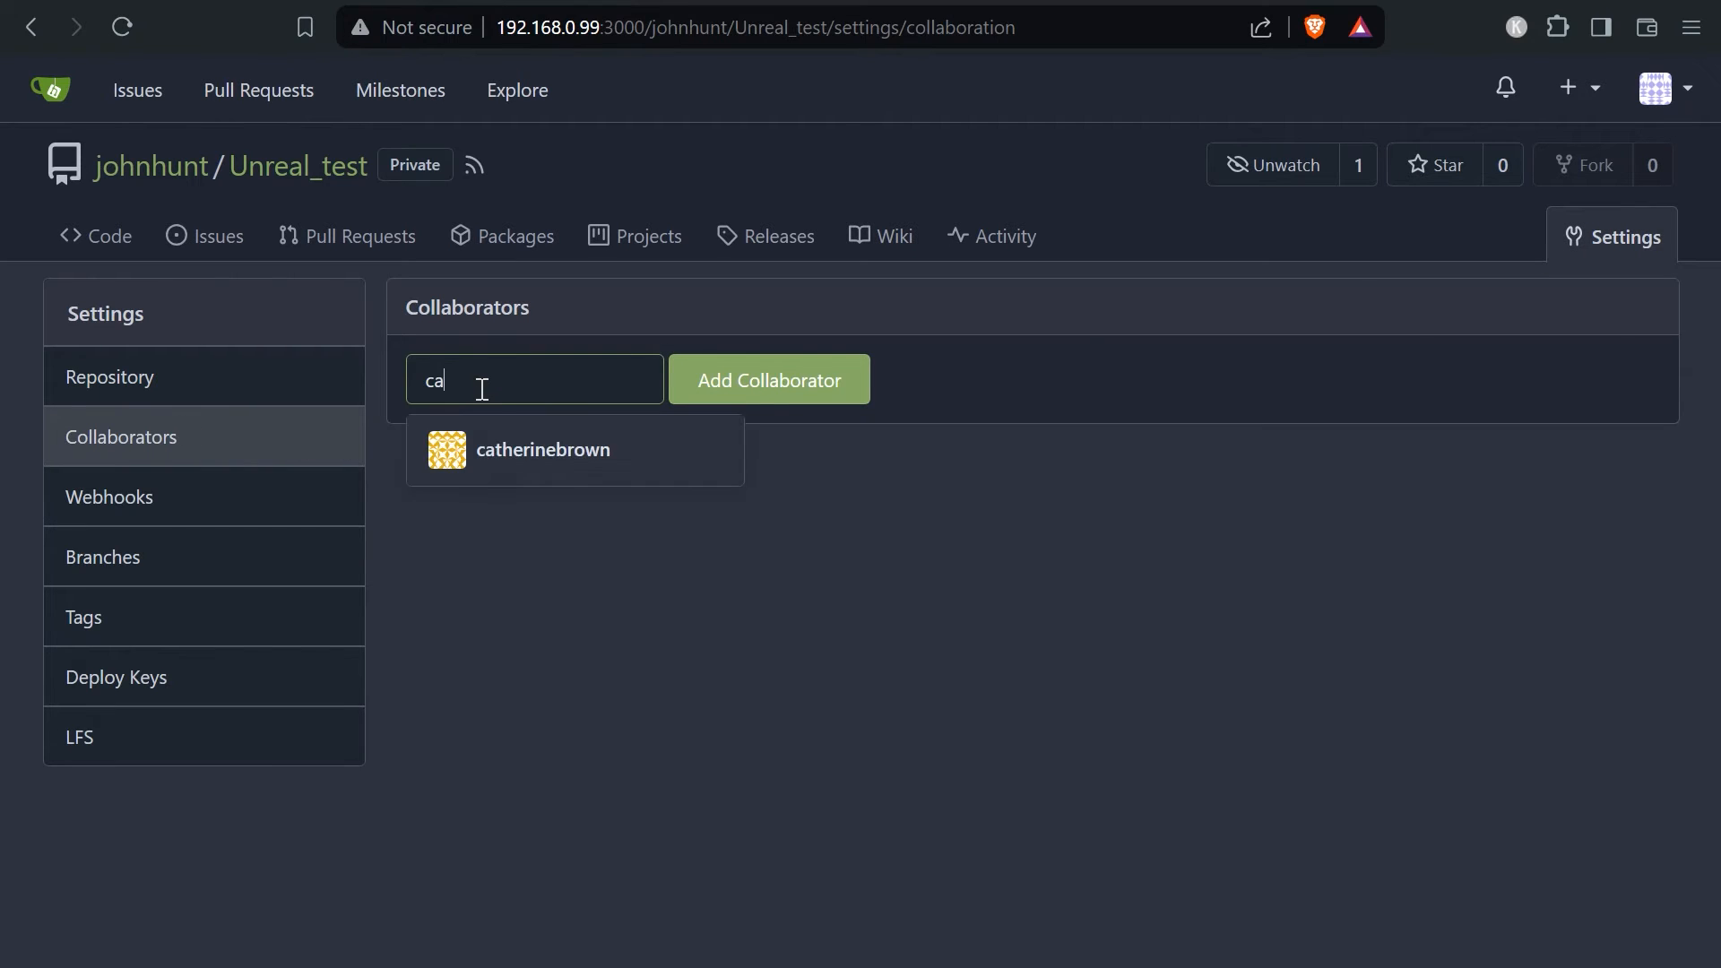
{"action": "left_click", "coordinate": [543, 450]}
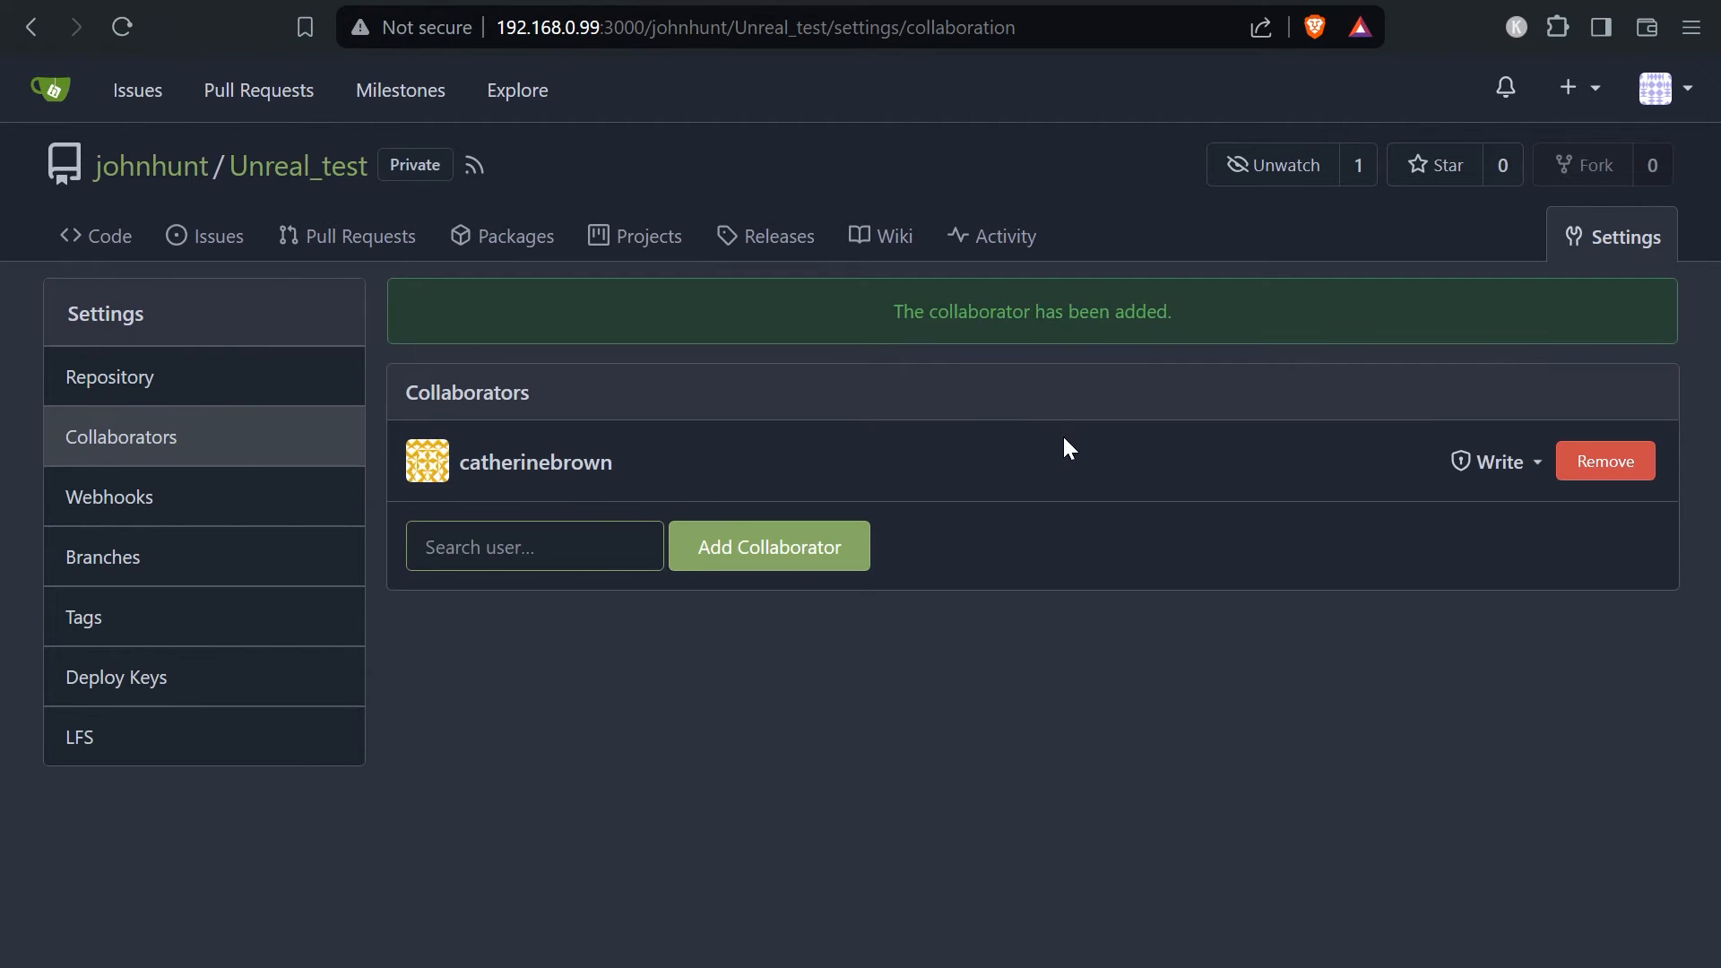
{"action": "mouse_move", "coordinate": [968, 733]}
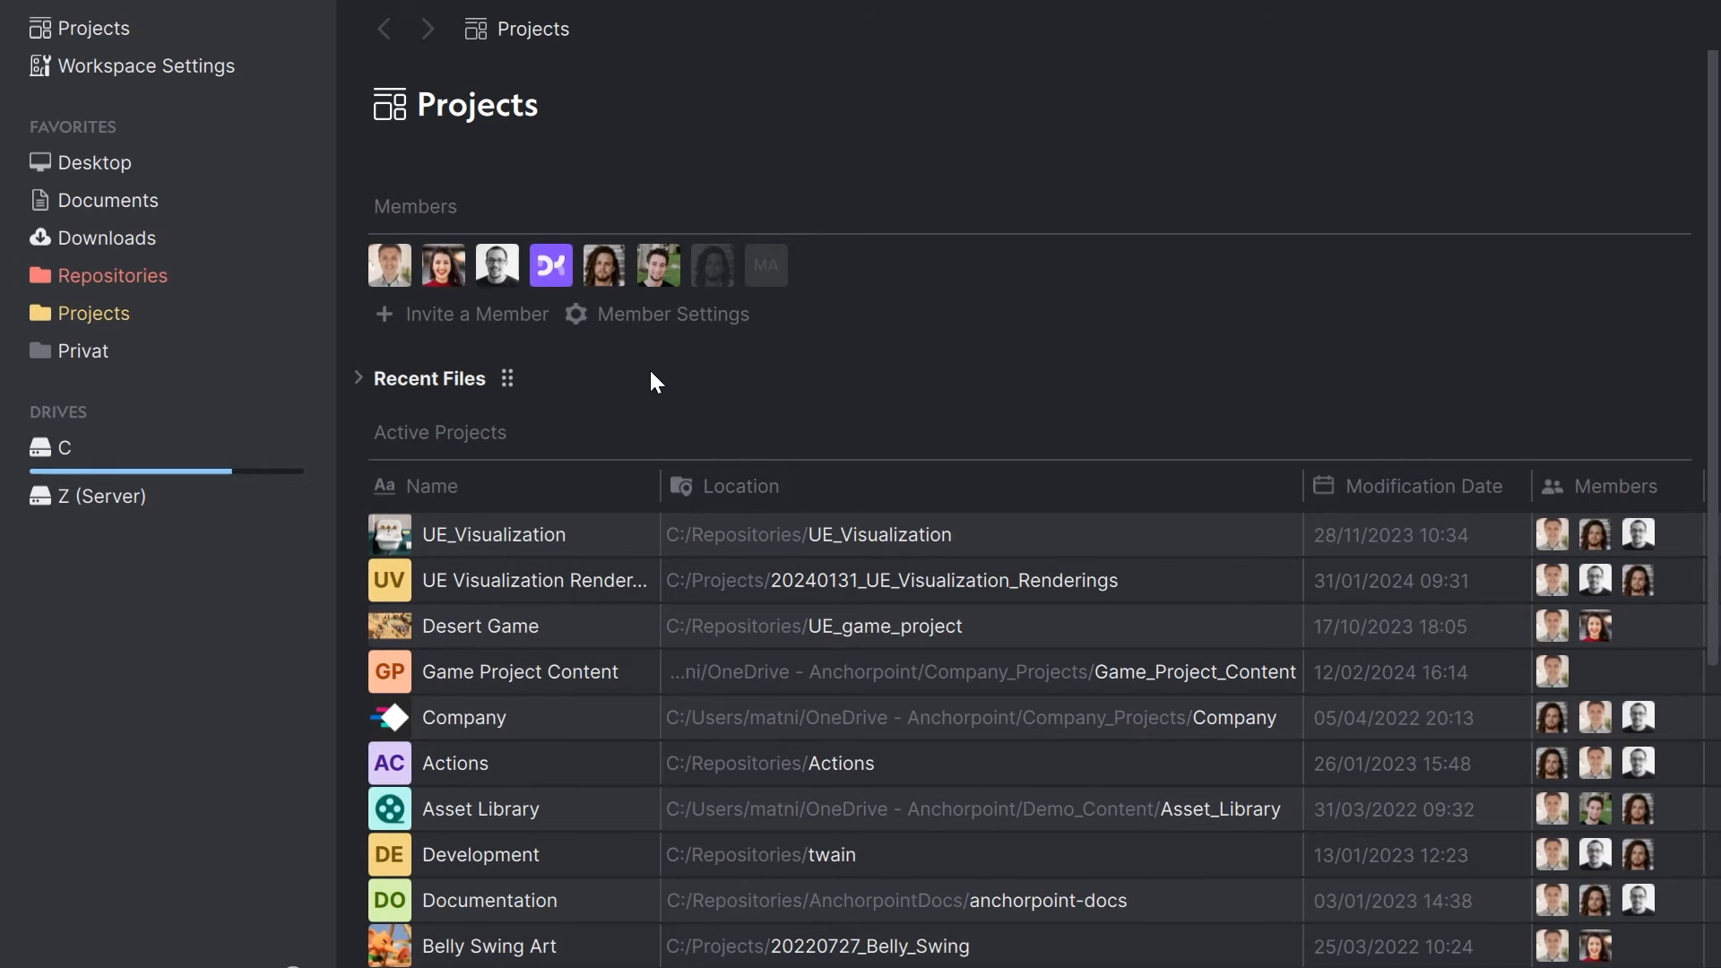
Dismiss the member invitation and begin a new Git Repository project at C:/Repositories/UE_Cropout
{"action": "left_click", "coordinate": [476, 313]}
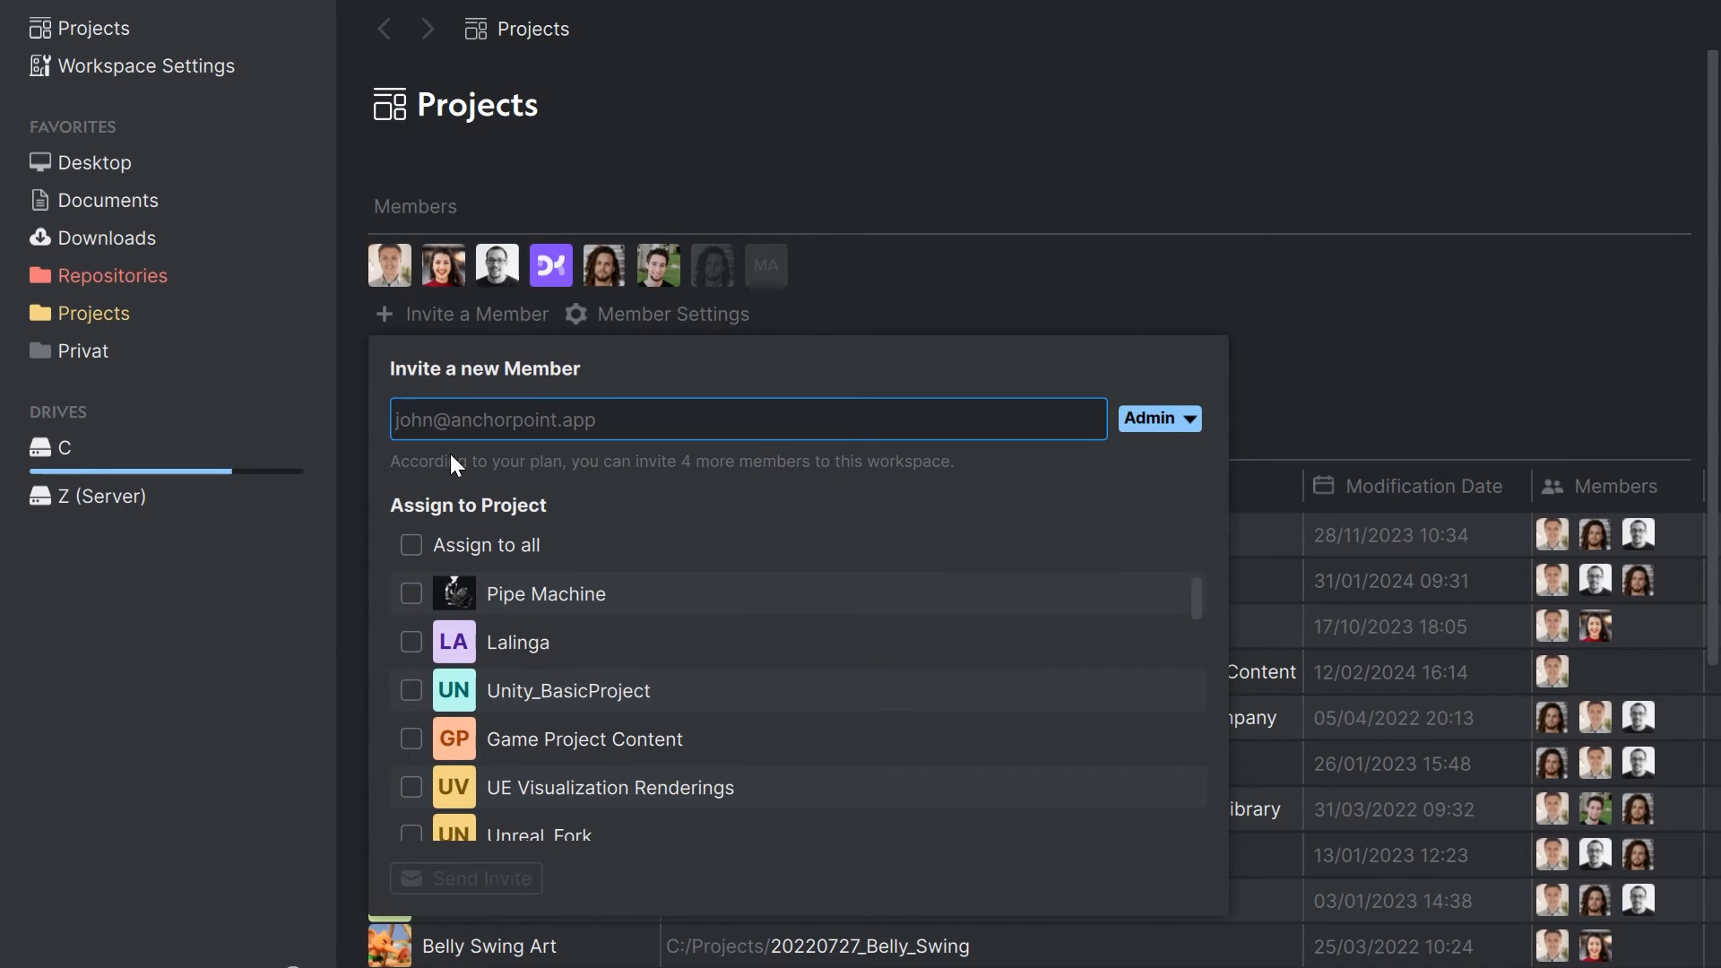
{"action": "mouse_move", "coordinate": [458, 356]}
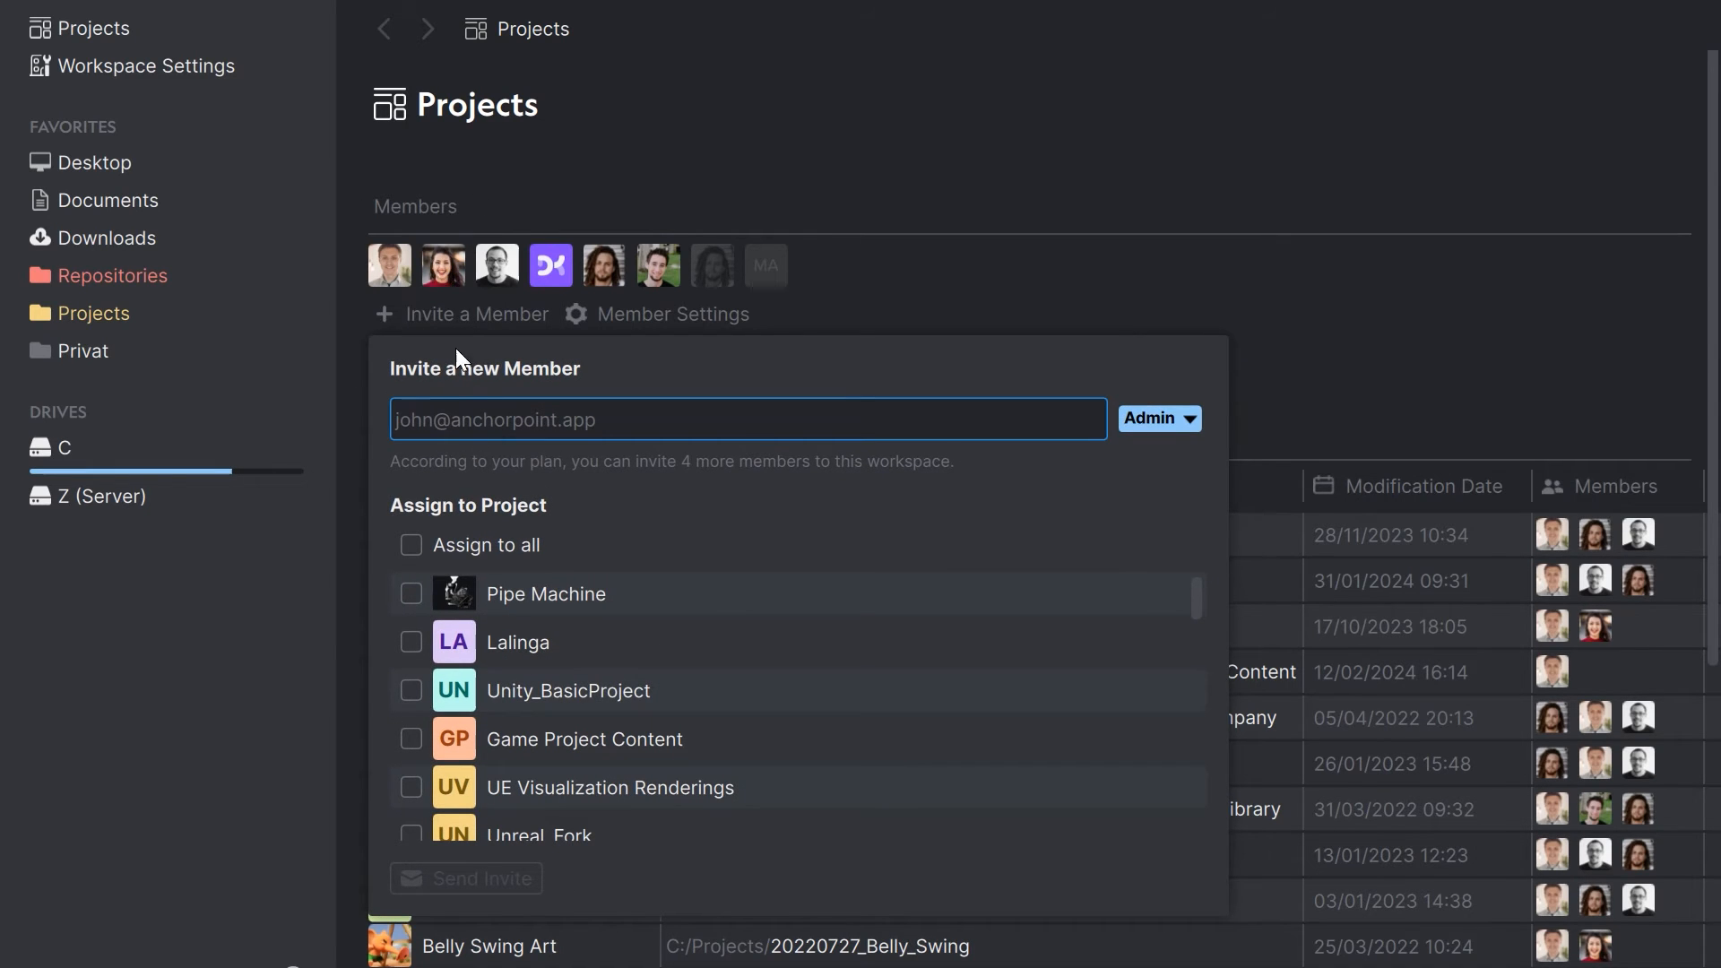
{"action": "left_click", "coordinate": [1007, 172]}
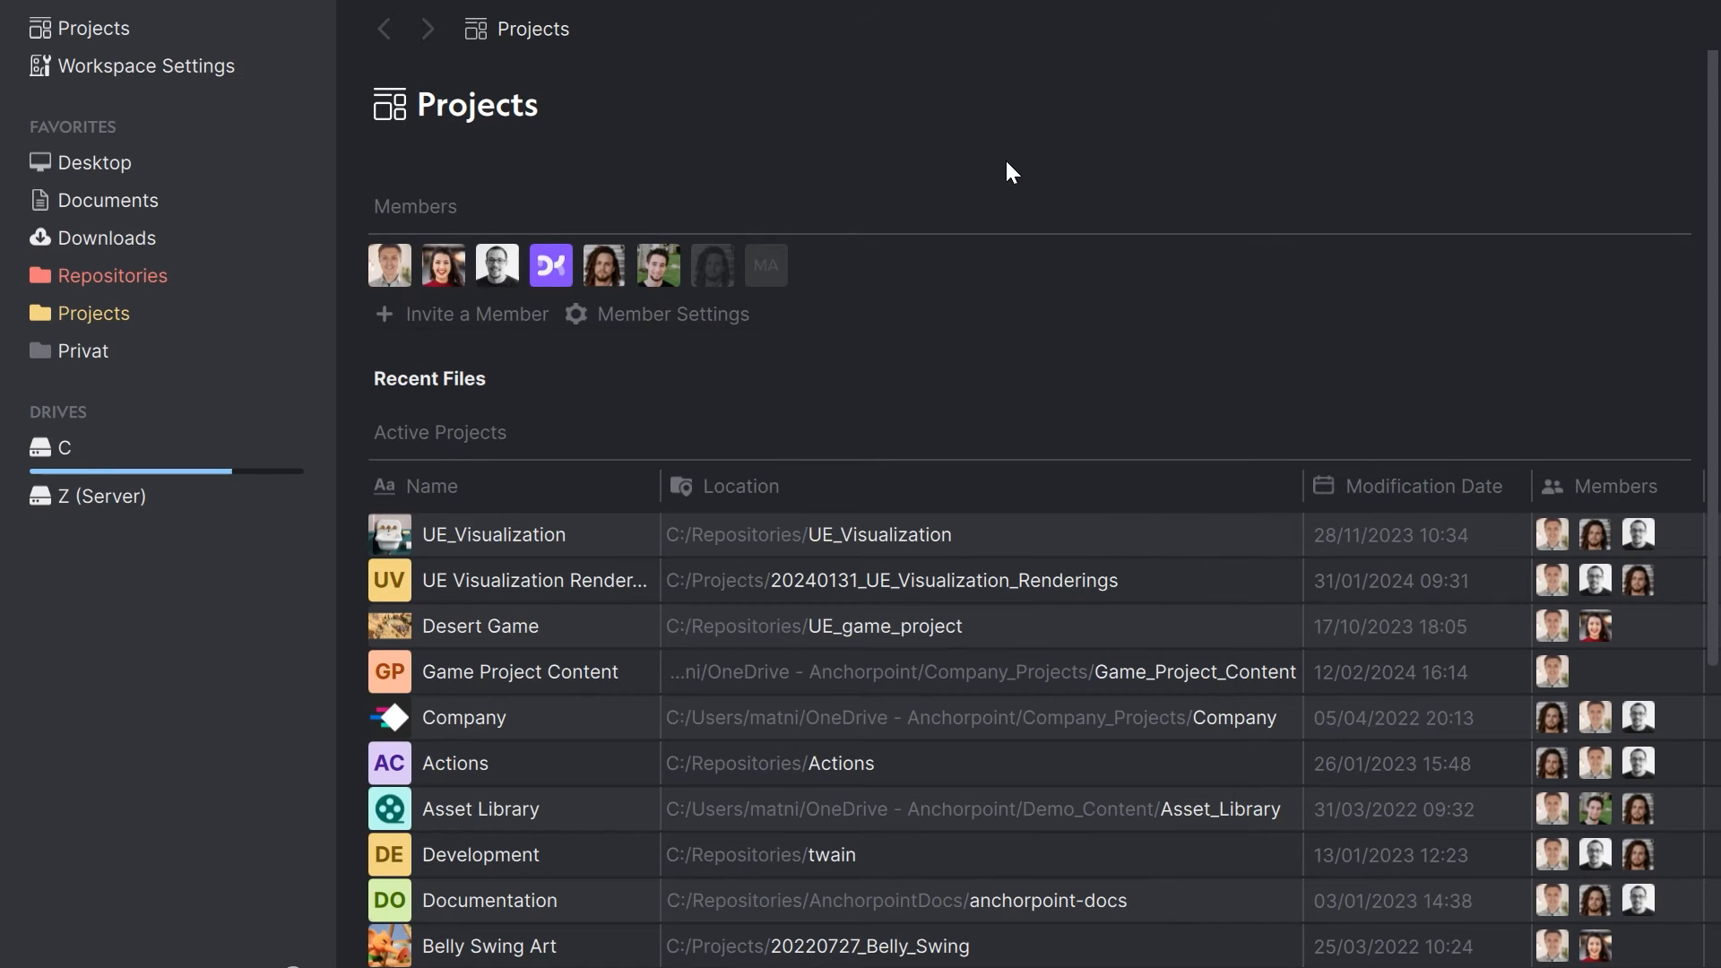
{"action": "mouse_move", "coordinate": [442, 265]}
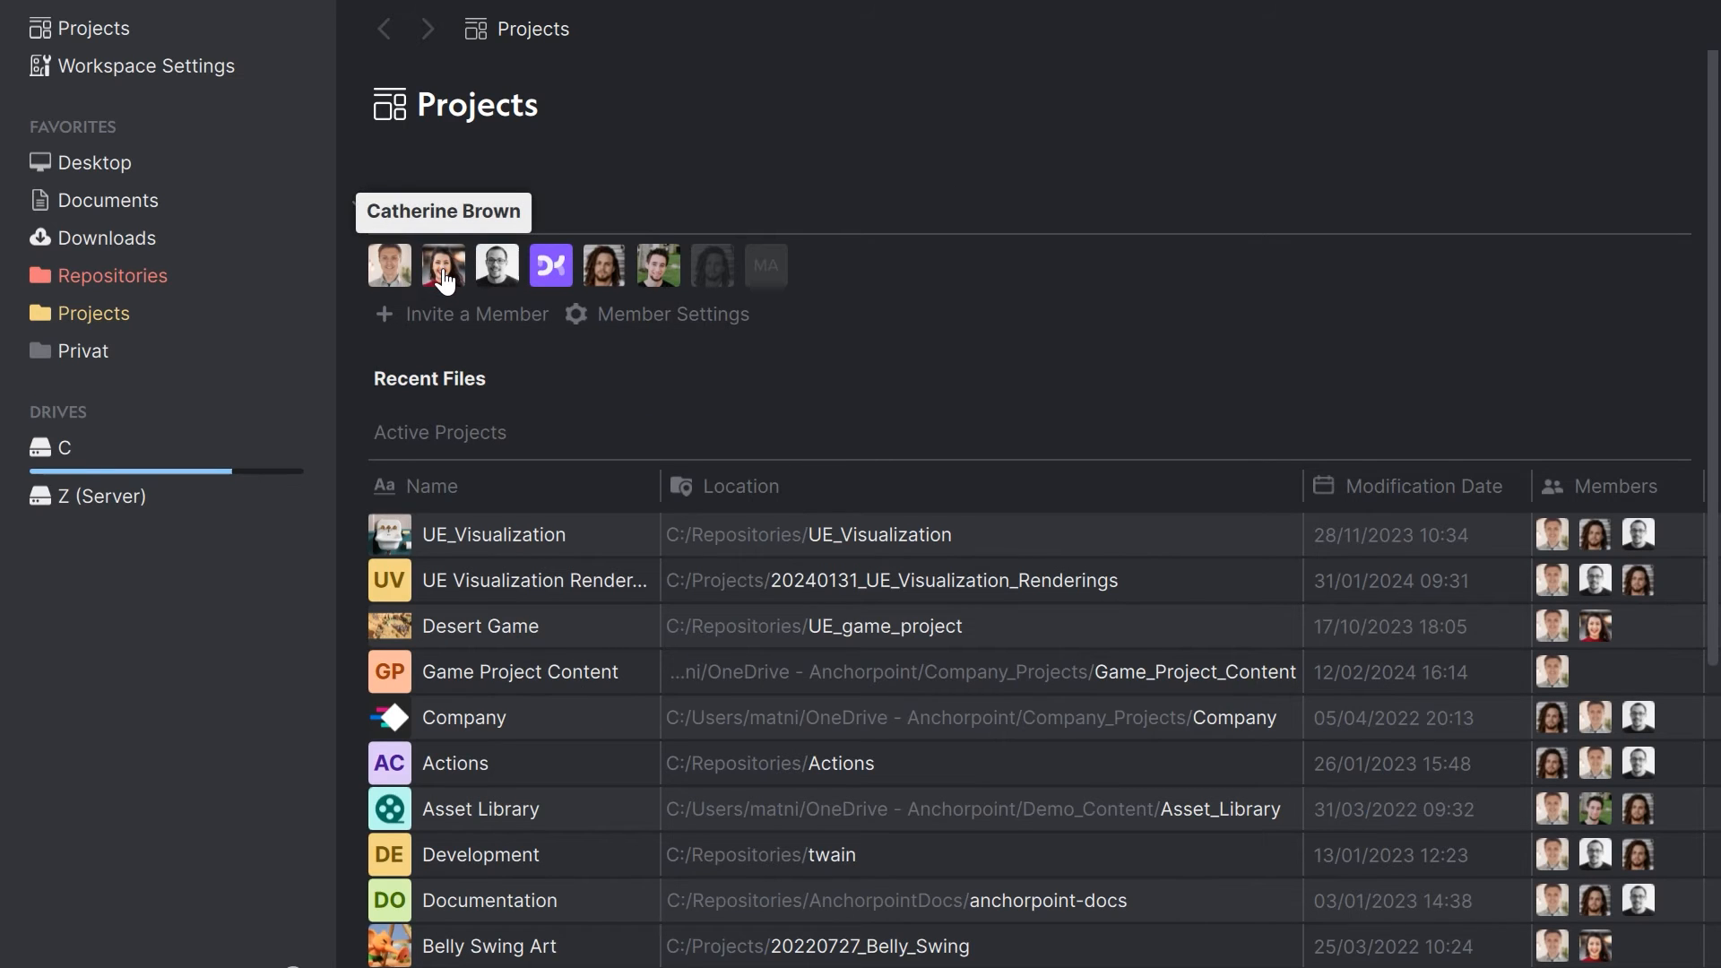
{"action": "scroll", "scroll_direction": "down", "scroll_amount": 3}
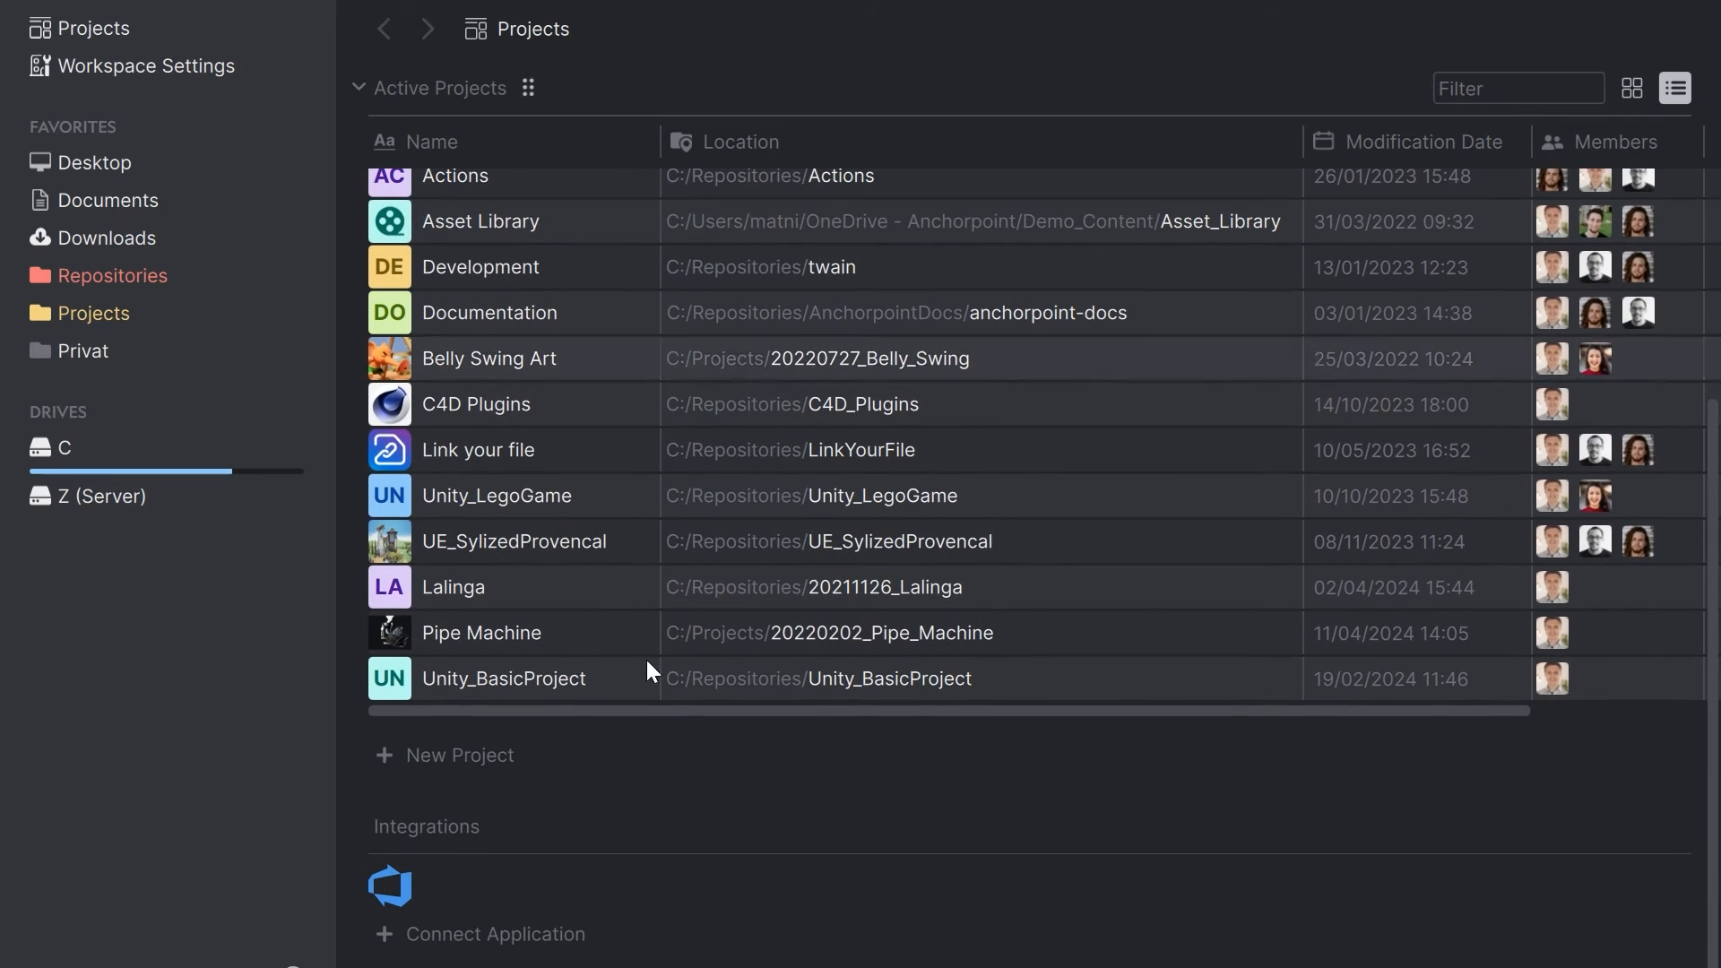
{"action": "left_click", "coordinate": [458, 755]}
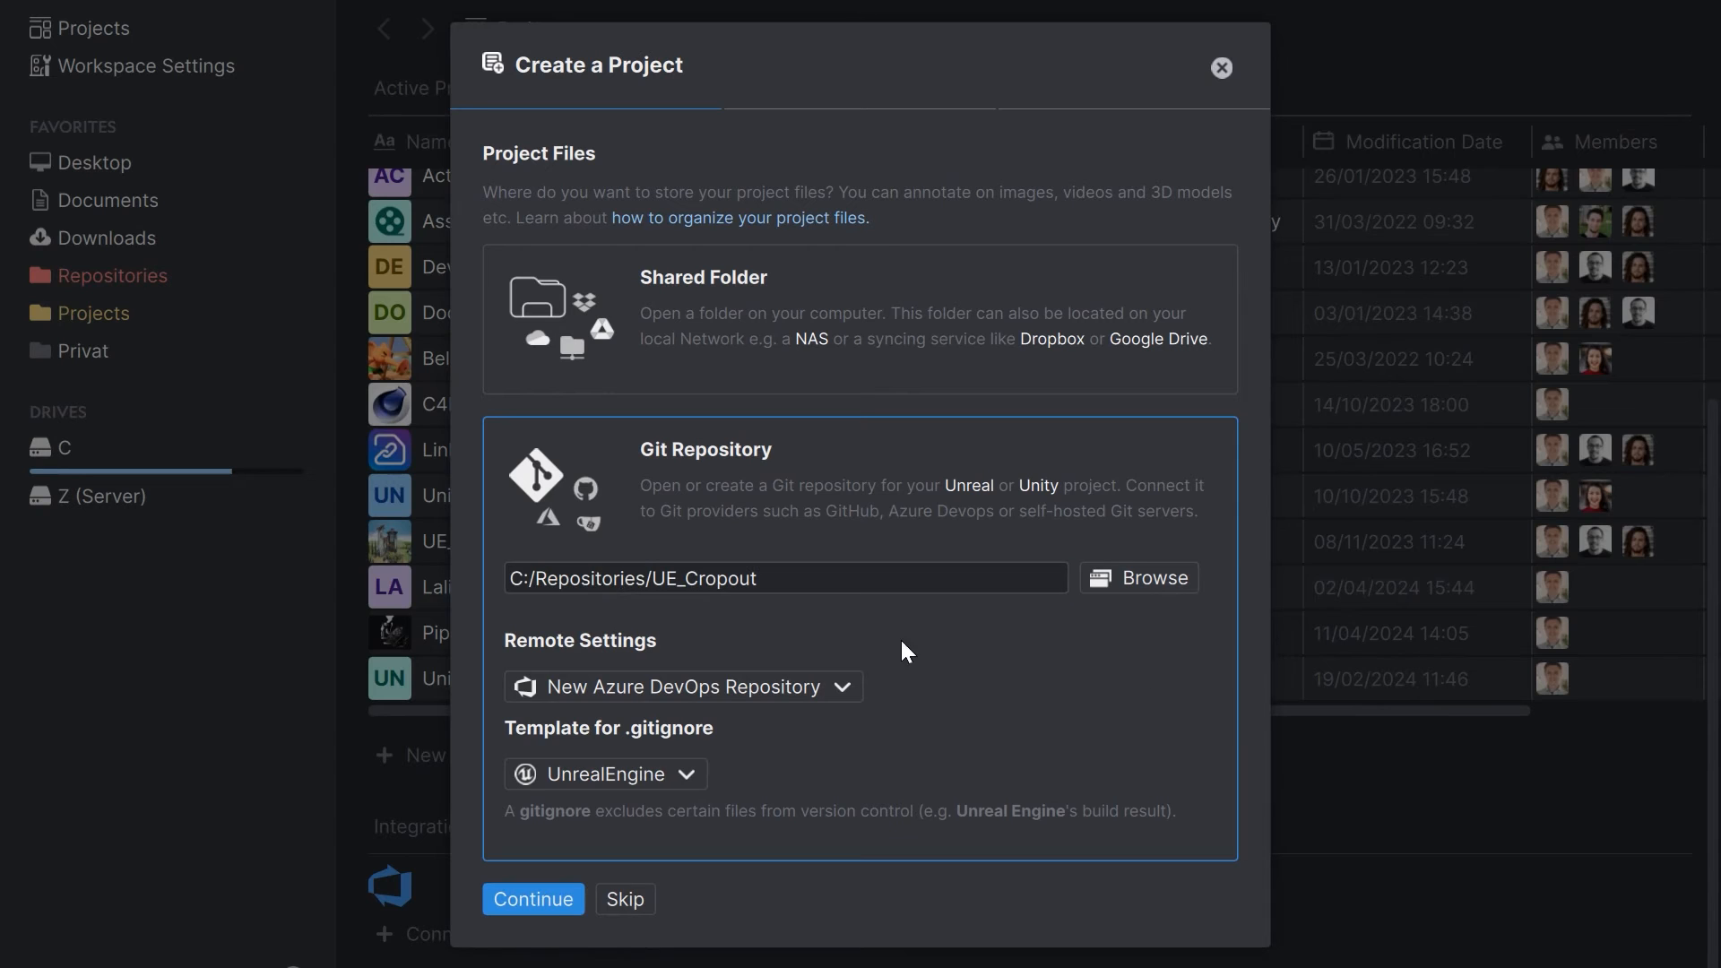
Link the project to the existing Unreal_test.git repository via HTTPS and log in to Git
{"action": "left_click", "coordinate": [681, 686]}
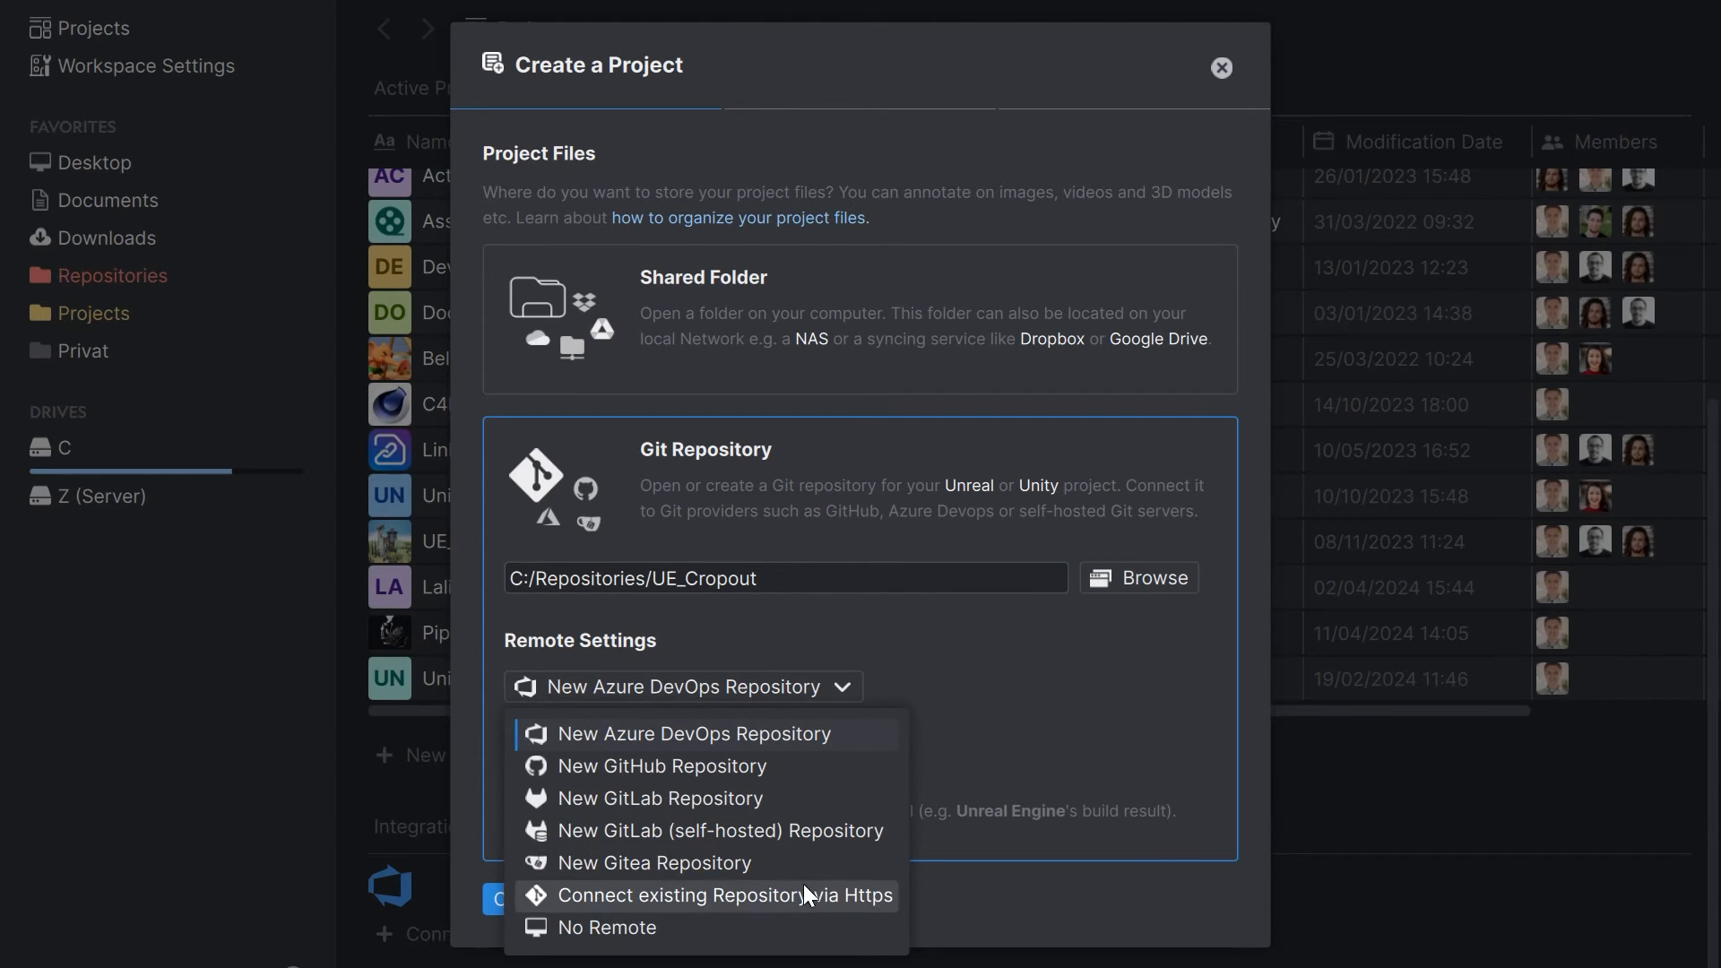
{"action": "left_click", "coordinate": [705, 894]}
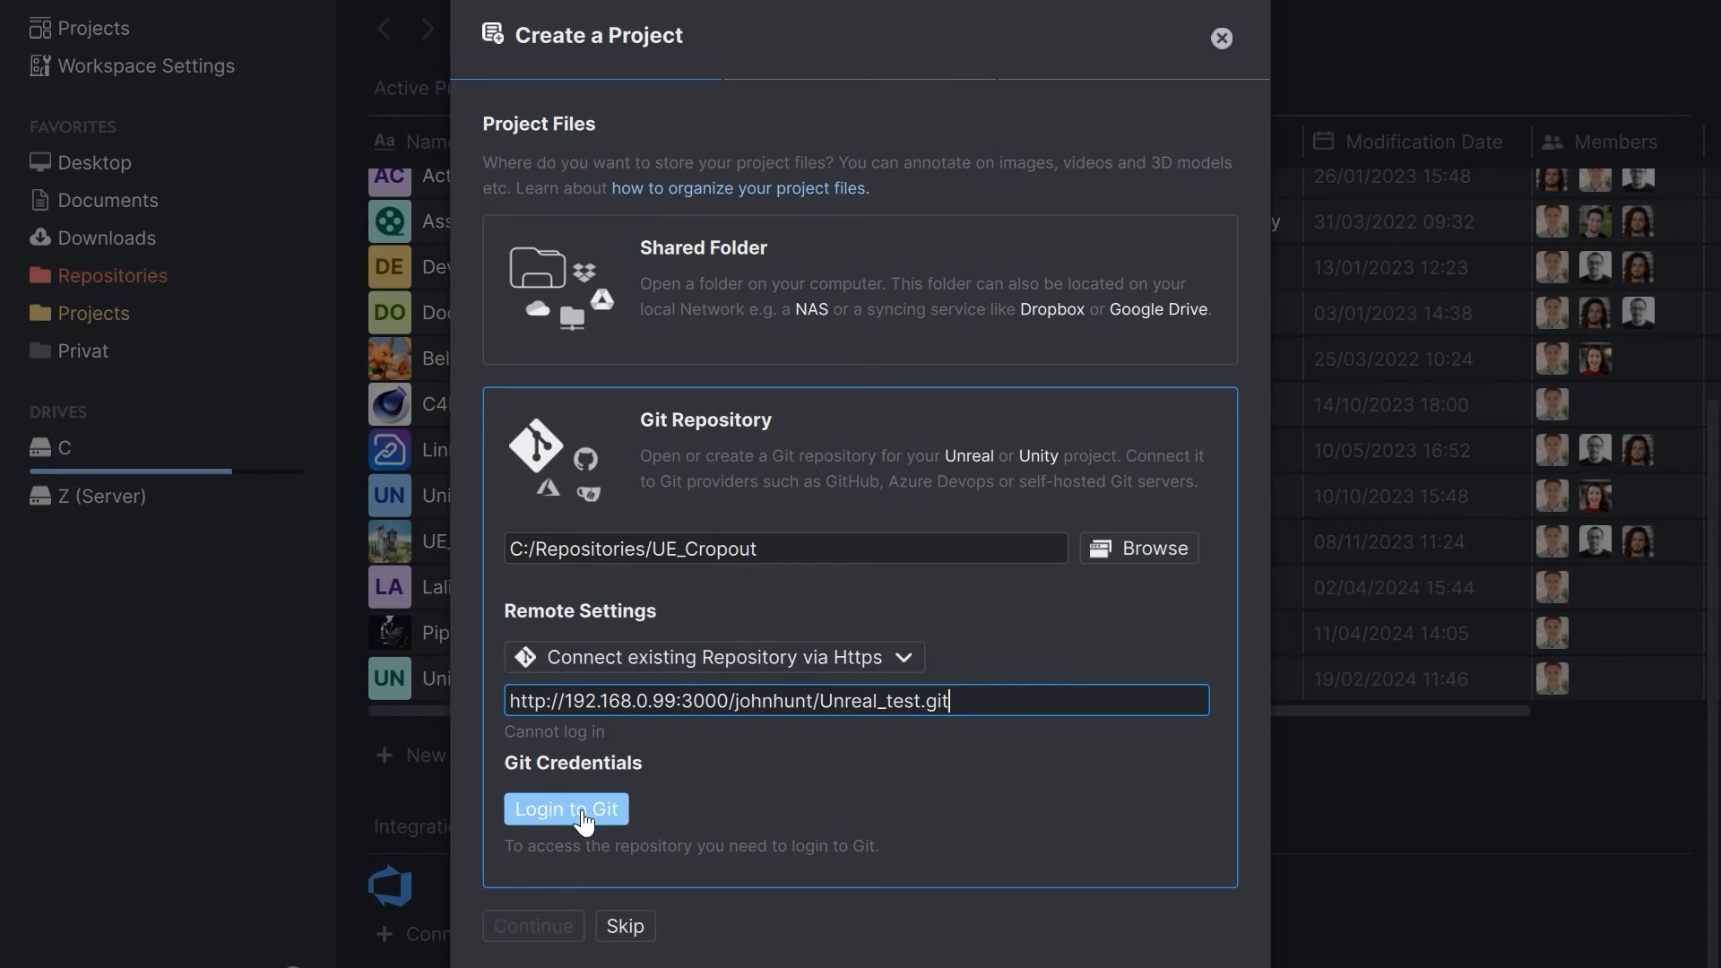
{"action": "left_click", "coordinate": [565, 809]}
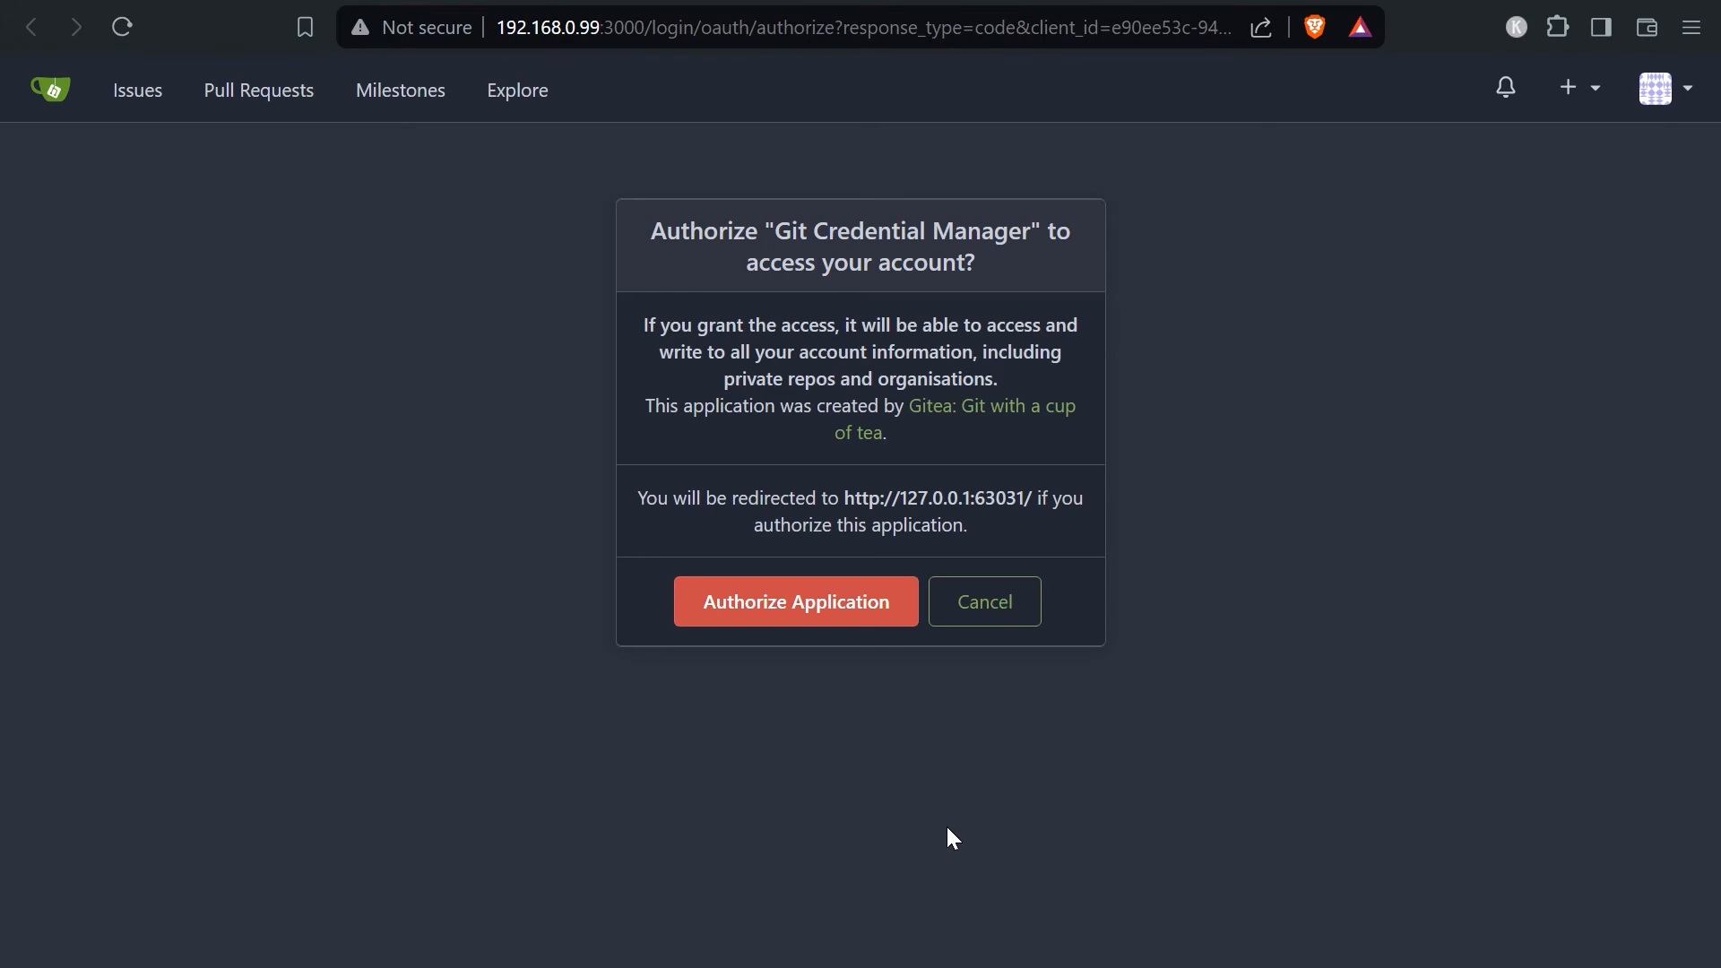
{"action": "mouse_move", "coordinate": [1185, 703]}
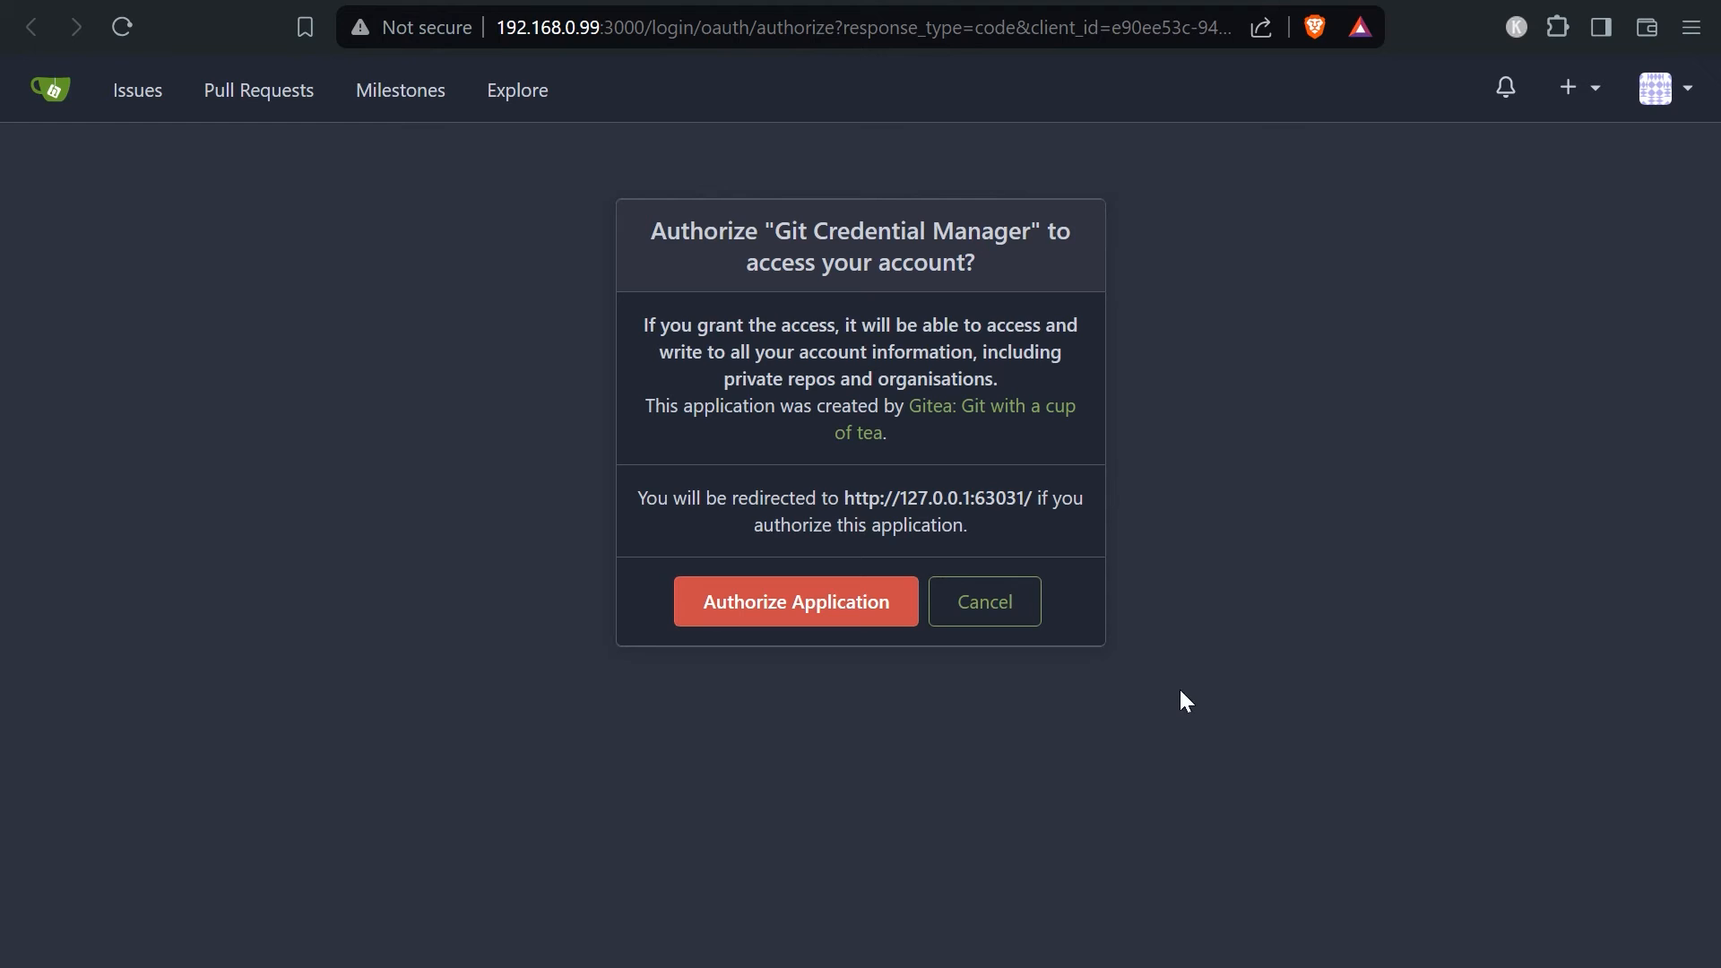
{"action": "mouse_move", "coordinate": [795, 601]}
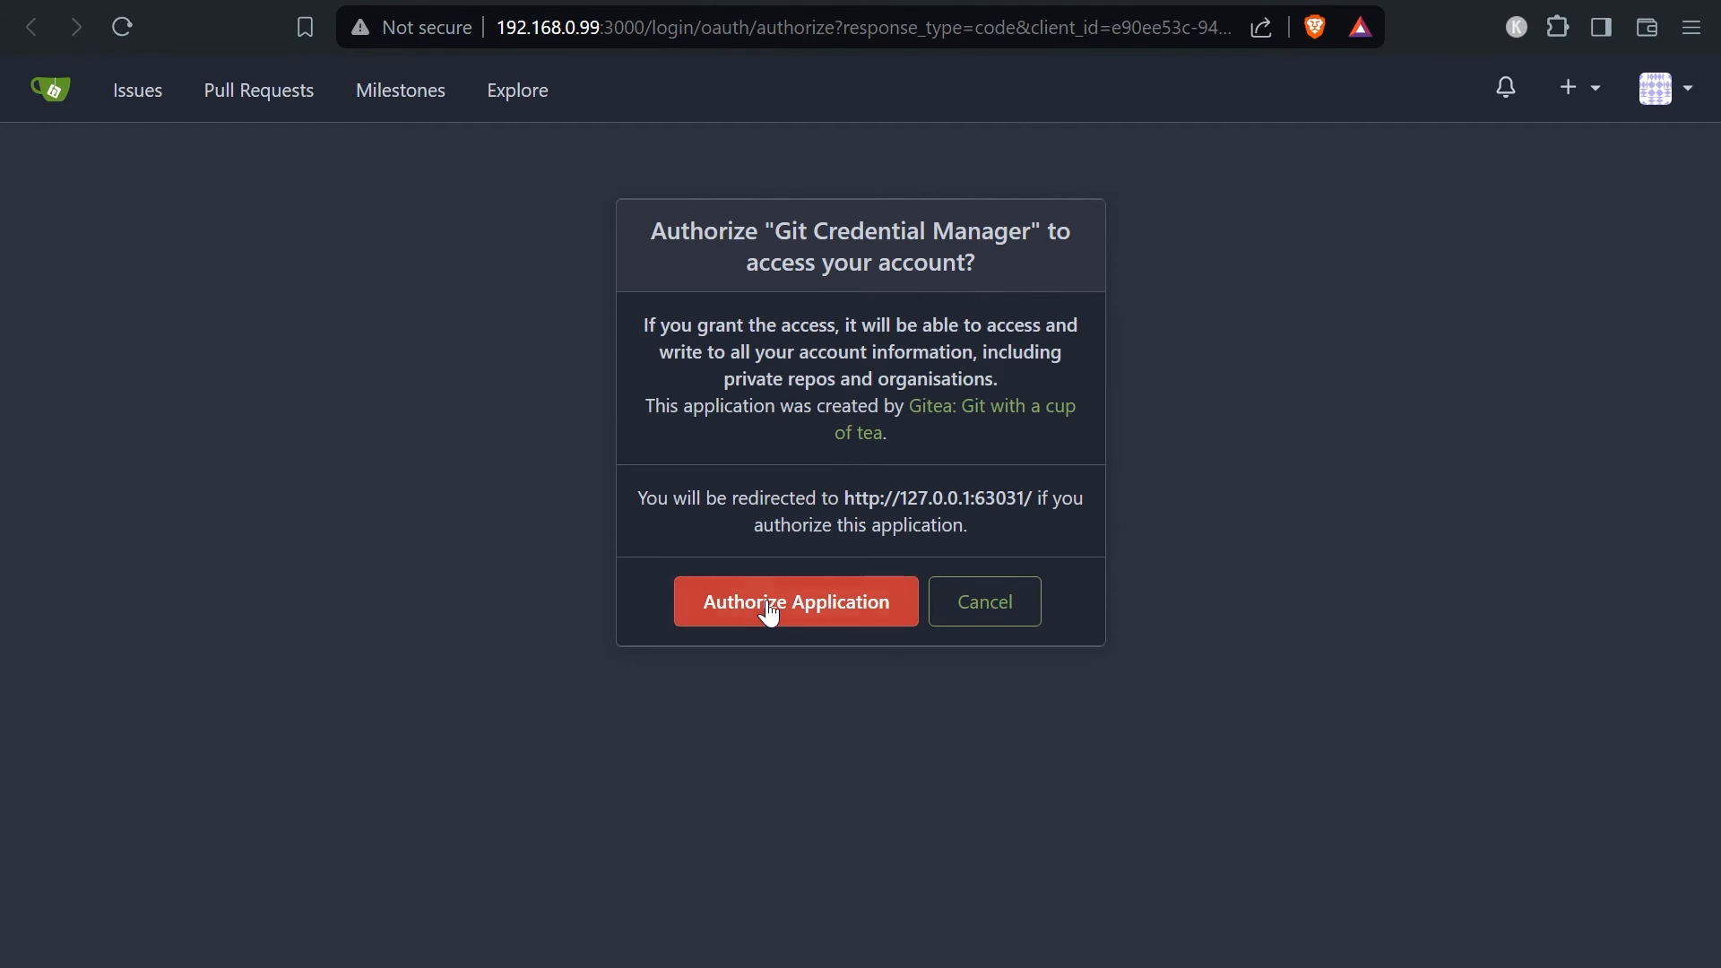
Authorize Git Credential Manager's access to the Gitea account
{"action": "left_click", "coordinate": [795, 602]}
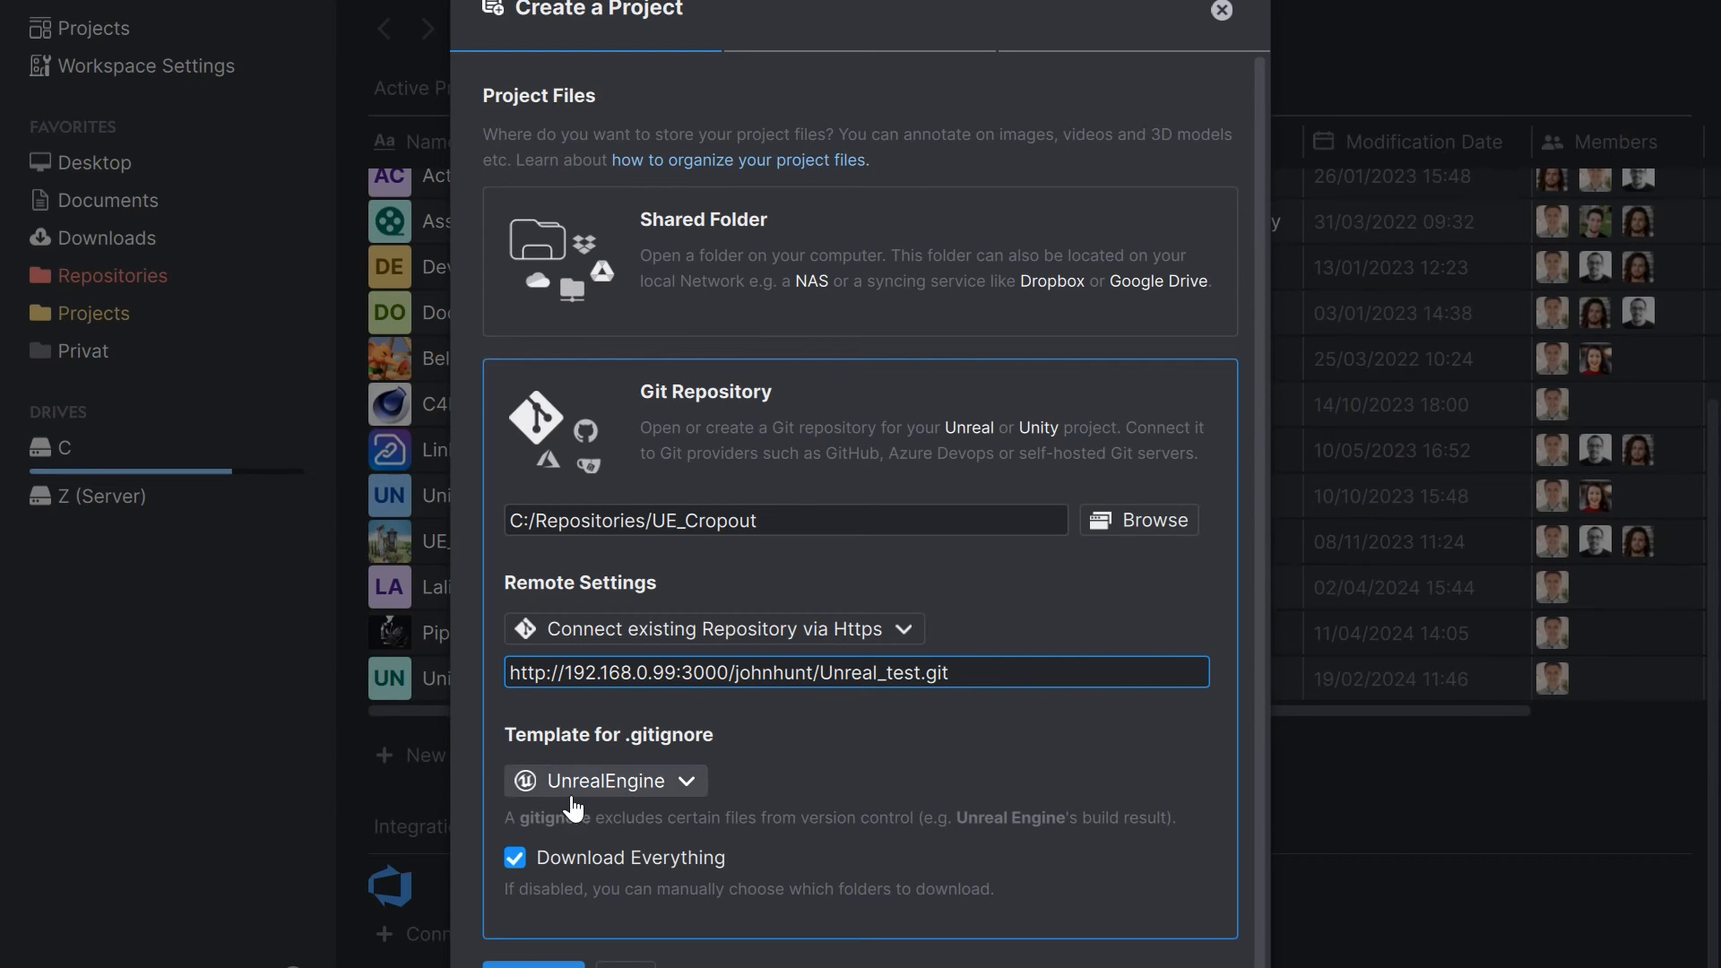
{"action": "mouse_move", "coordinate": [630, 795]}
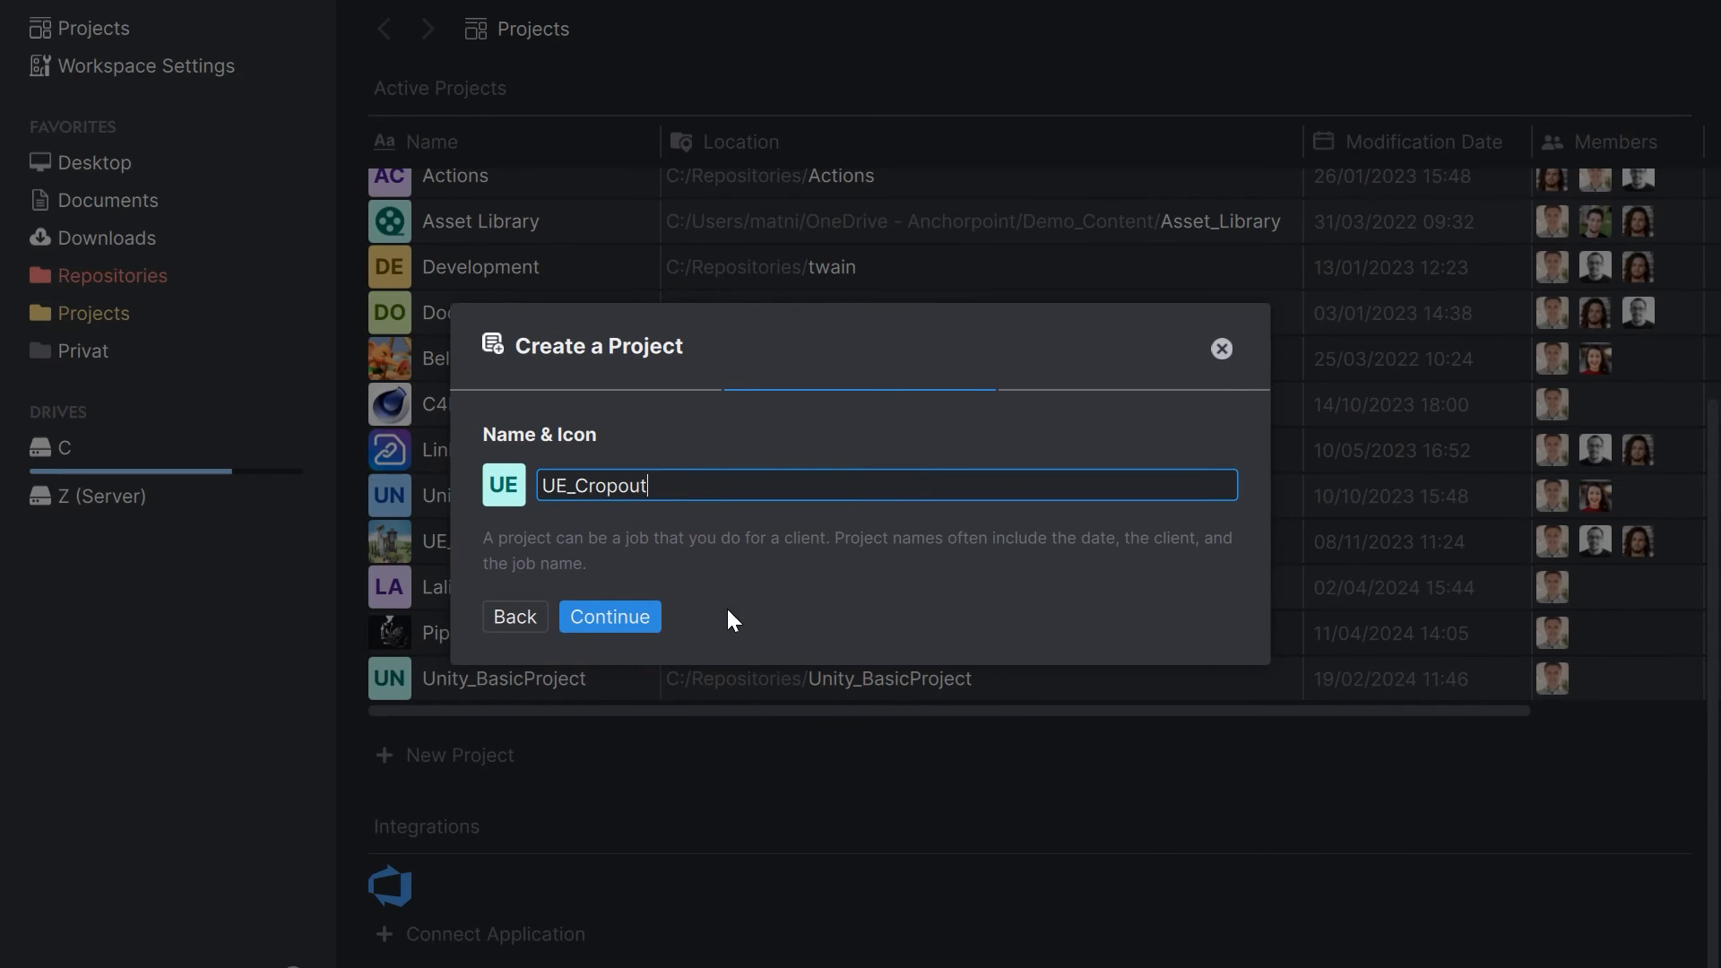
Confirm the UE_Cropout project details, assign a teammate as member, and create it
{"action": "left_click", "coordinate": [609, 616]}
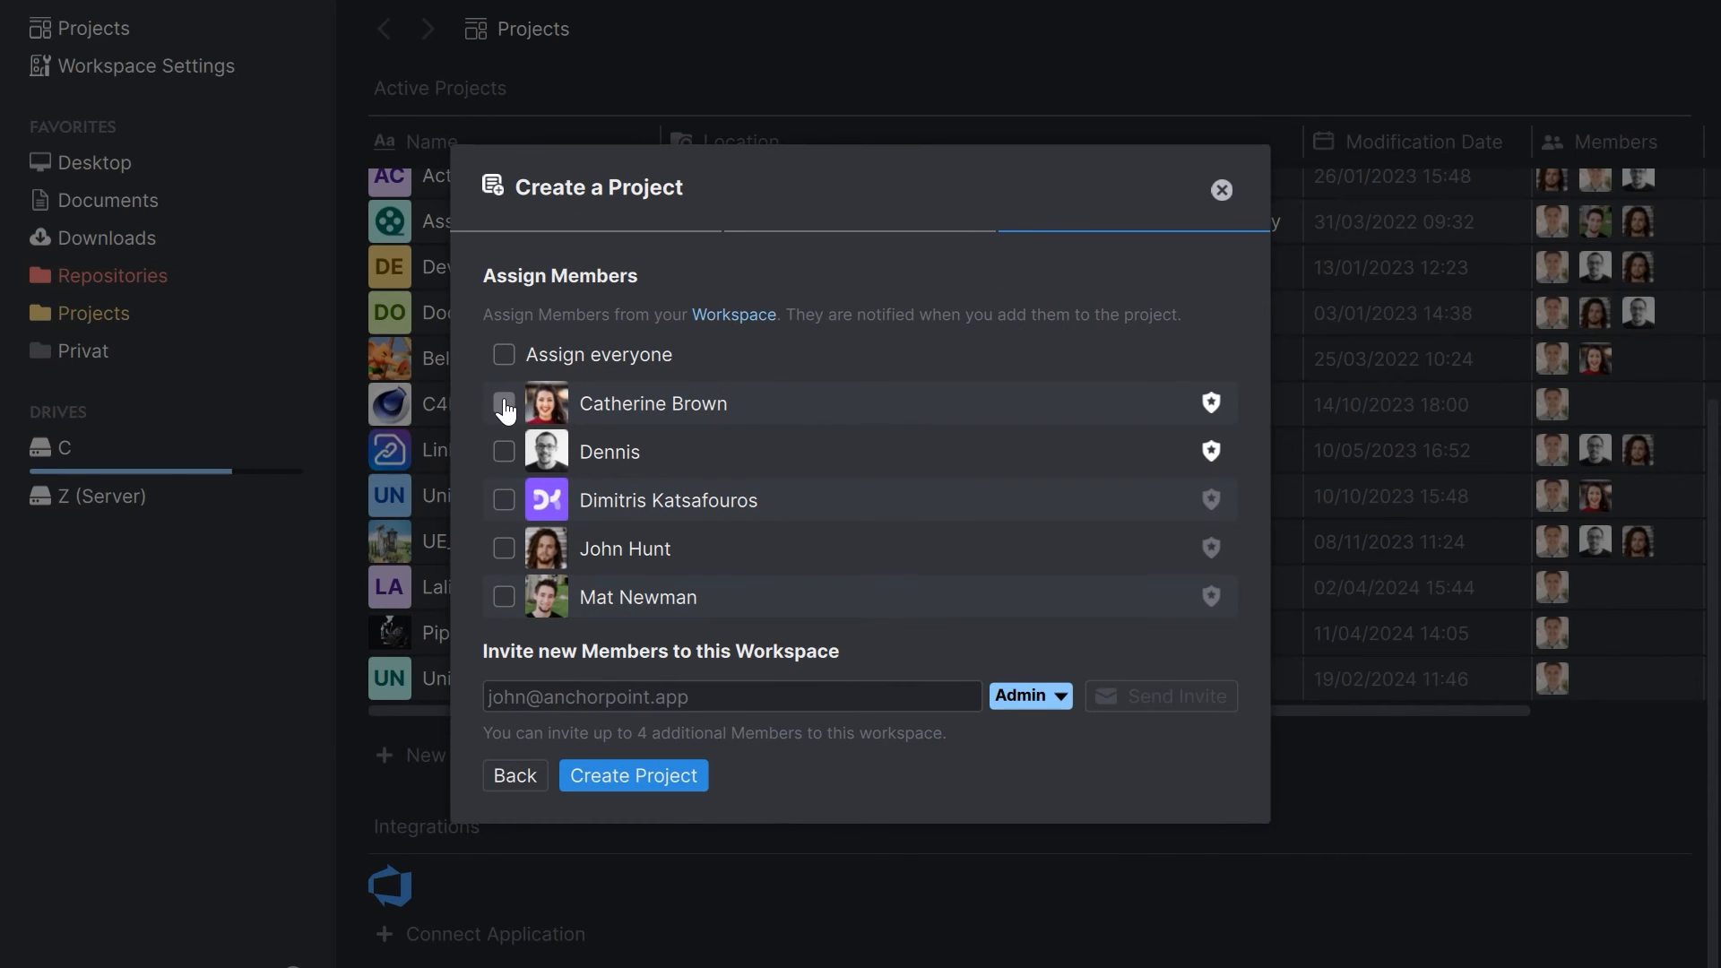
{"action": "left_click", "coordinate": [632, 774]}
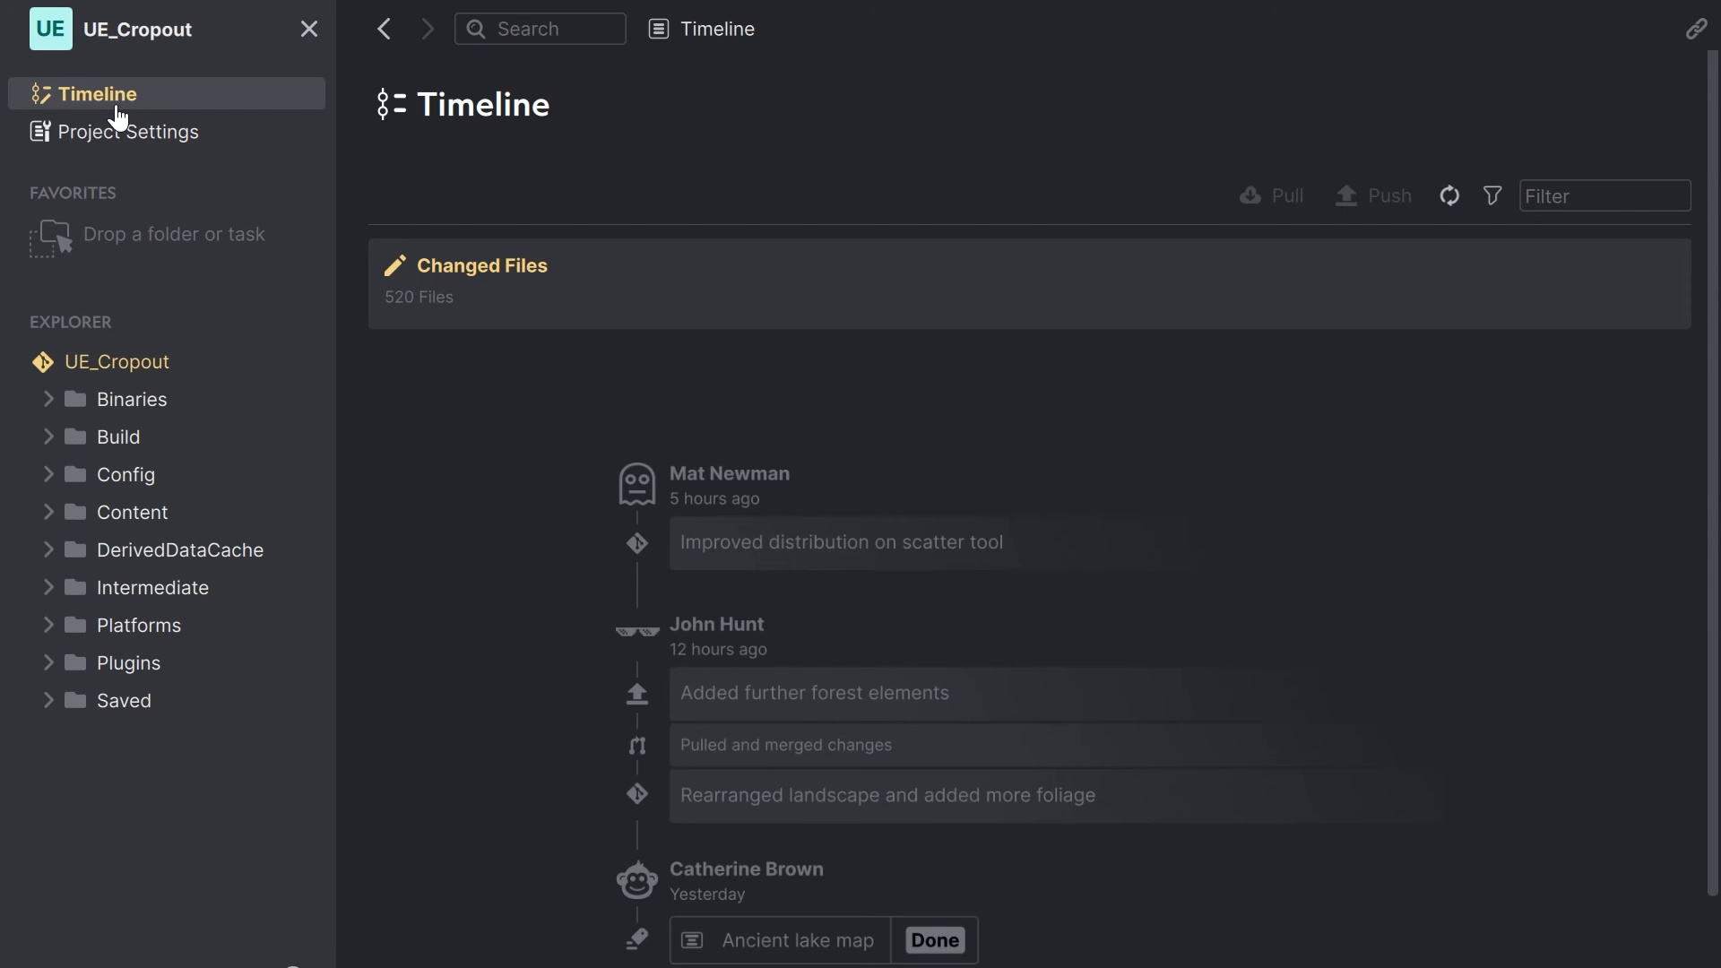
Review the list of 520 changed project files
{"action": "left_click", "coordinate": [494, 283]}
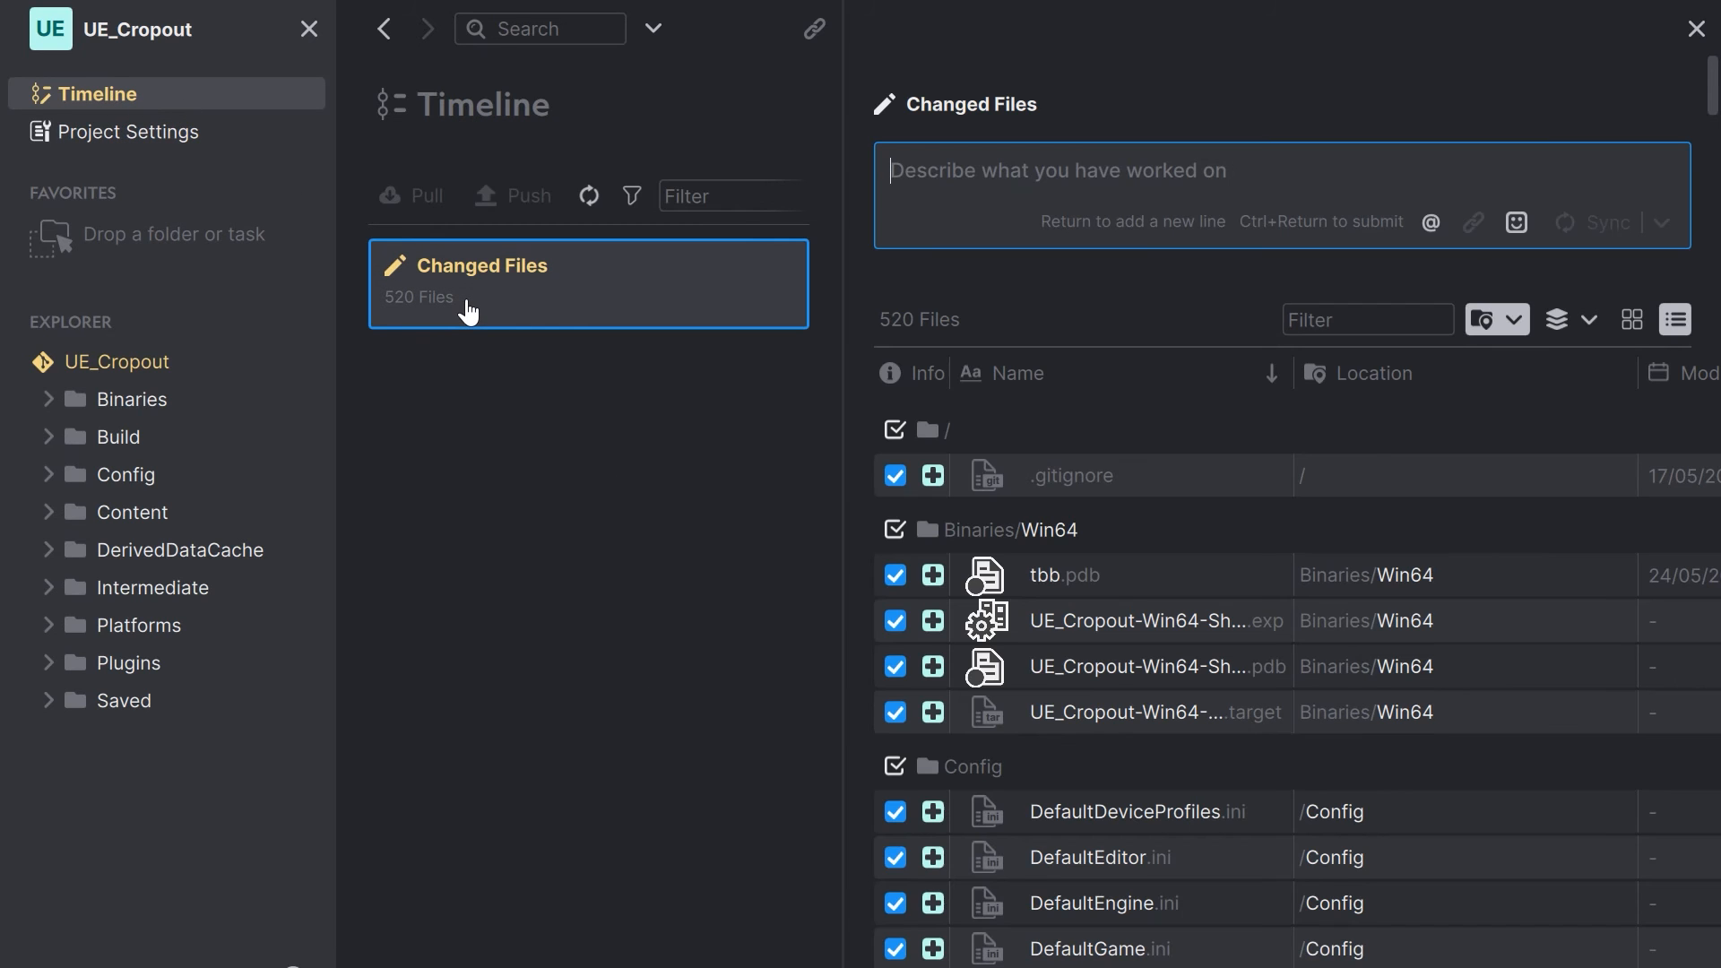
{"action": "scroll", "scroll_direction": "down", "scroll_amount": 3}
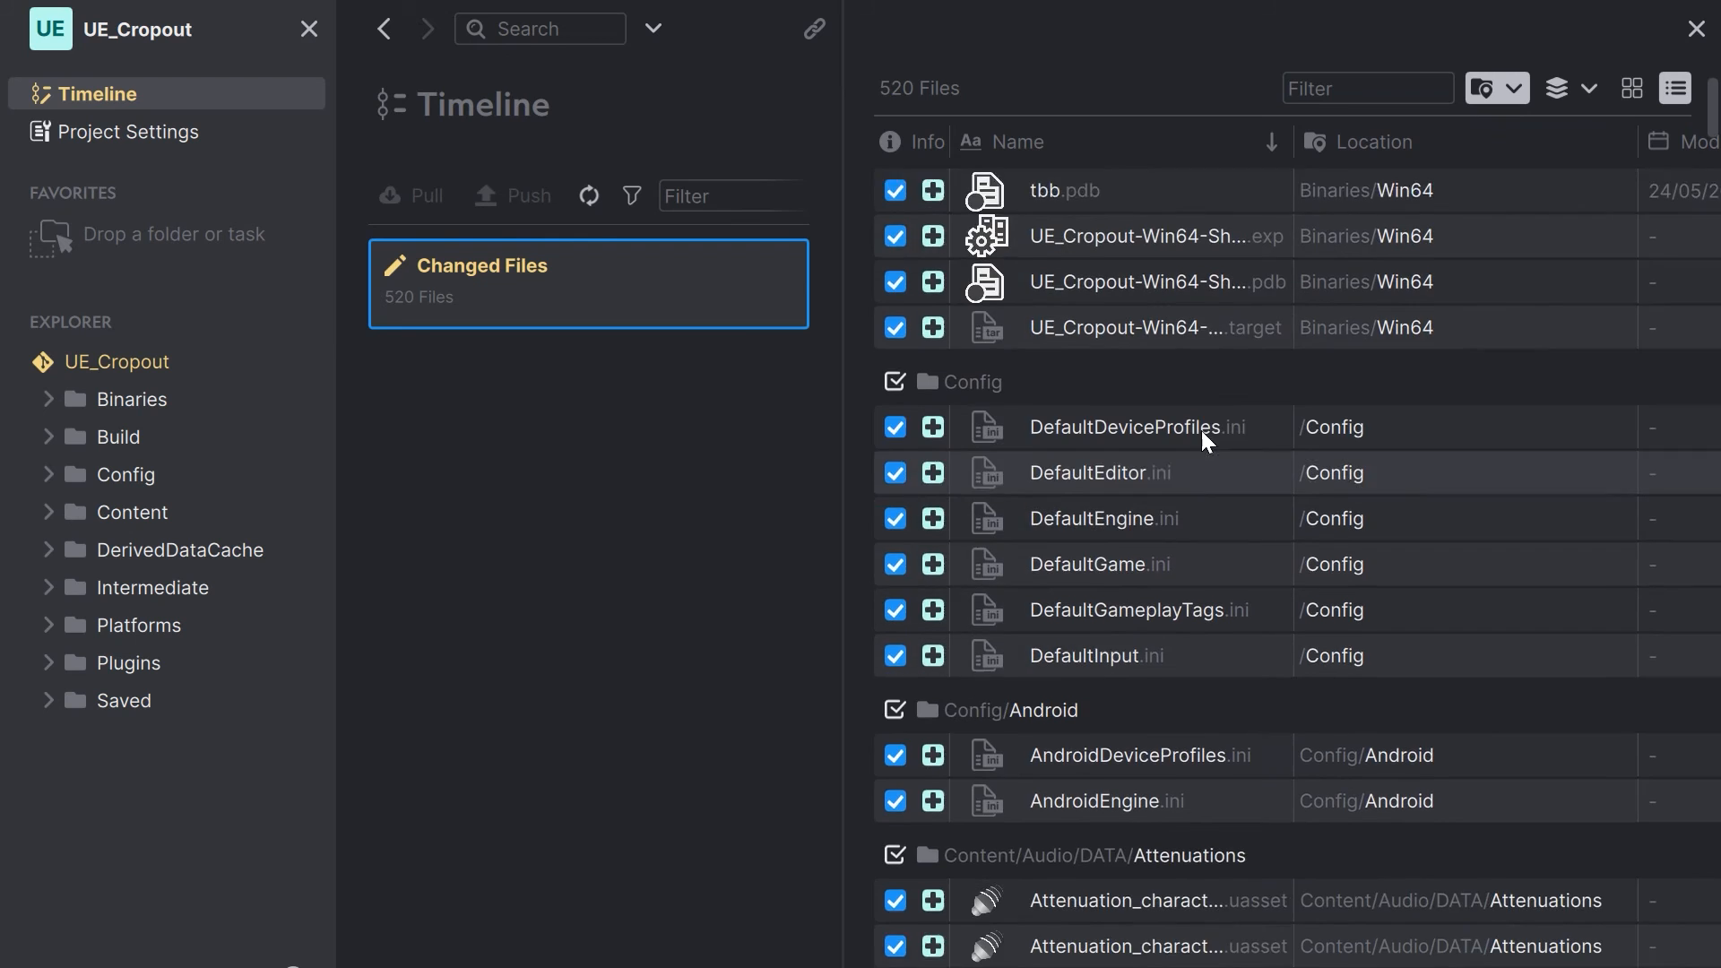
{"action": "scroll", "scroll_direction": "down", "scroll_amount": 3}
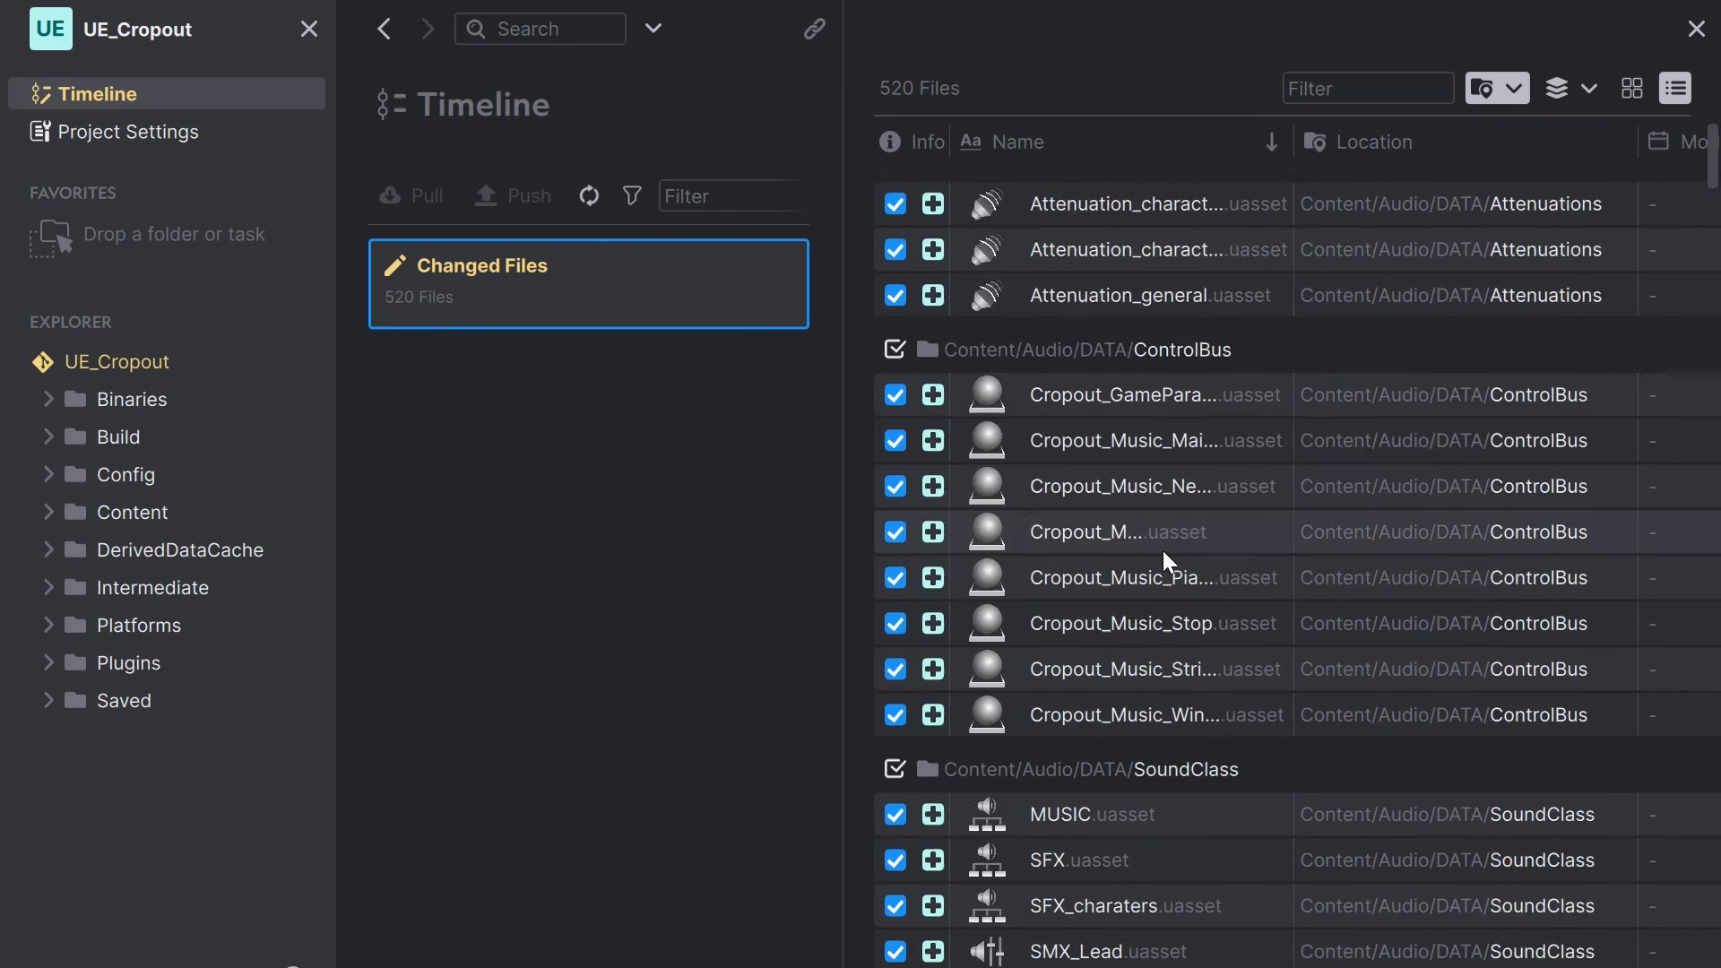
Commit the files with message 'initial commit' and sync to the server
{"action": "left_click", "coordinate": [587, 283]}
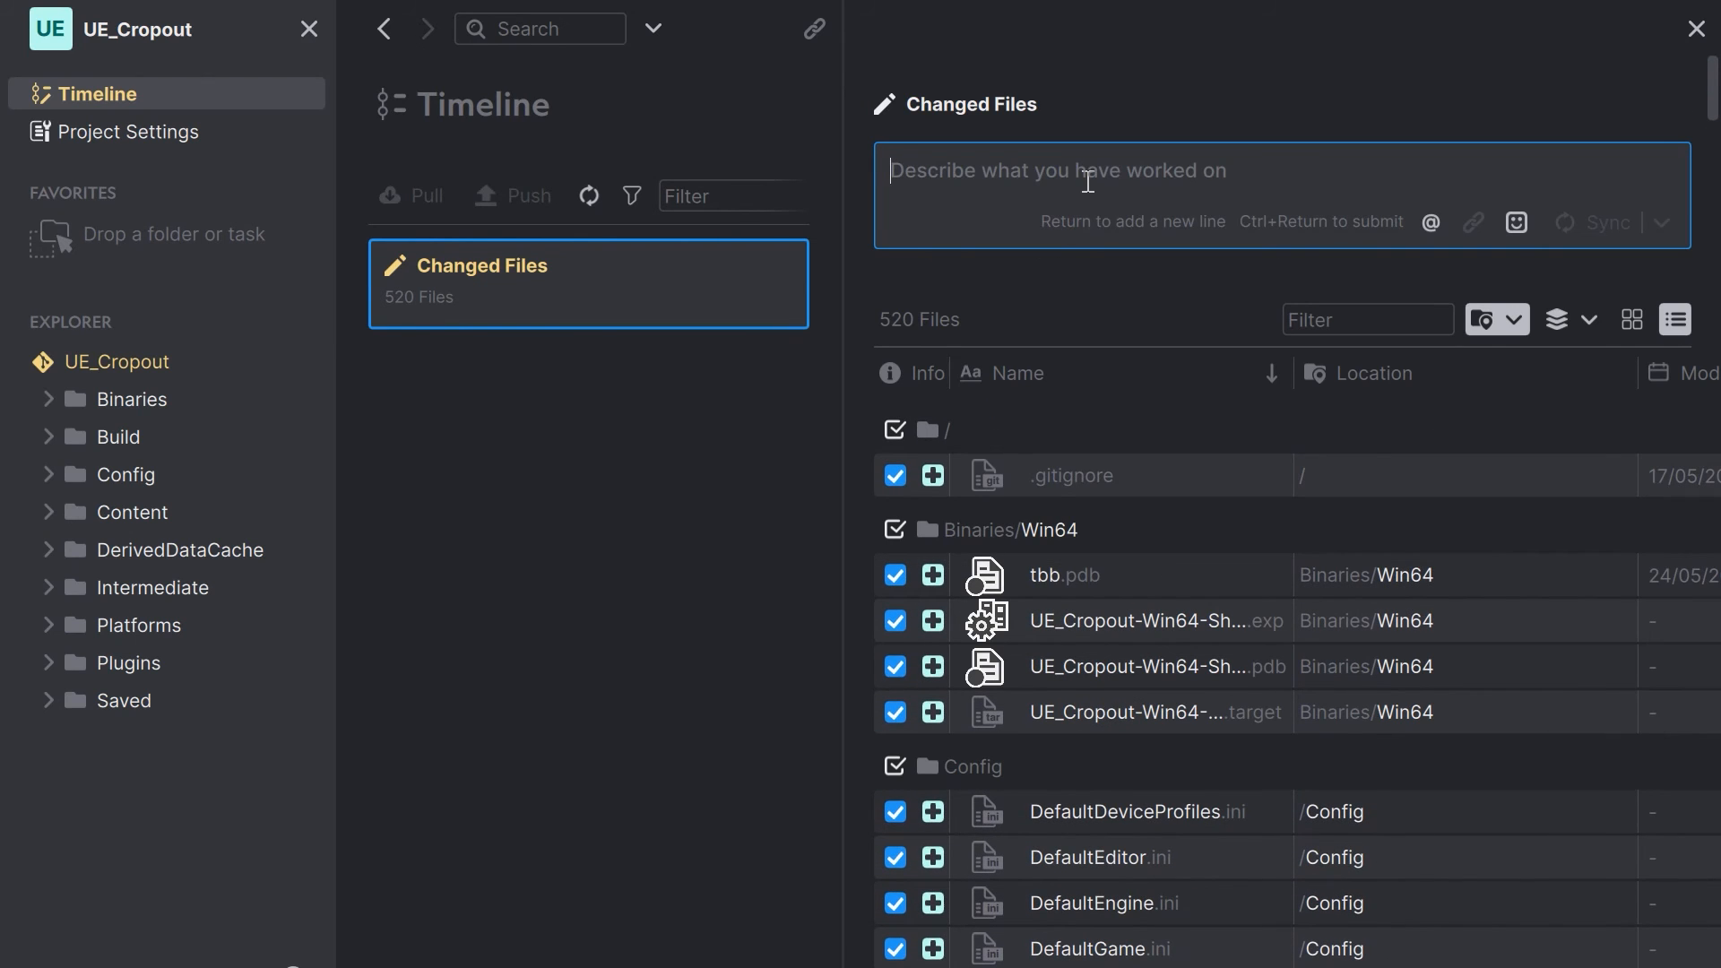
{"action": "type", "text": "initial commit"}
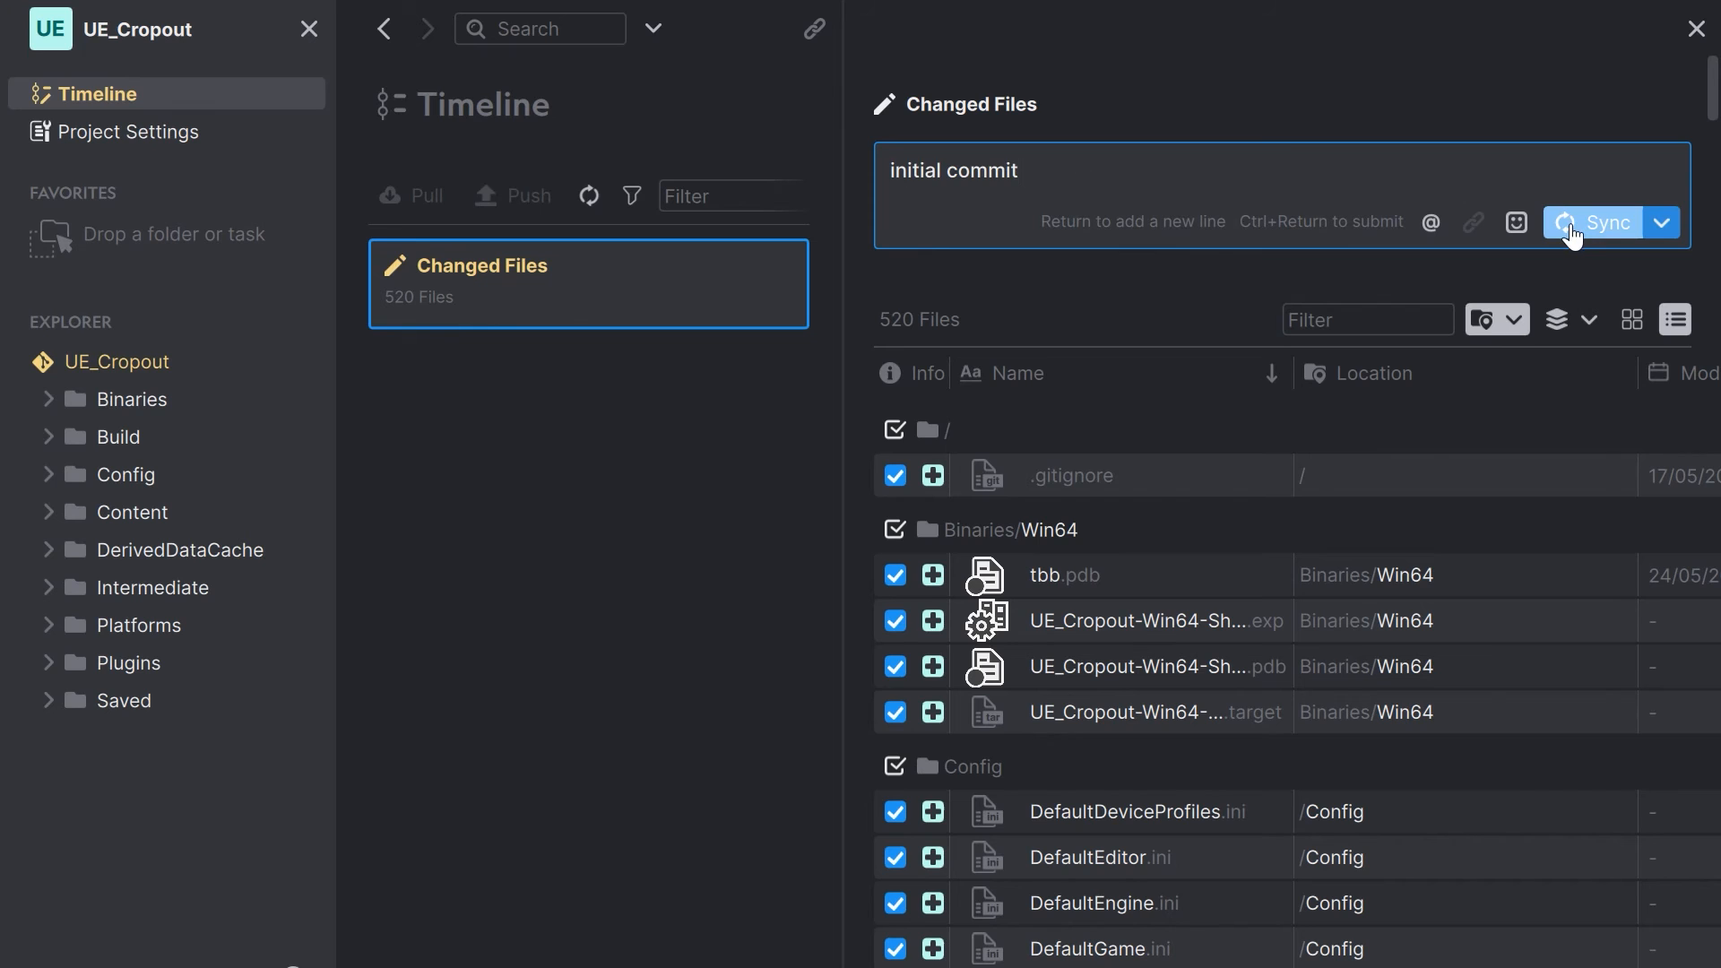
{"action": "left_click", "coordinate": [1593, 222]}
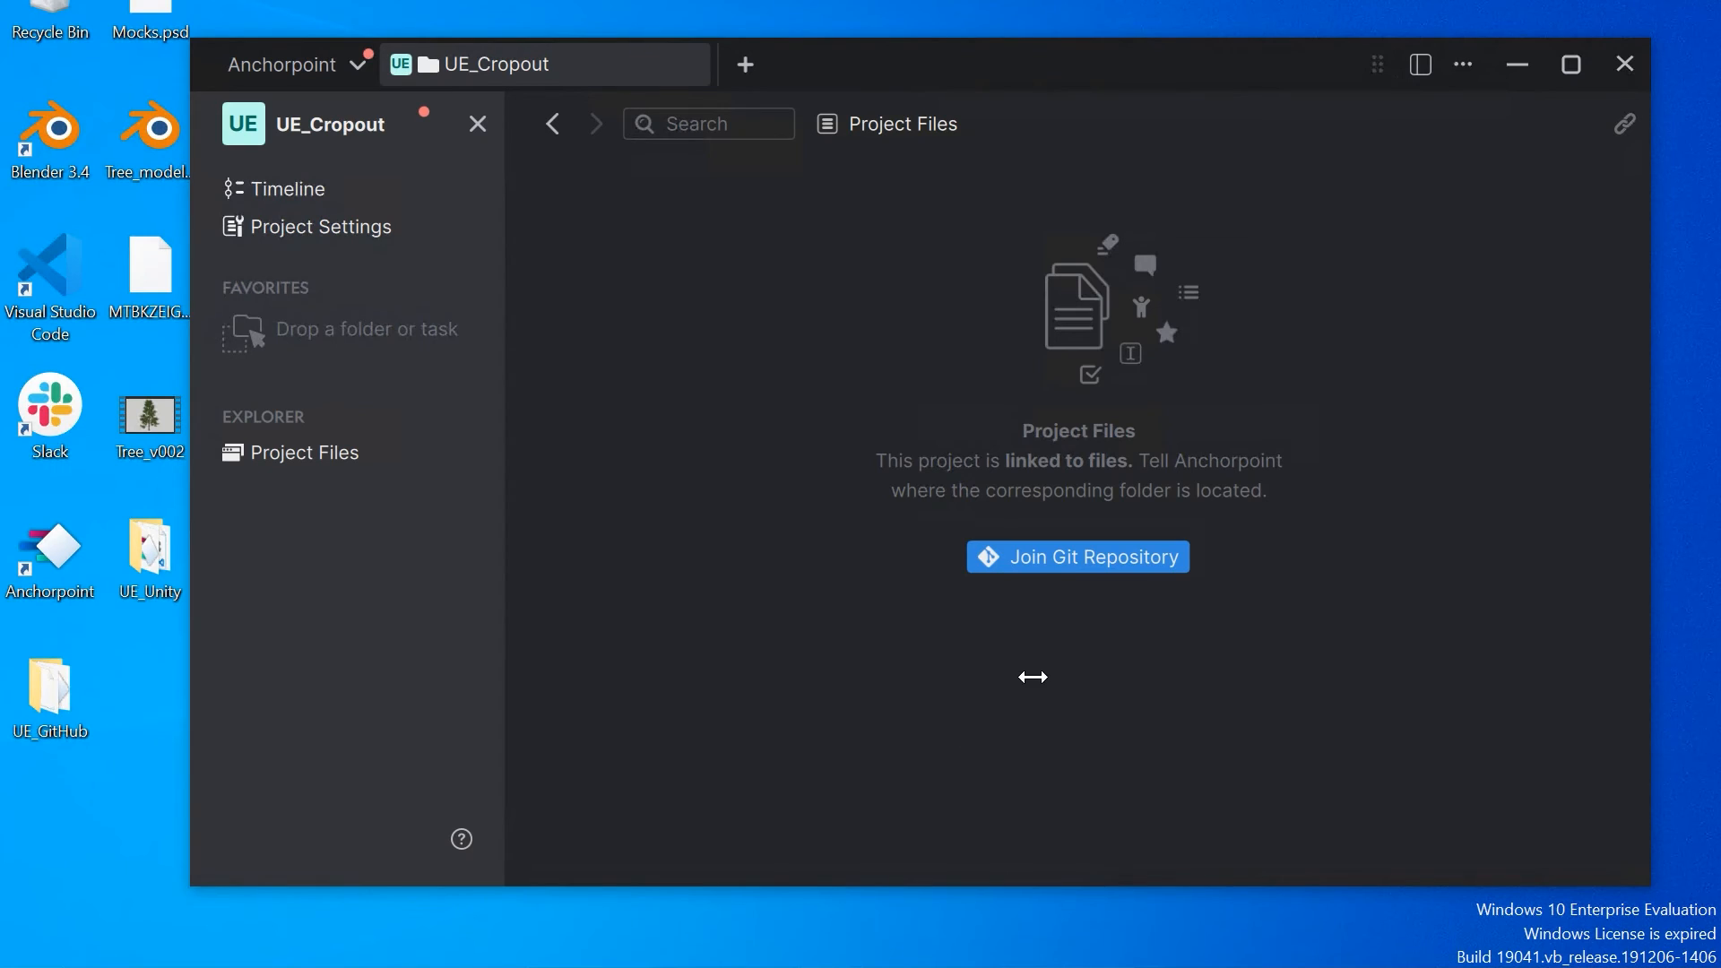
{"action": "mouse_move", "coordinate": [1423, 411]}
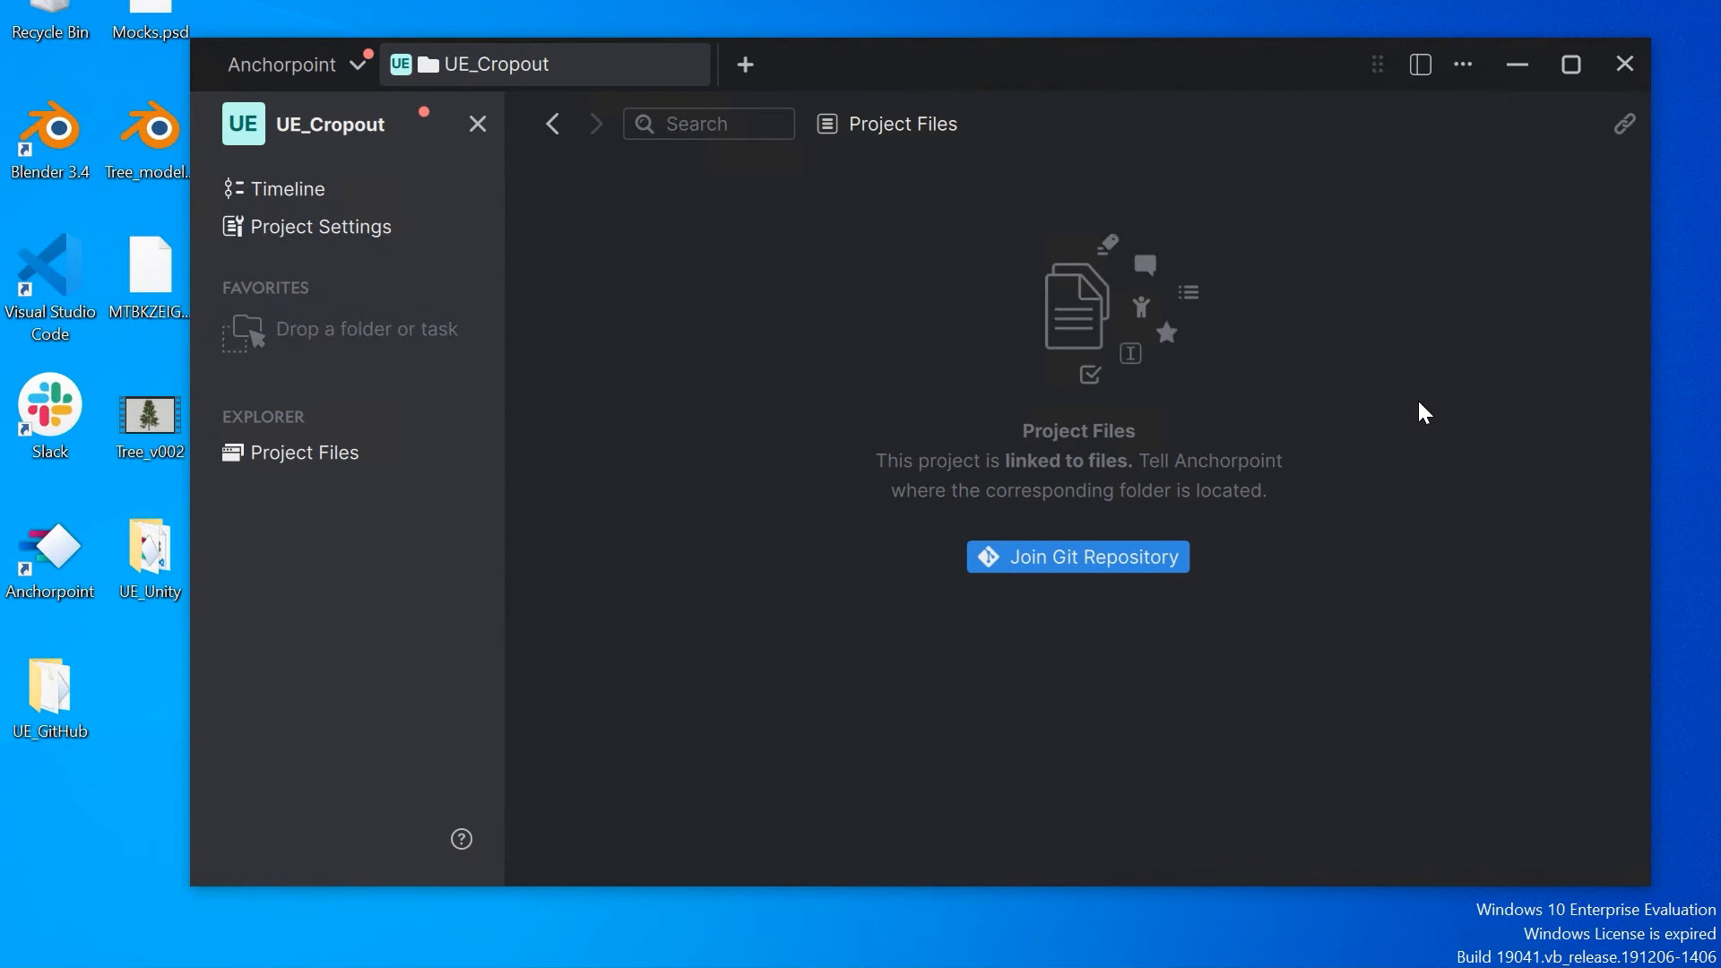
{"action": "mouse_move", "coordinate": [542, 402]}
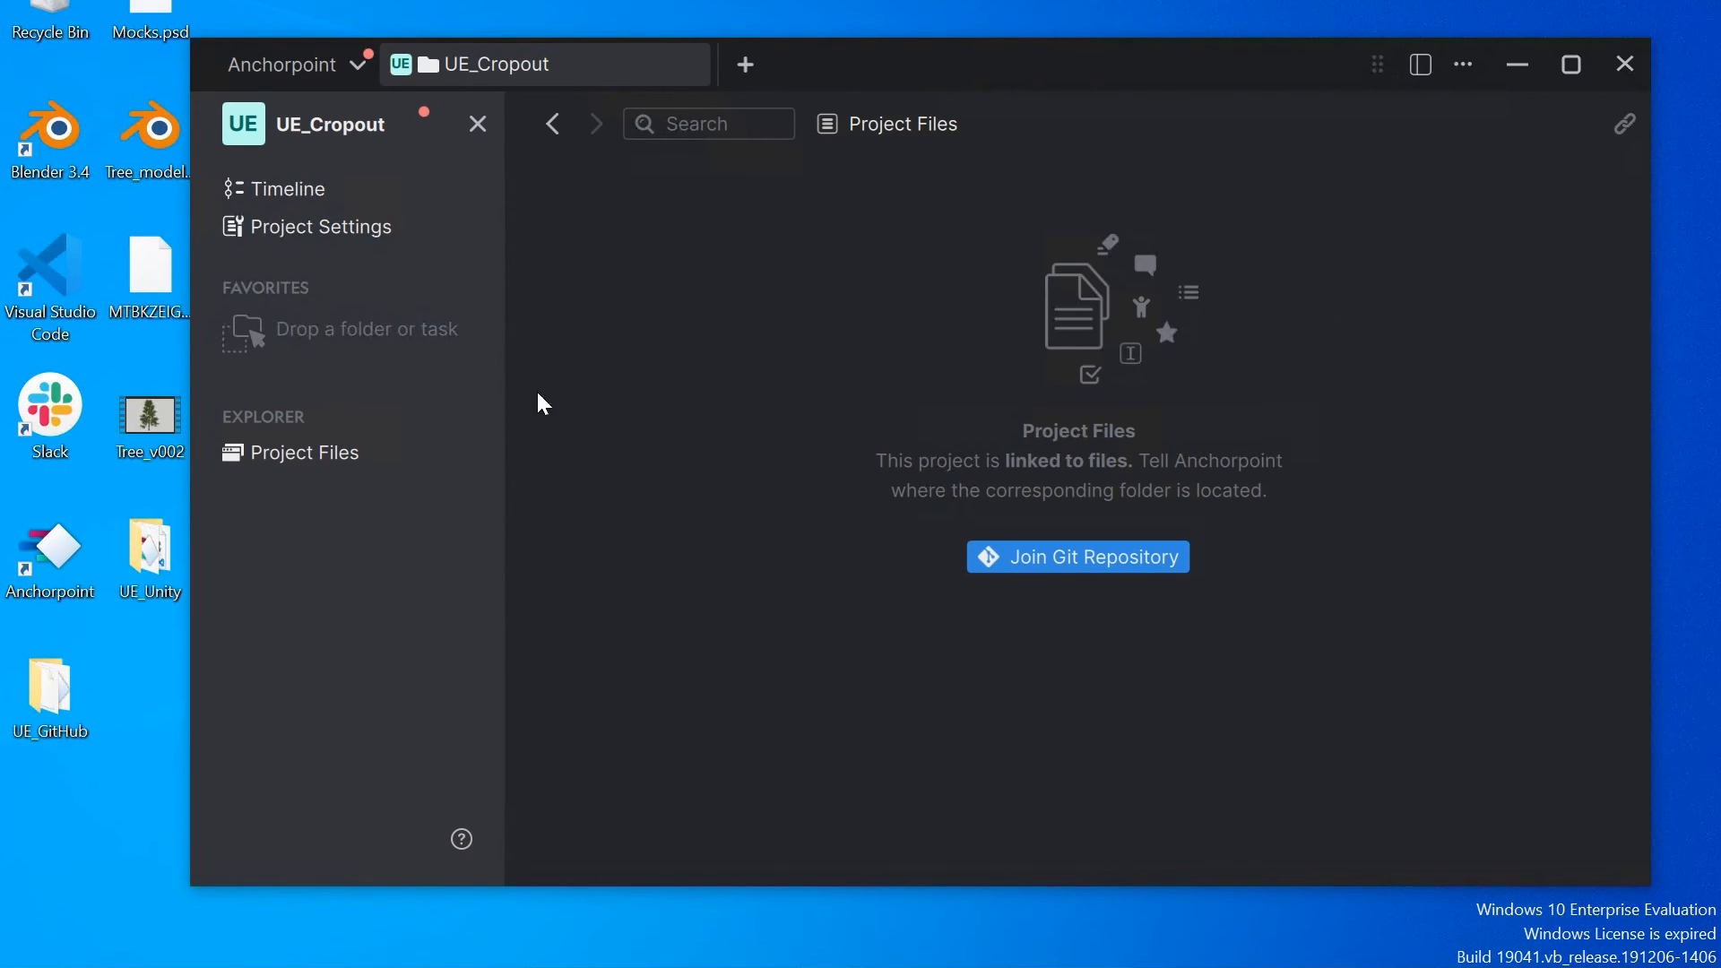
{"action": "mouse_move", "coordinate": [294, 226]}
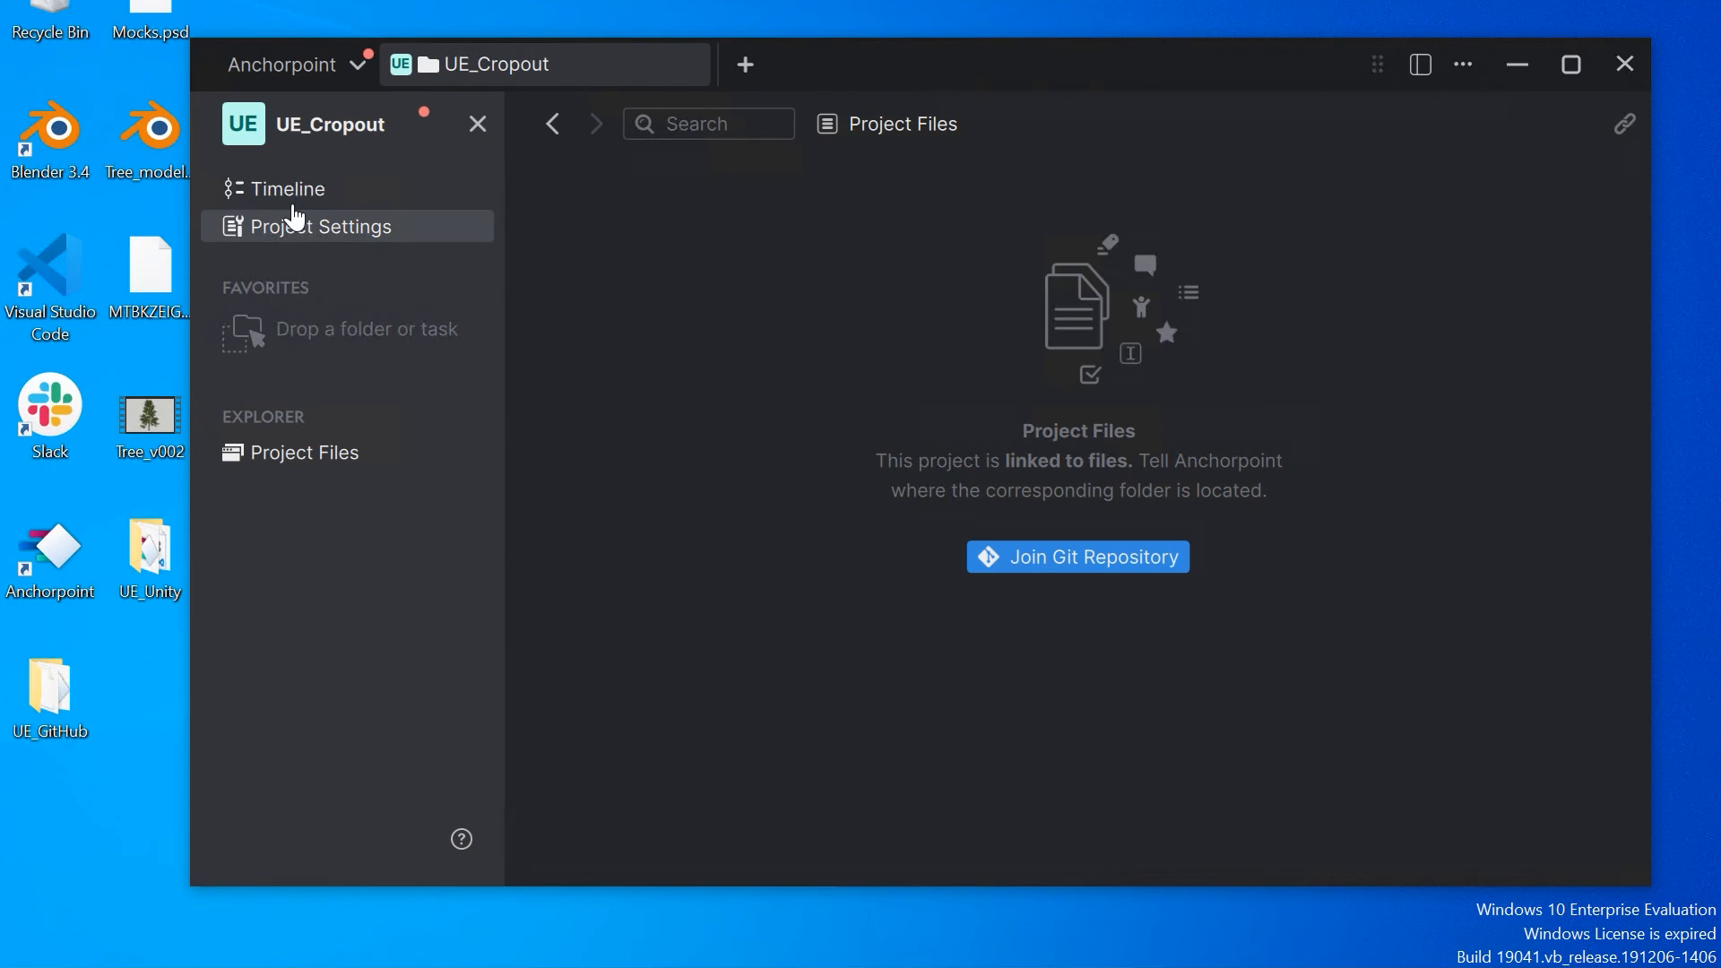
{"action": "mouse_move", "coordinate": [1076, 557]}
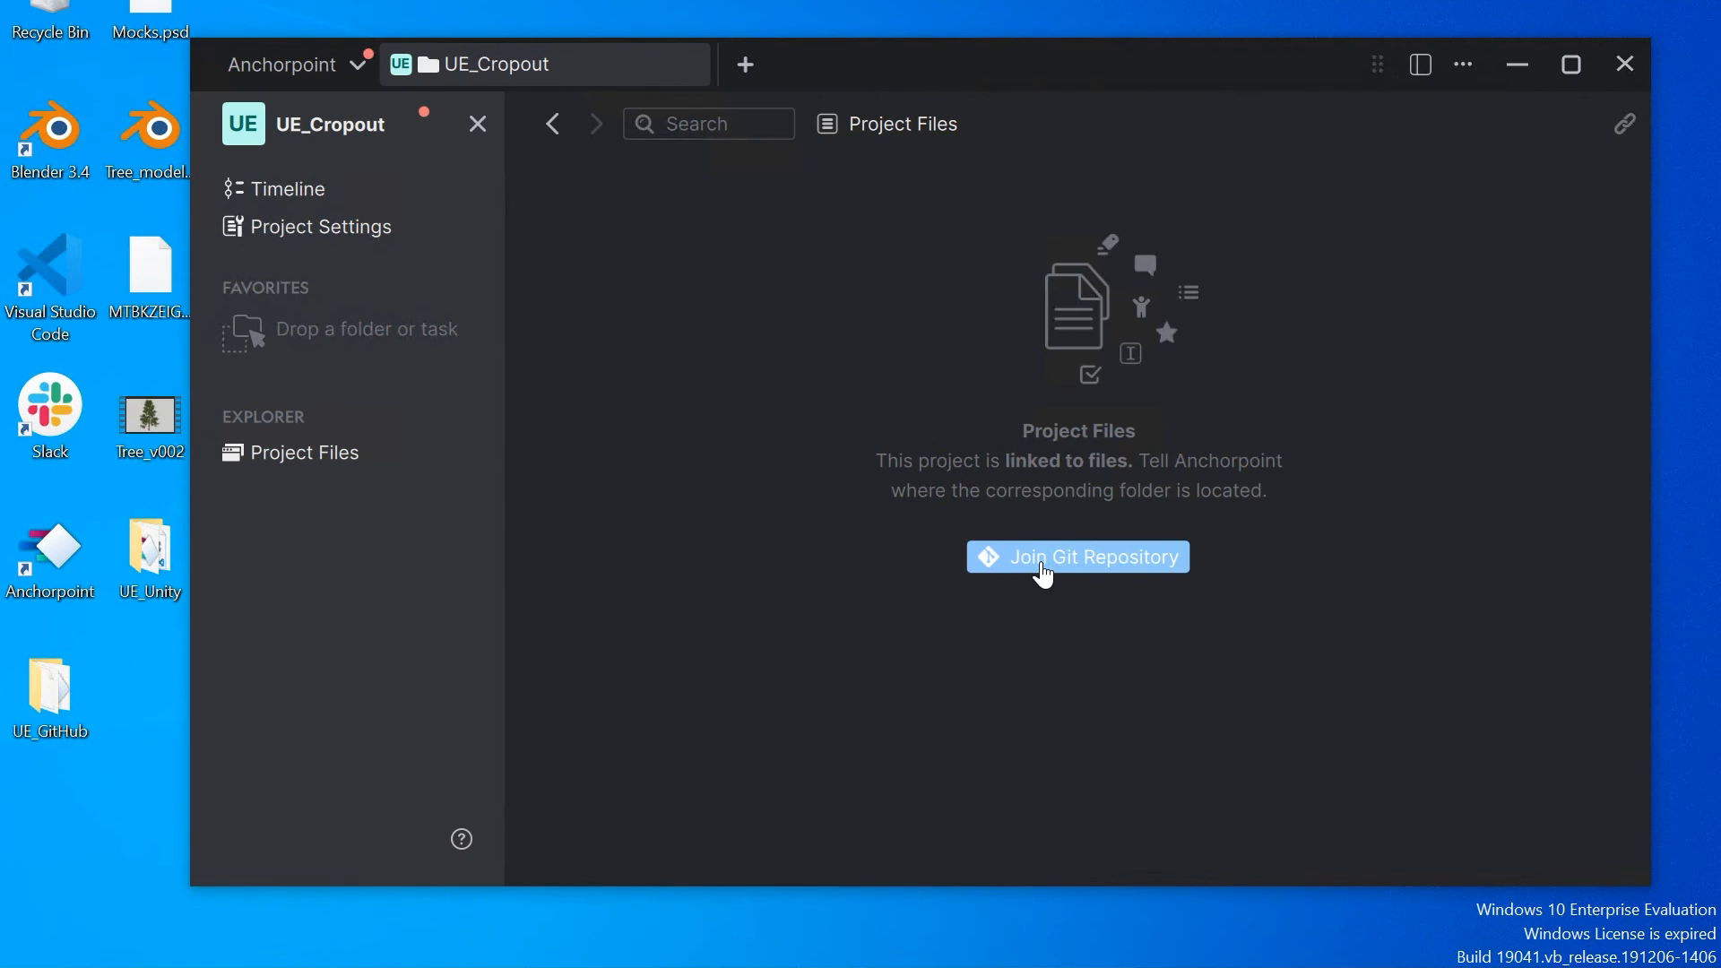
Join the UE_Cropout Git repository and log in to Git through the browser
{"action": "left_click", "coordinate": [1076, 556]}
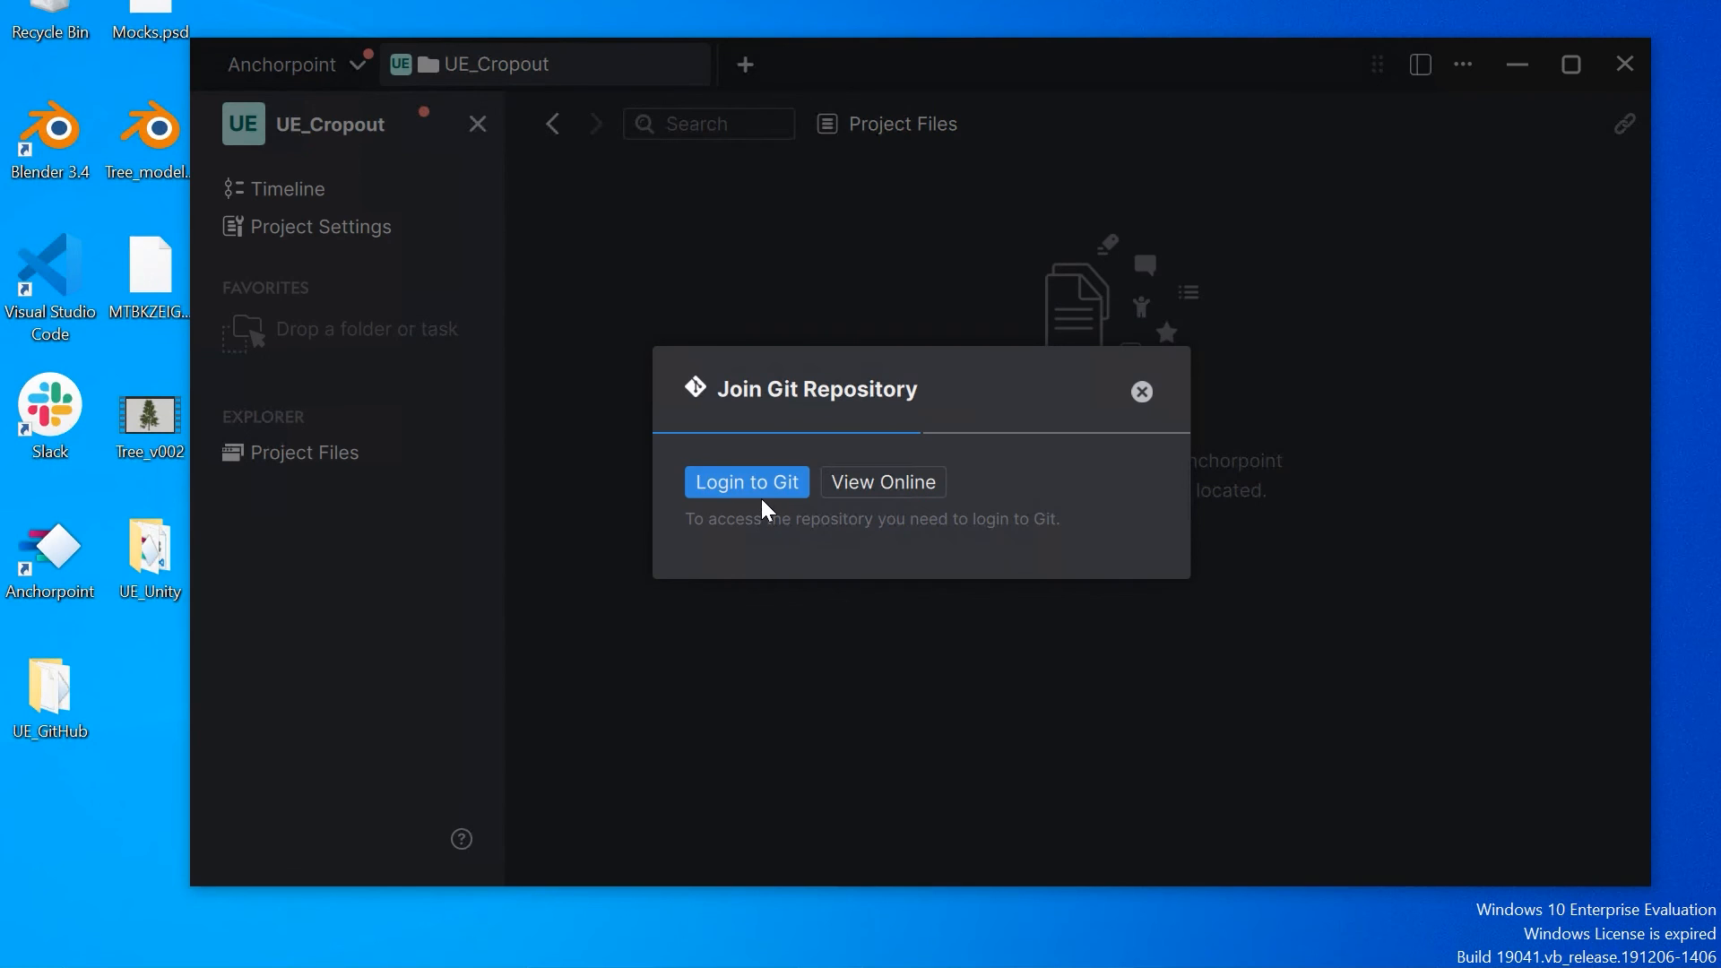
{"action": "left_click", "coordinate": [746, 482]}
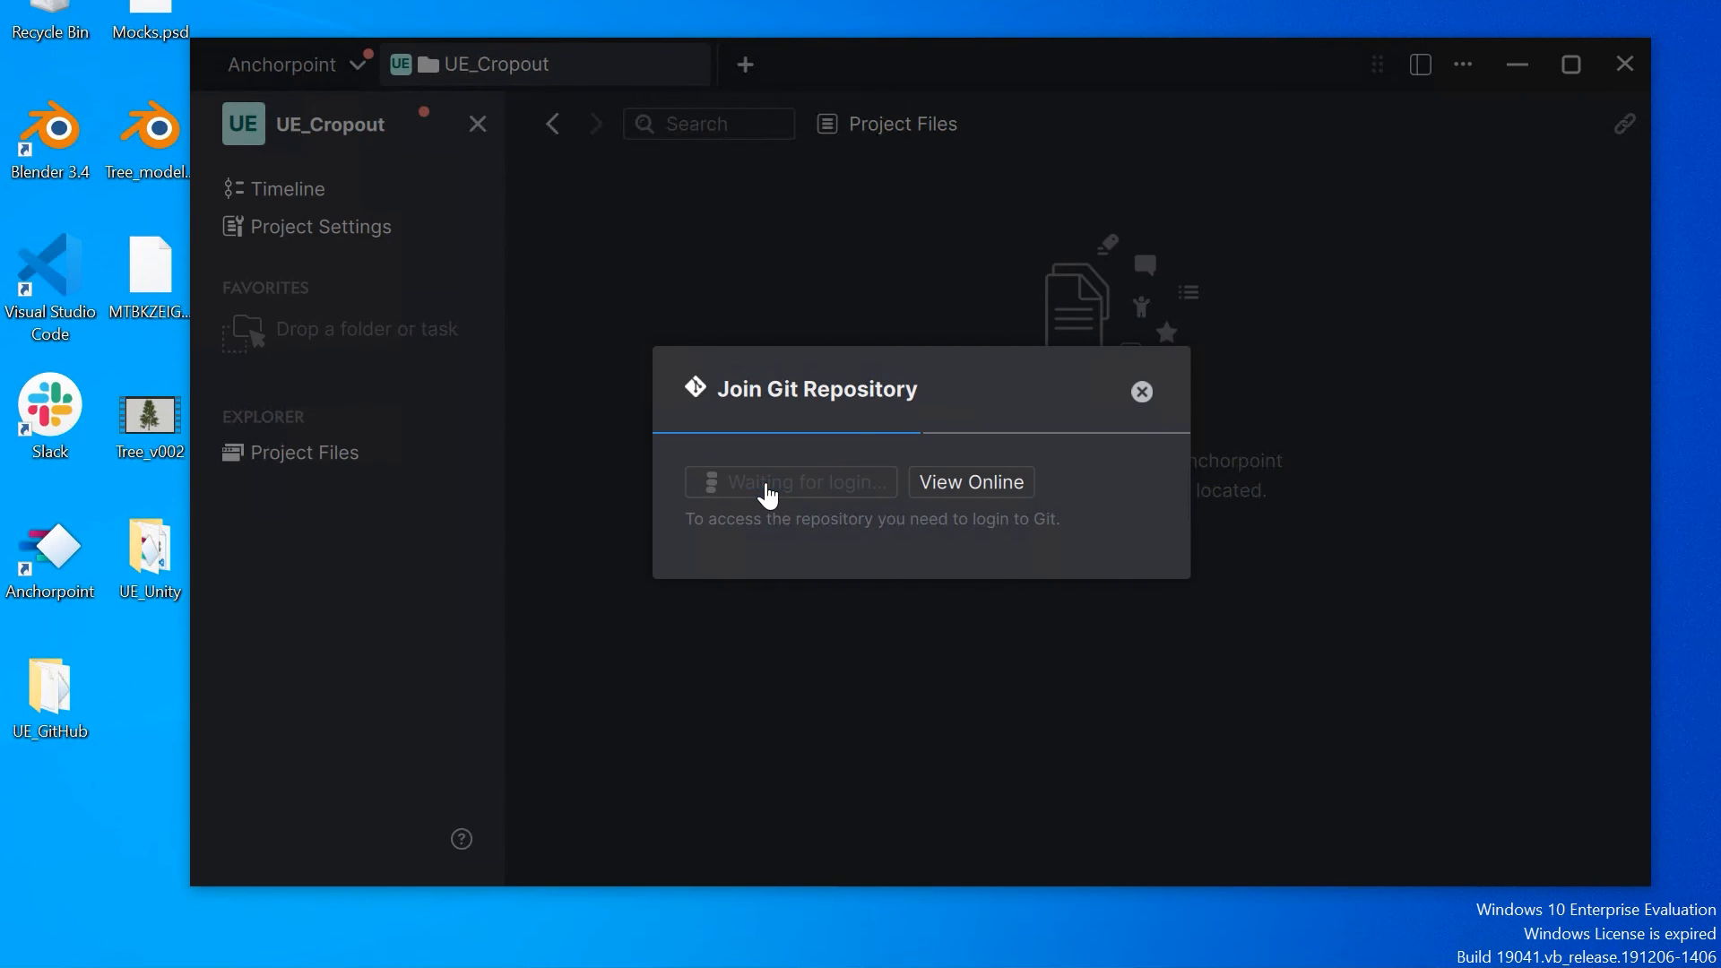
{"action": "left_click", "coordinate": [970, 482]}
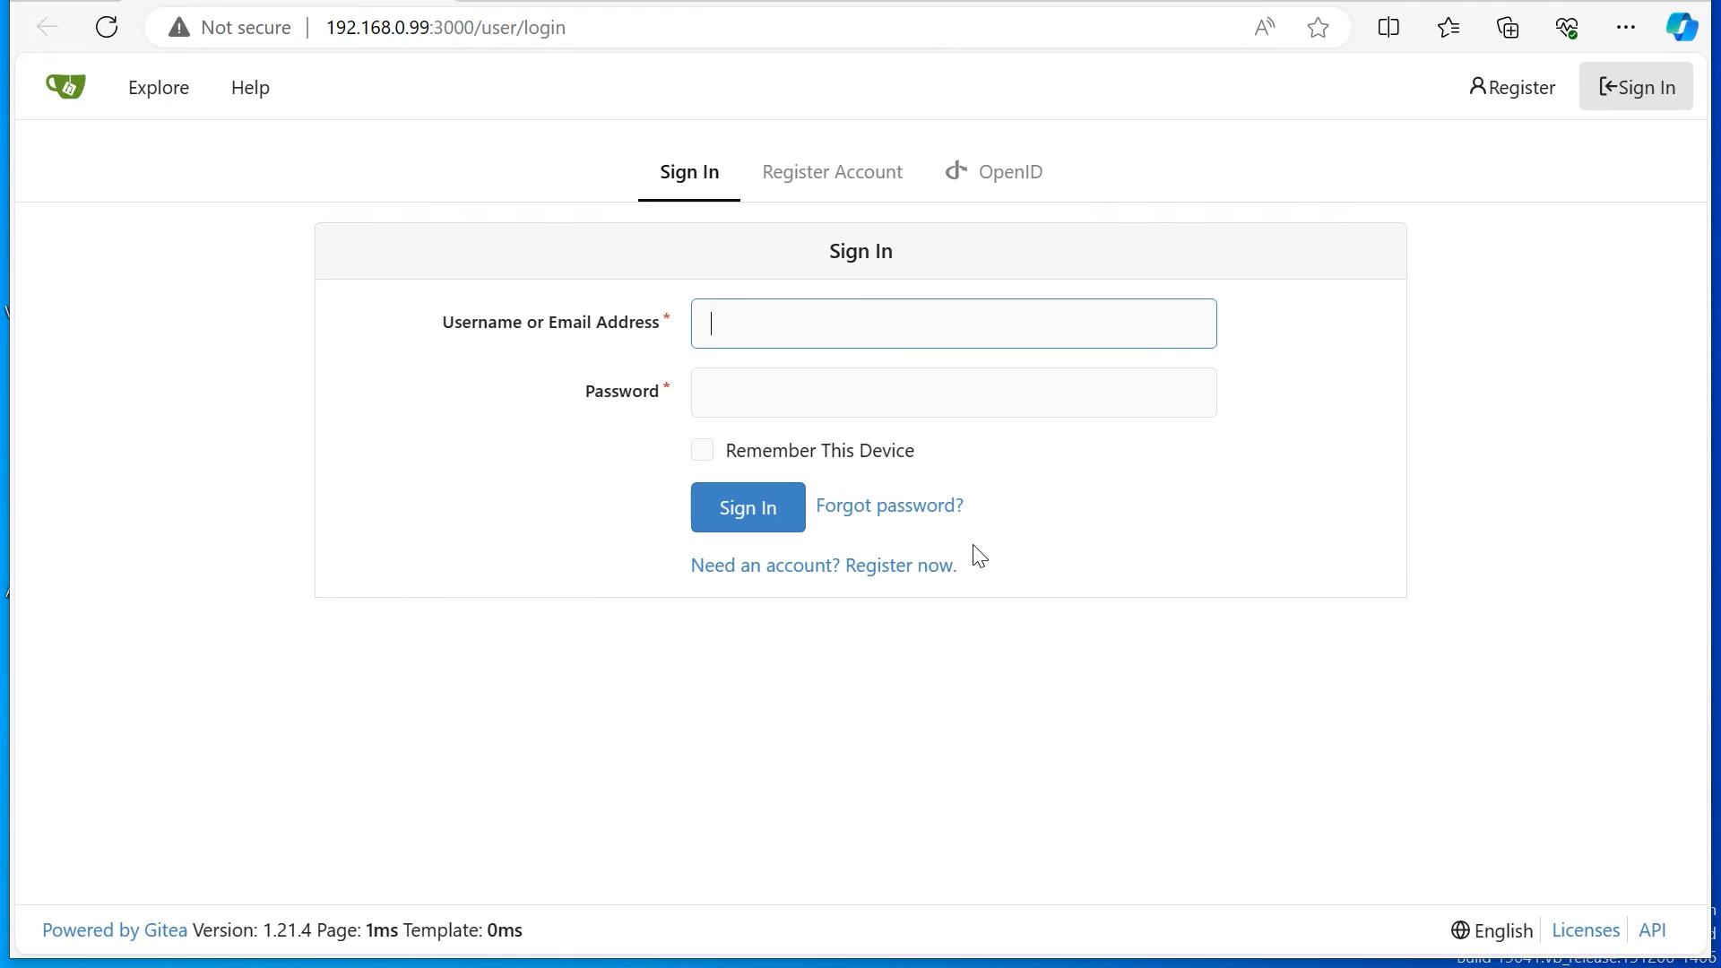
{"action": "mouse_move", "coordinate": [733, 269]}
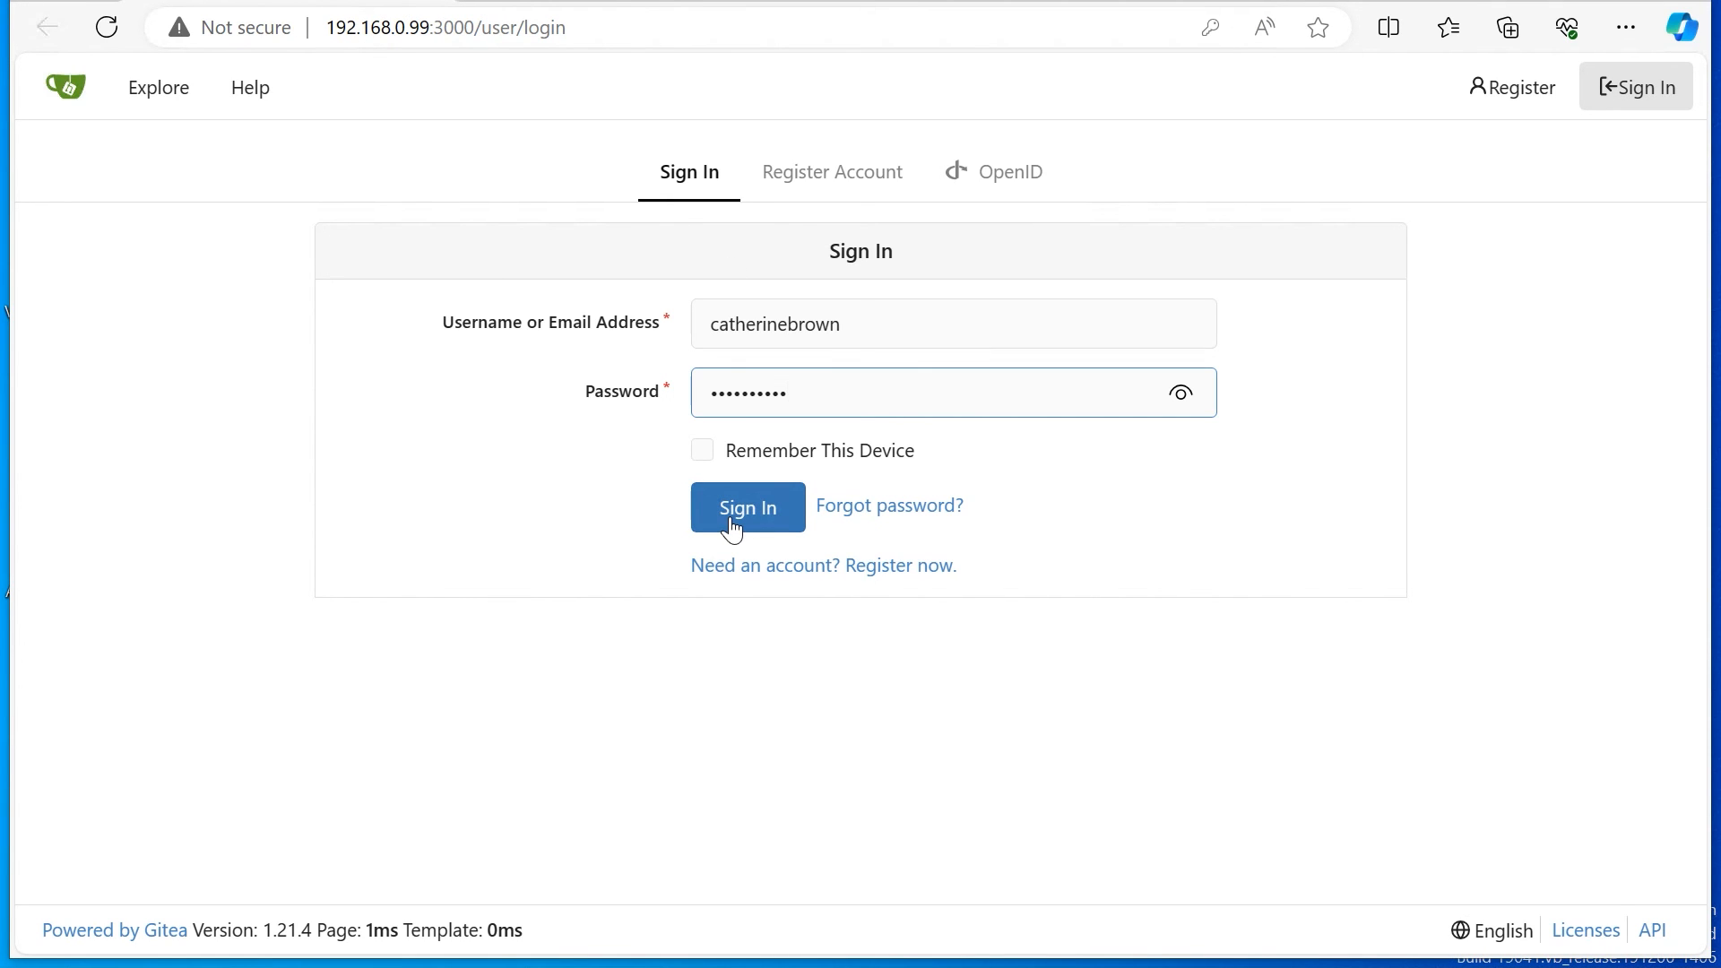
Sign in as the teammate and authorize Git Credential Manager
{"action": "left_click", "coordinate": [747, 507]}
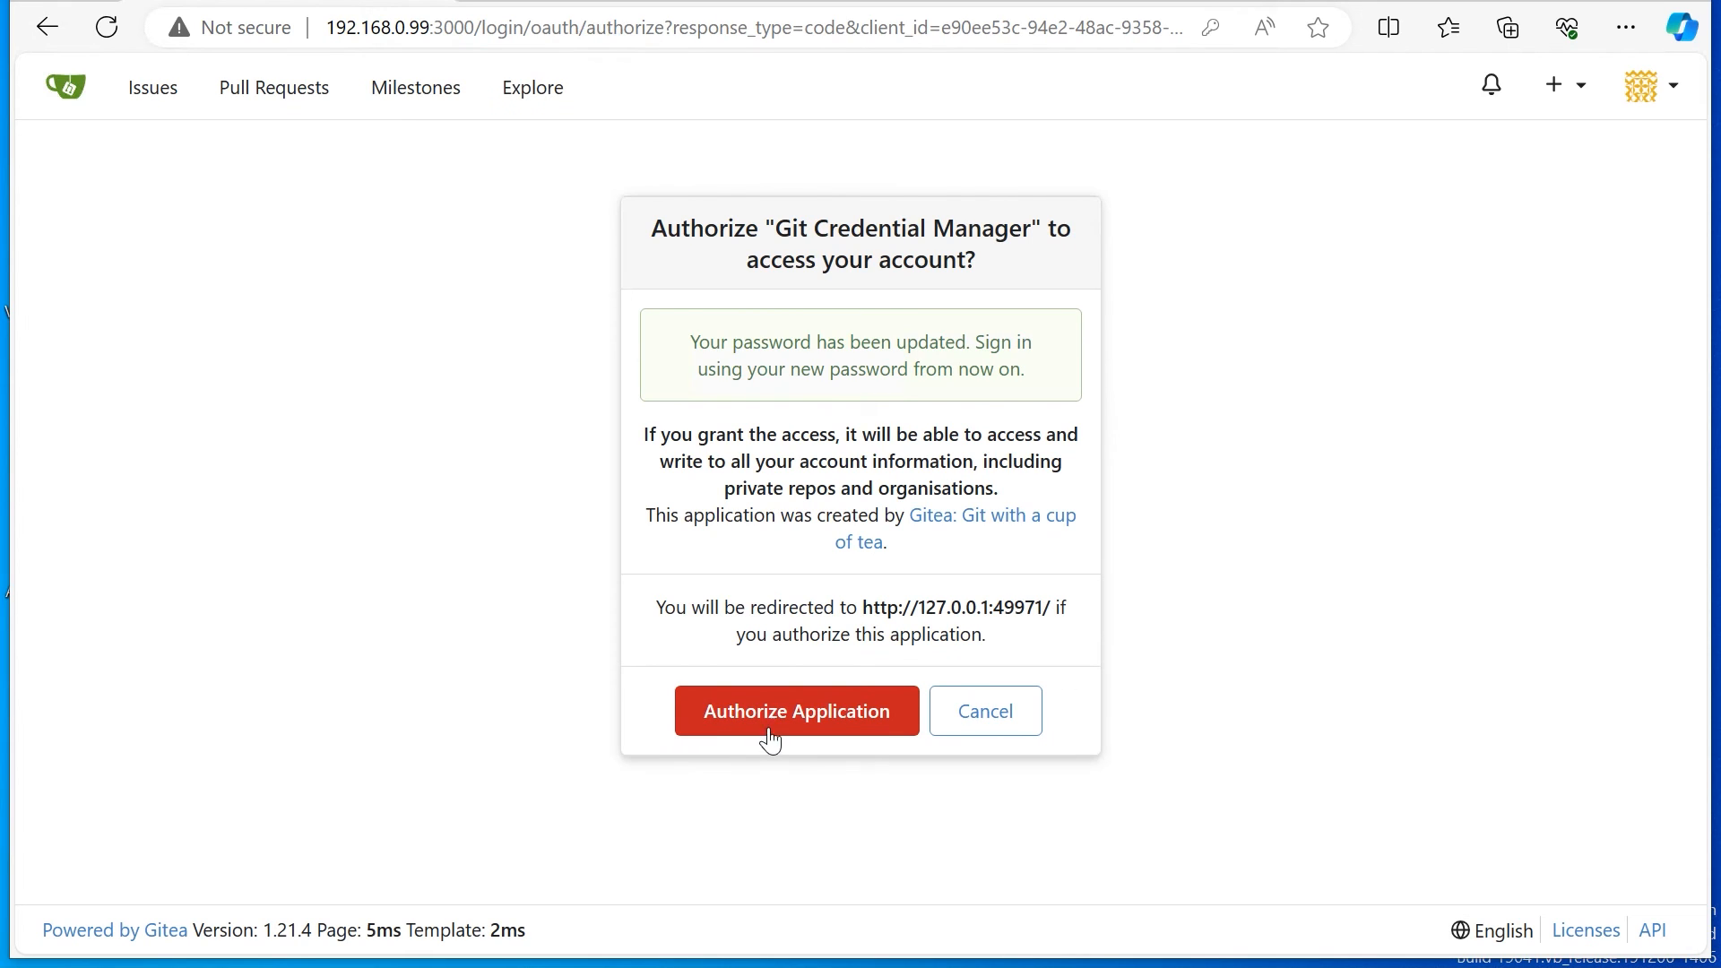
{"action": "left_click", "coordinate": [796, 709]}
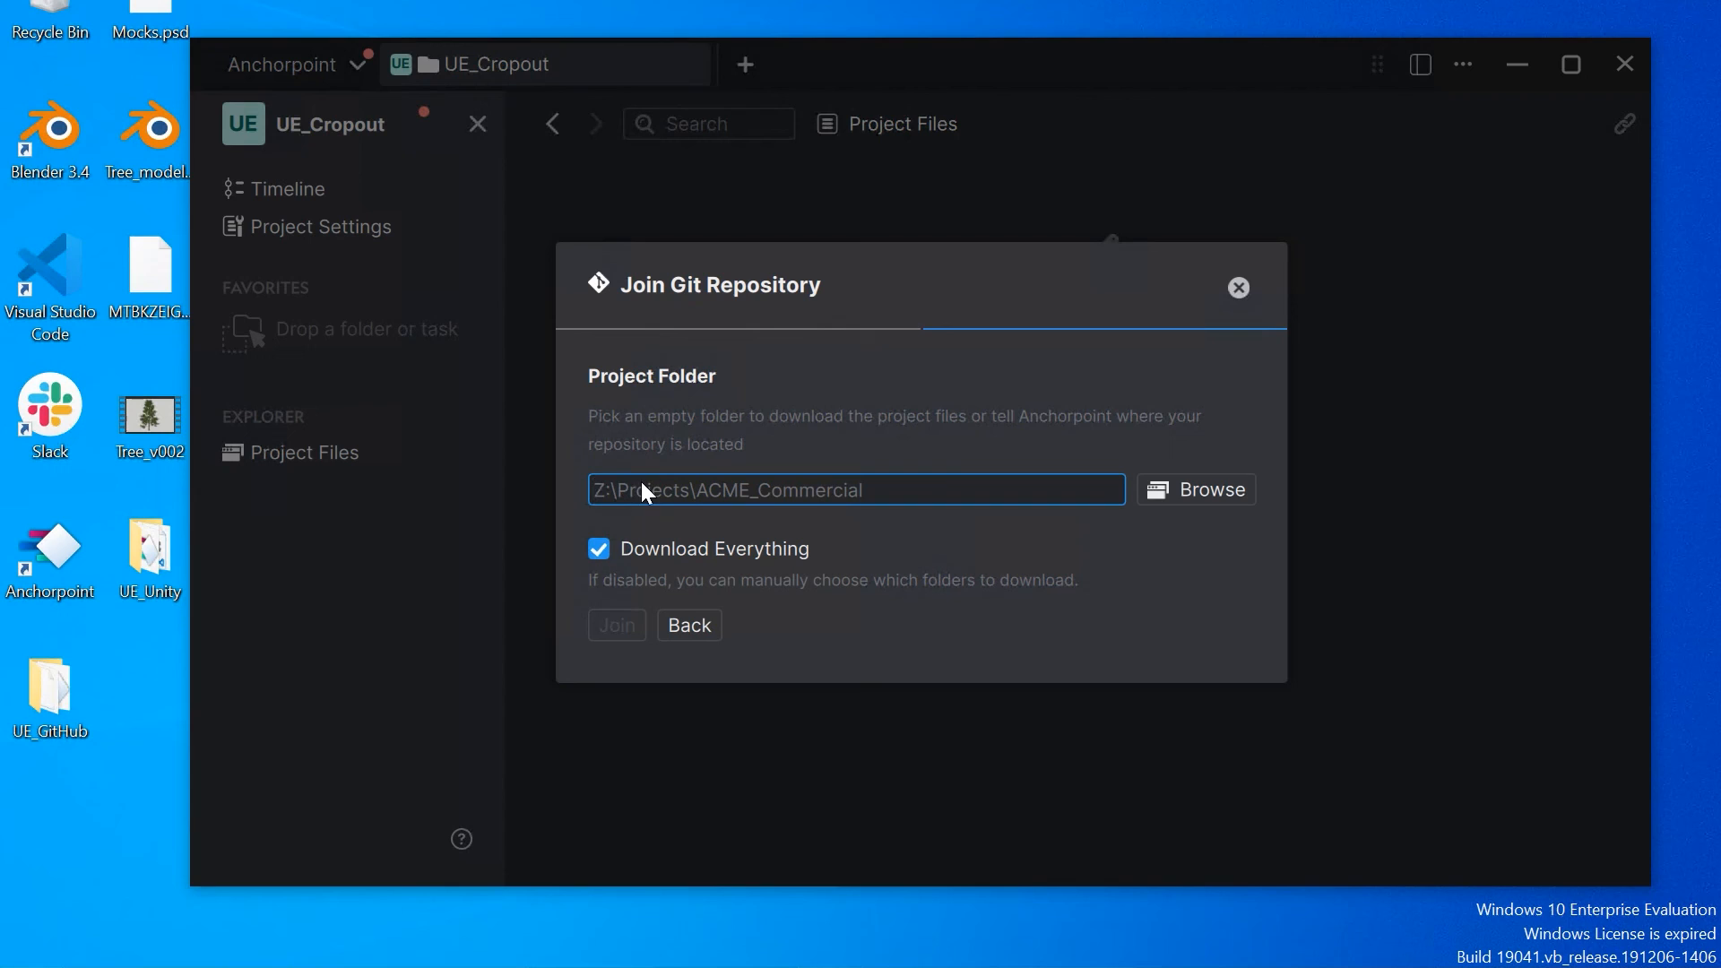
{"action": "mouse_move", "coordinate": [1212, 489]}
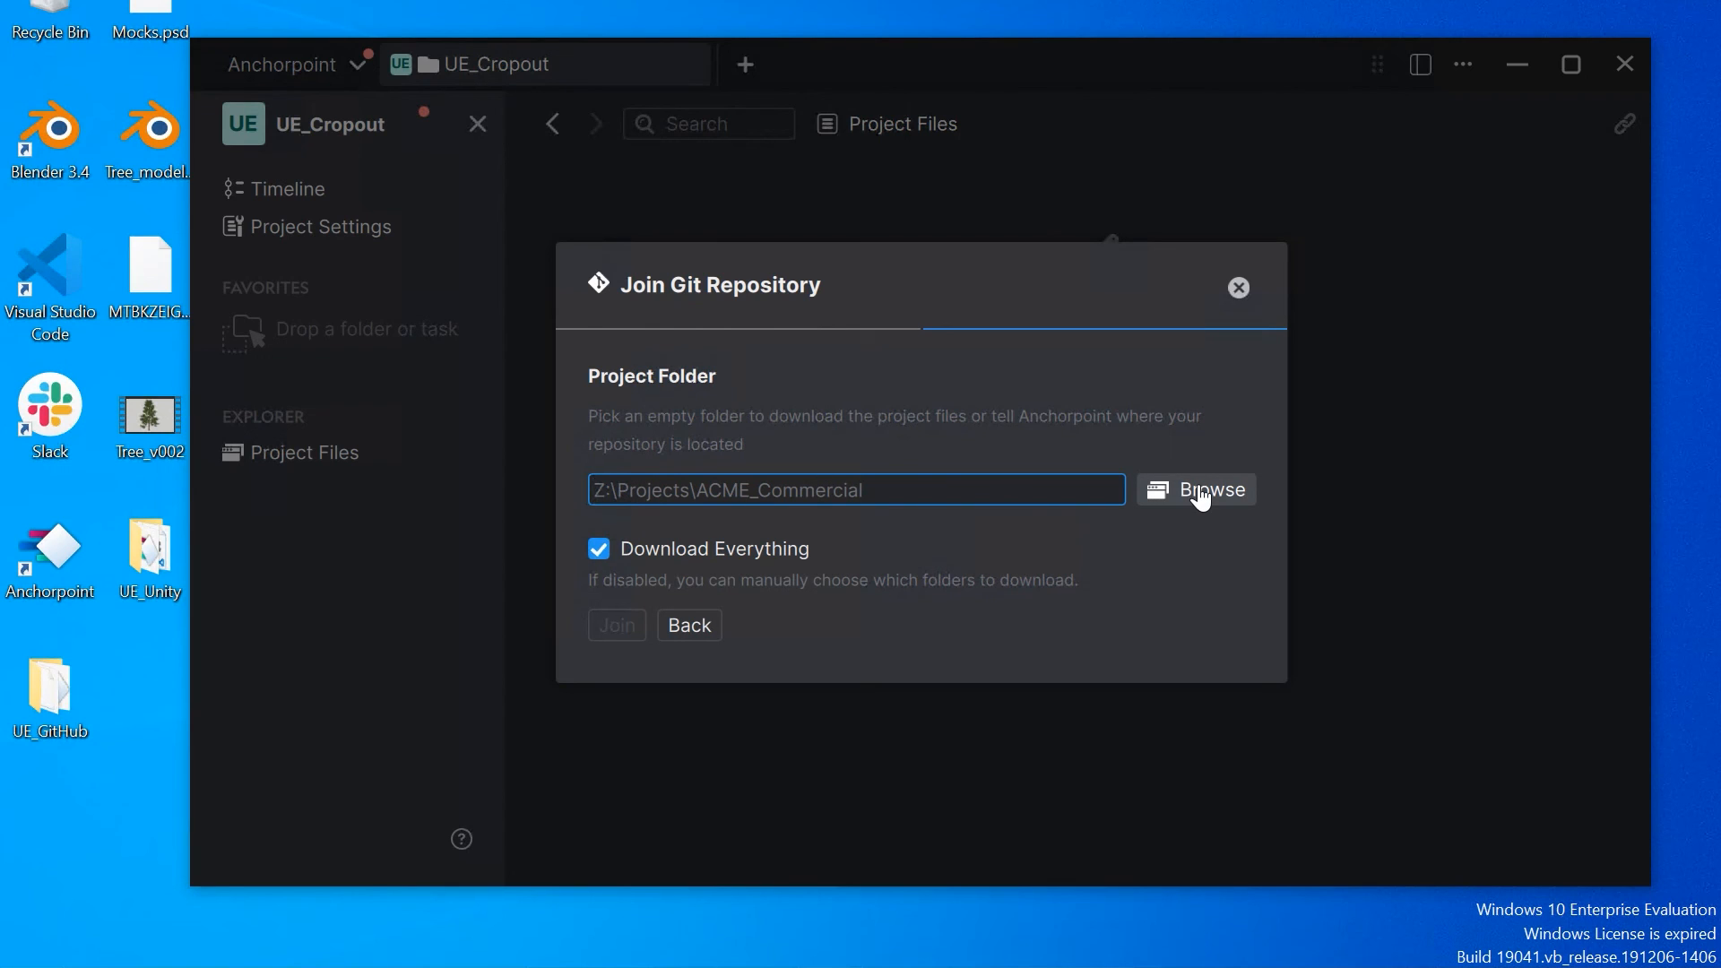
Clone UE_Cropout into an empty Desktop test folder and view its initial commit
{"action": "left_click", "coordinate": [616, 625]}
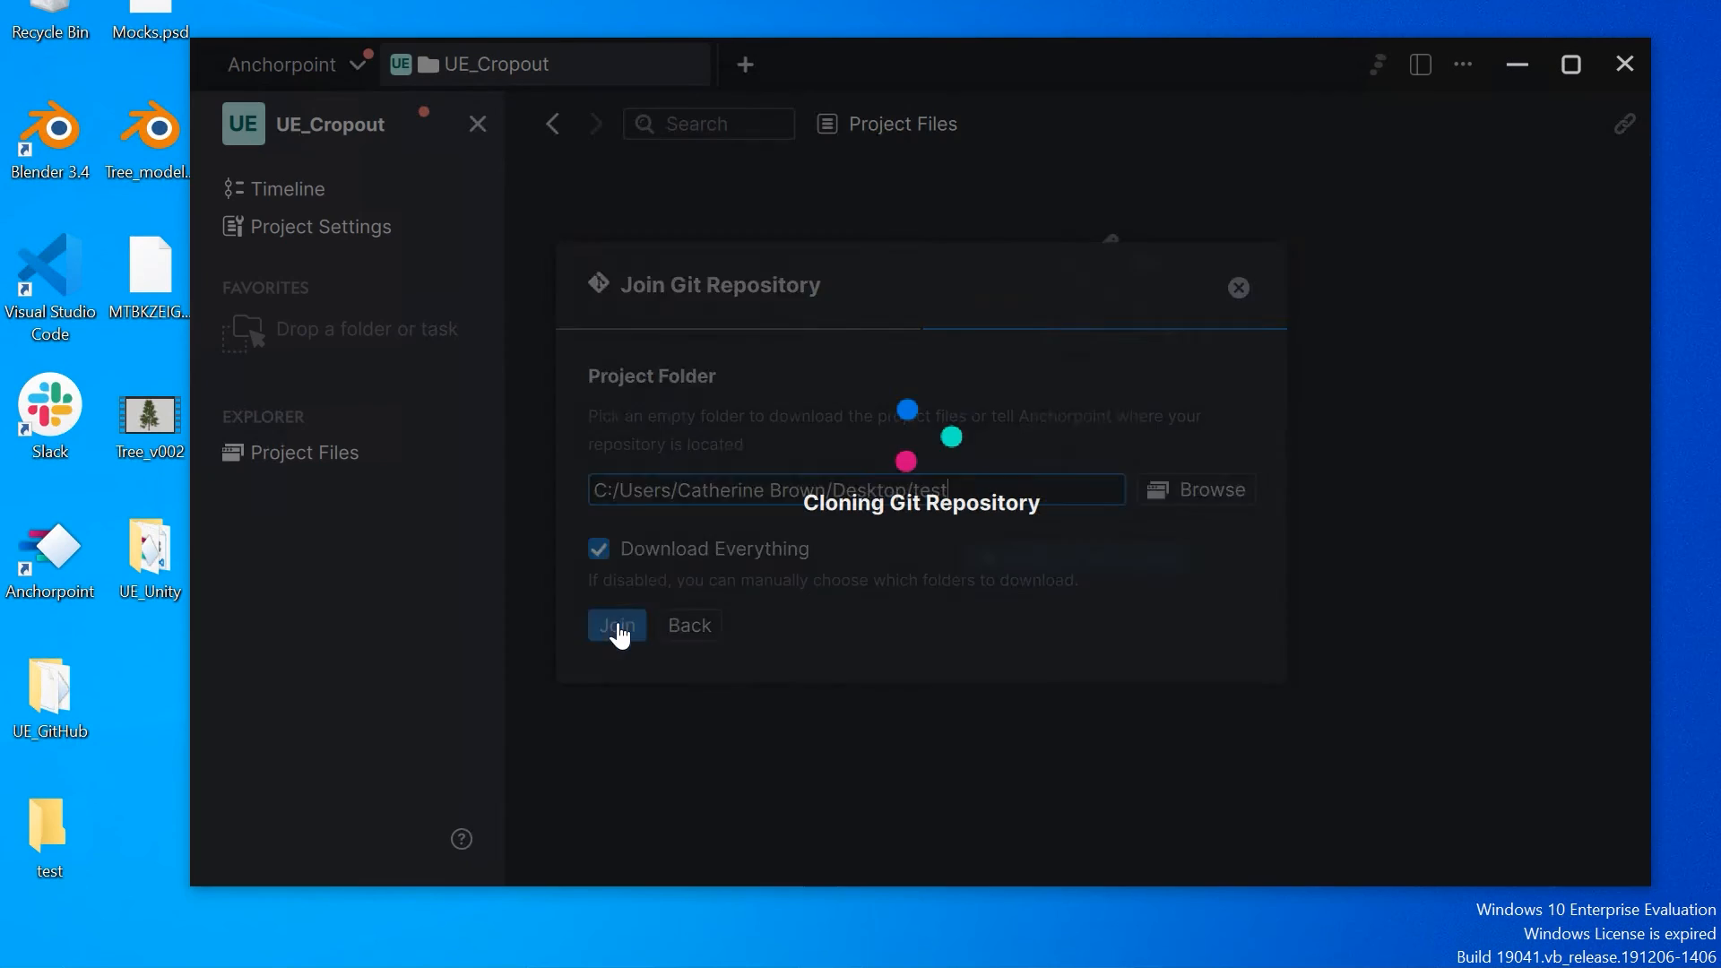
{"action": "left_click", "coordinate": [616, 625]}
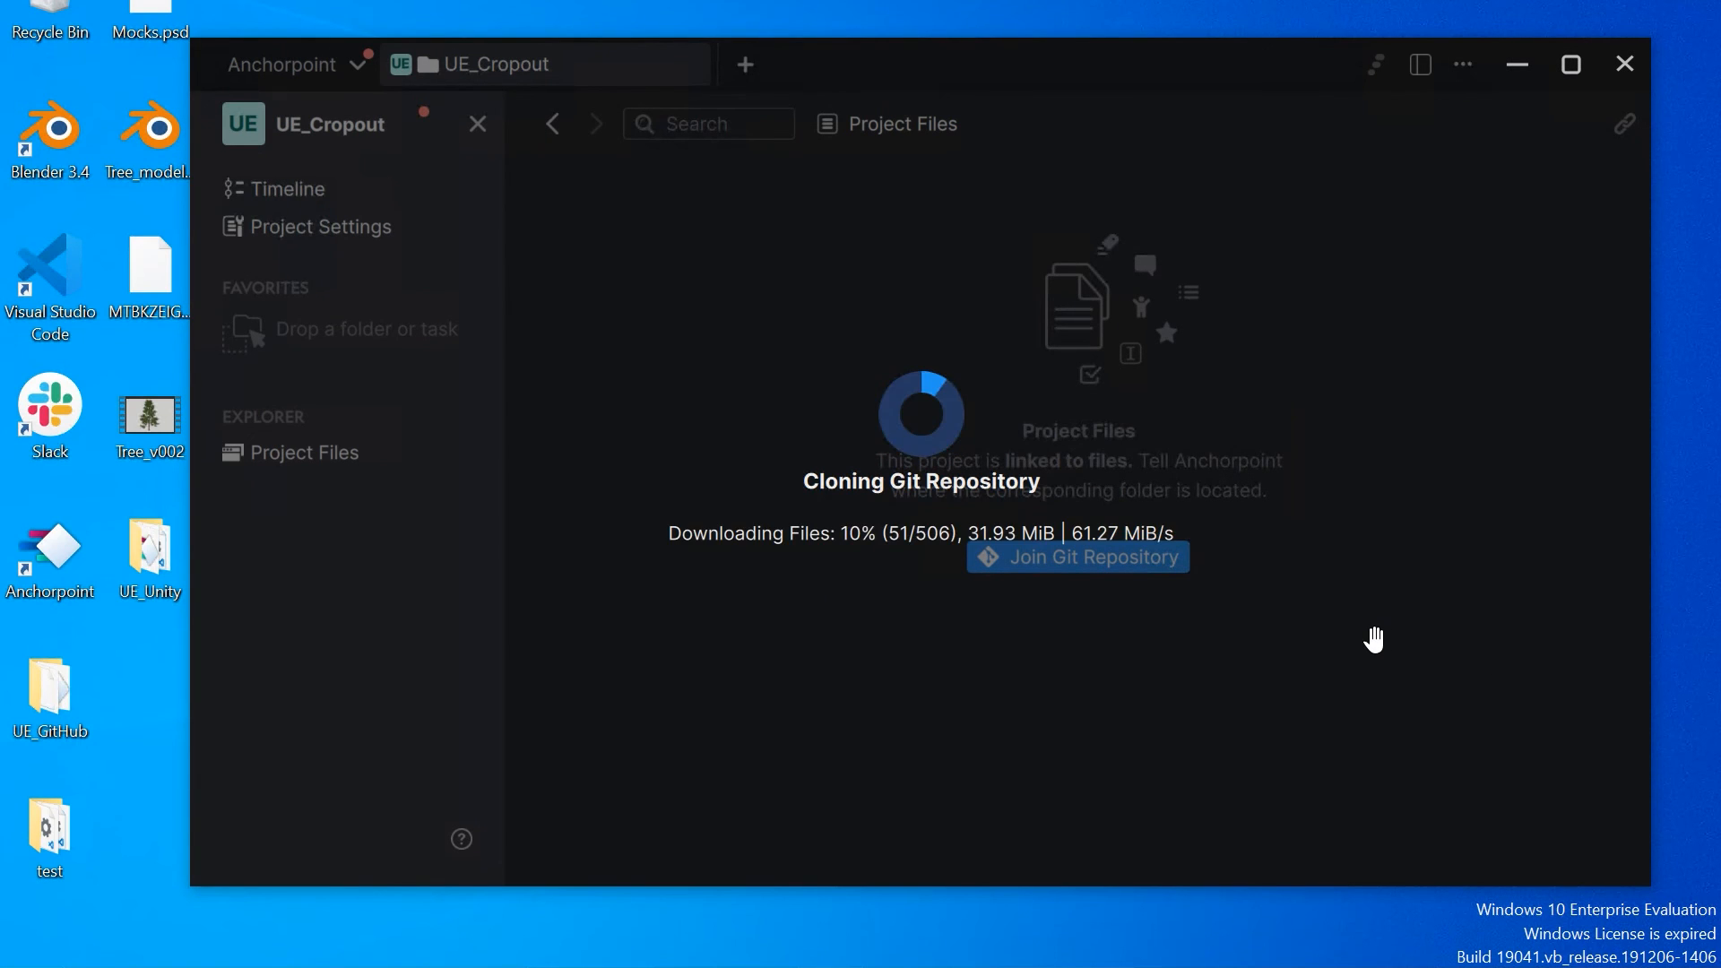
{"action": "left_click", "coordinate": [286, 188]}
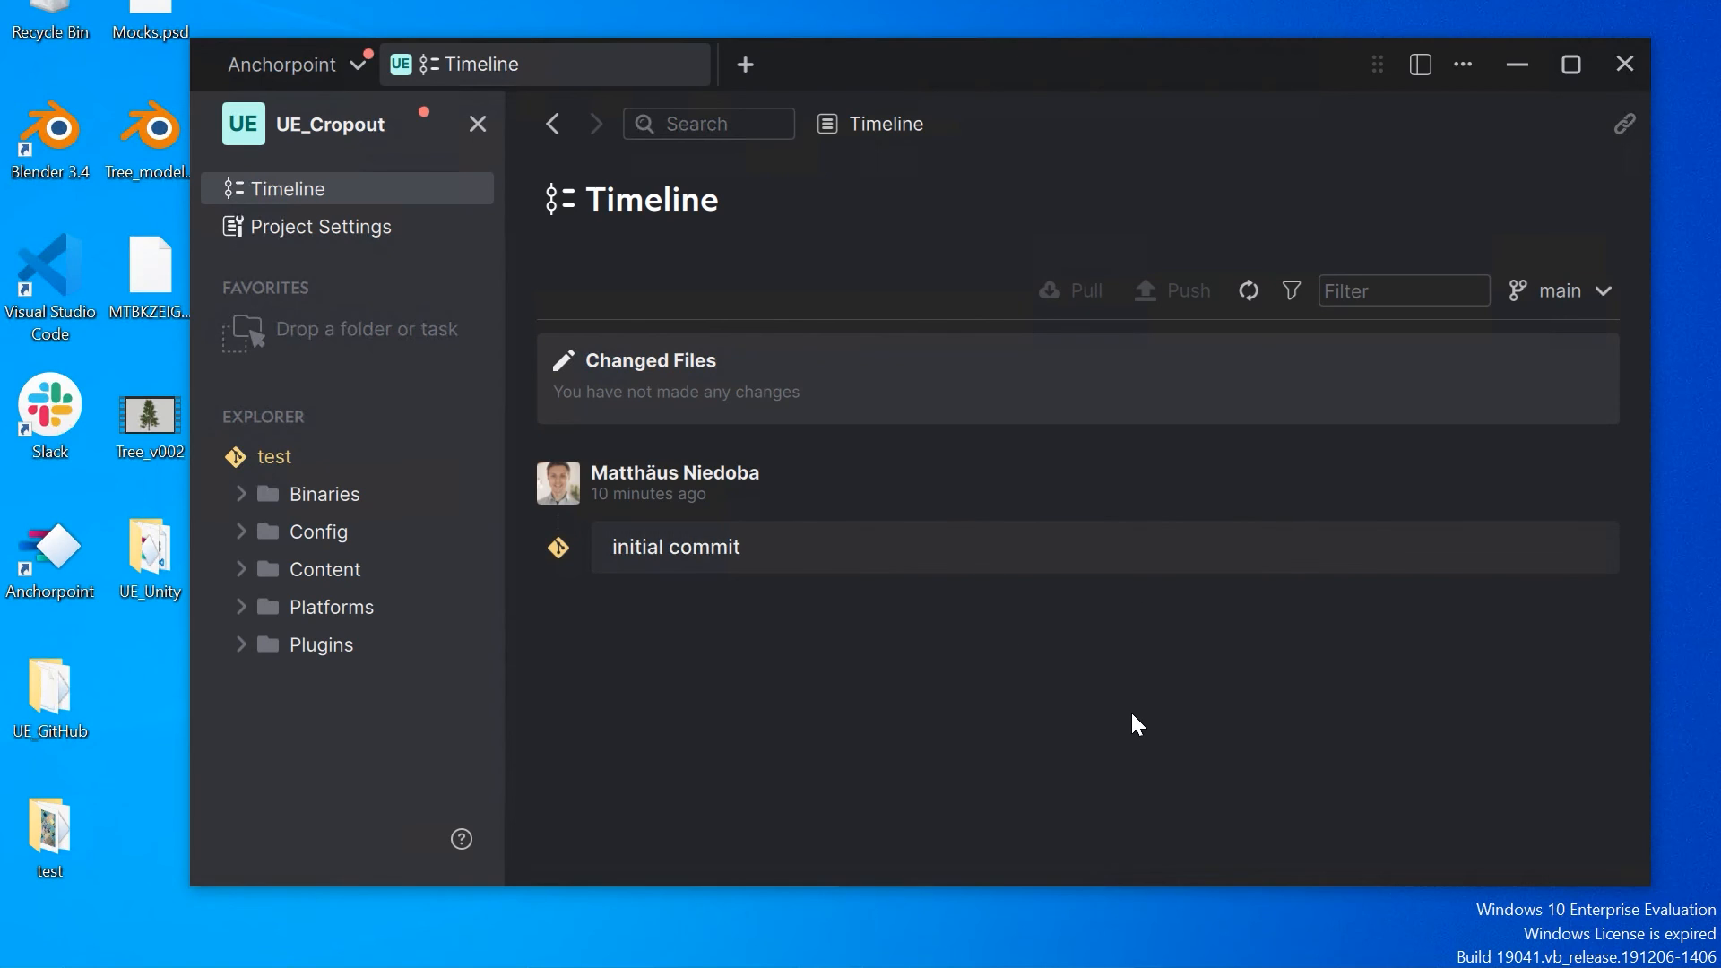